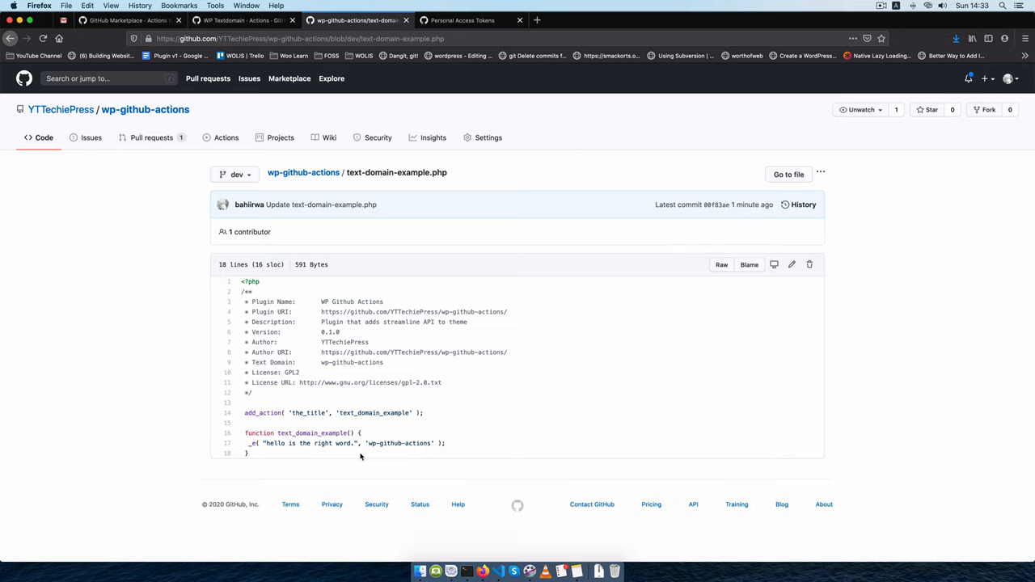
- Select the wp-github-actions text domain in the PHP file's code
{"action": "double_click", "coordinate": [308, 443]}
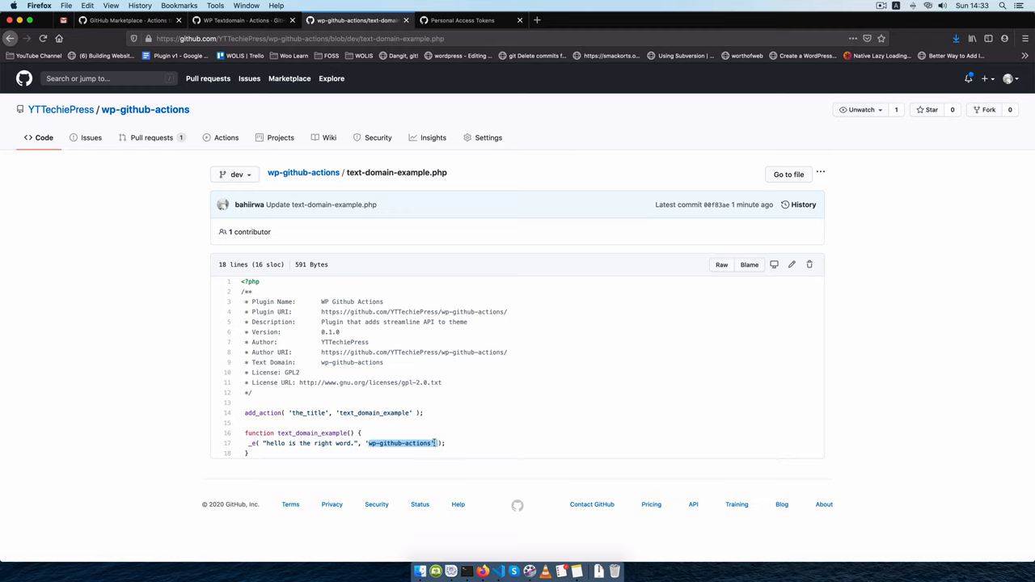
{"action": "mouse_move", "coordinate": [435, 443]}
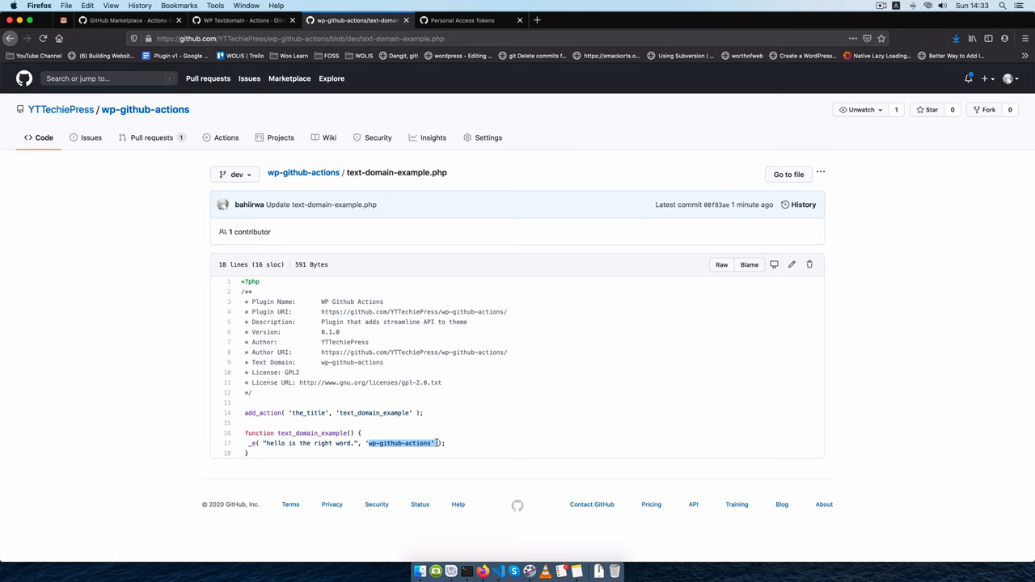
{"action": "mouse_move", "coordinate": [508, 443]}
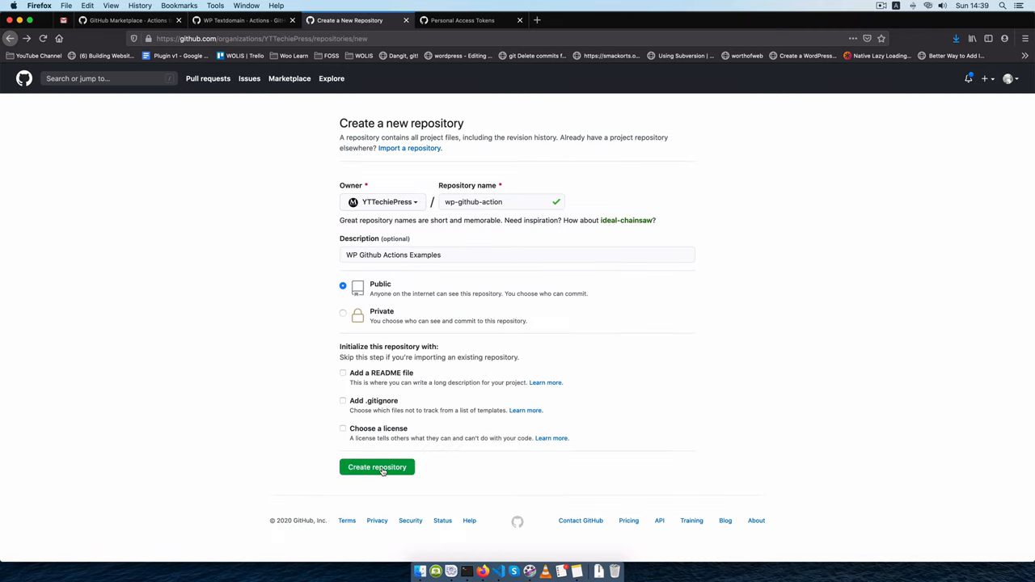
- Create the wp-github-action repository and go to its Actions page
{"action": "left_click", "coordinate": [377, 467]}
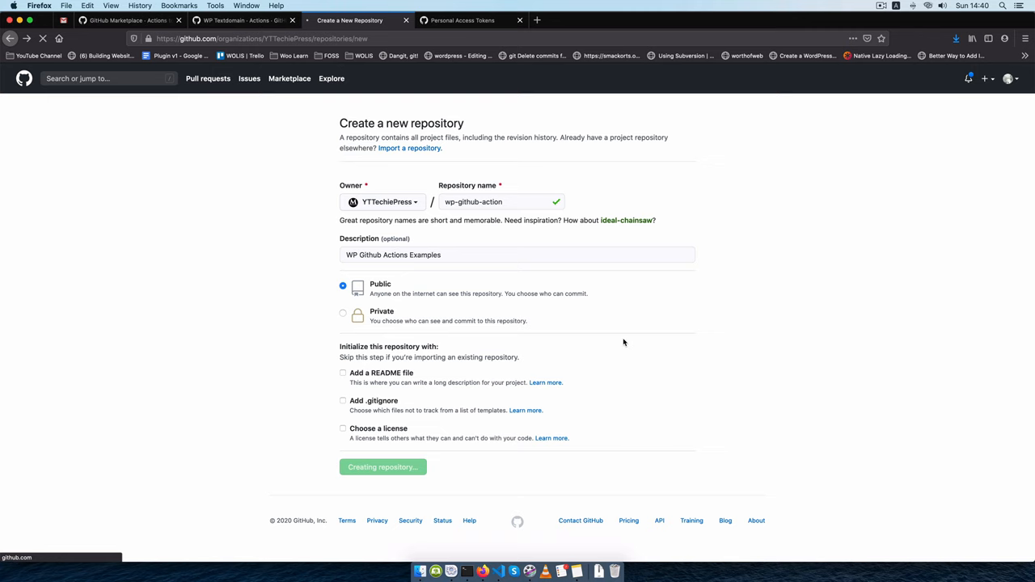
{"action": "left_click", "coordinate": [382, 465]}
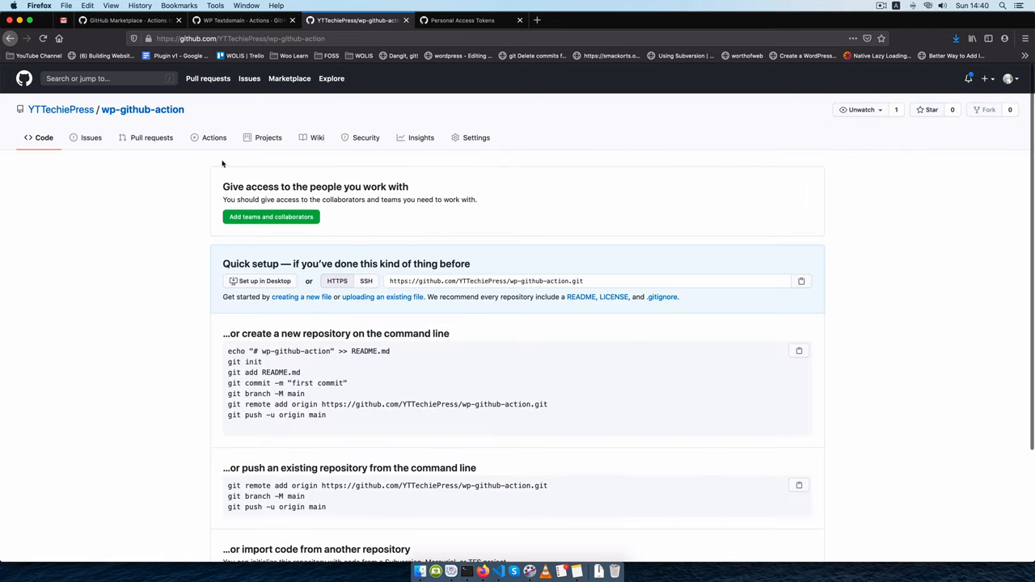
{"action": "mouse_move", "coordinate": [213, 137]}
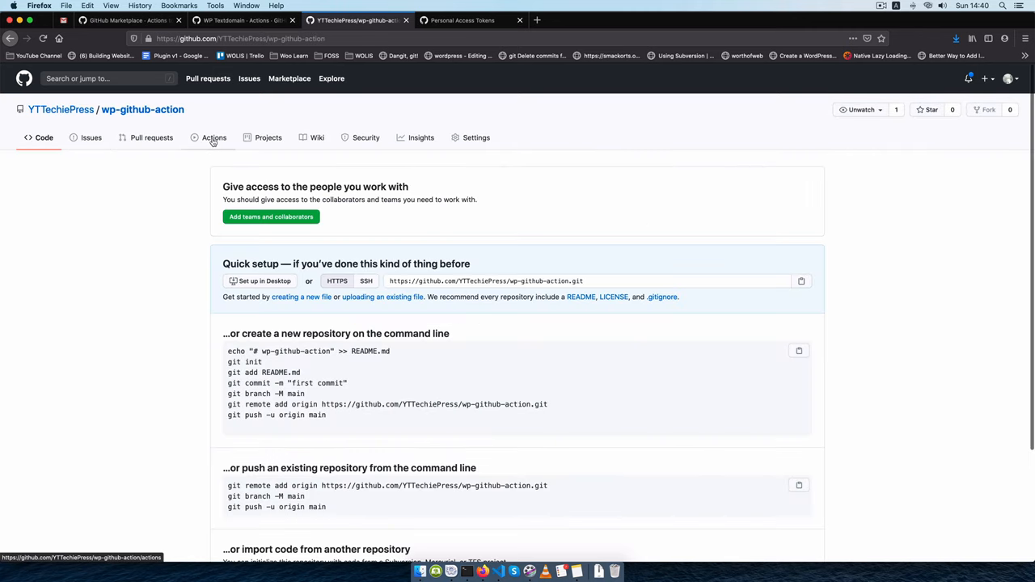
{"action": "left_click", "coordinate": [214, 138]}
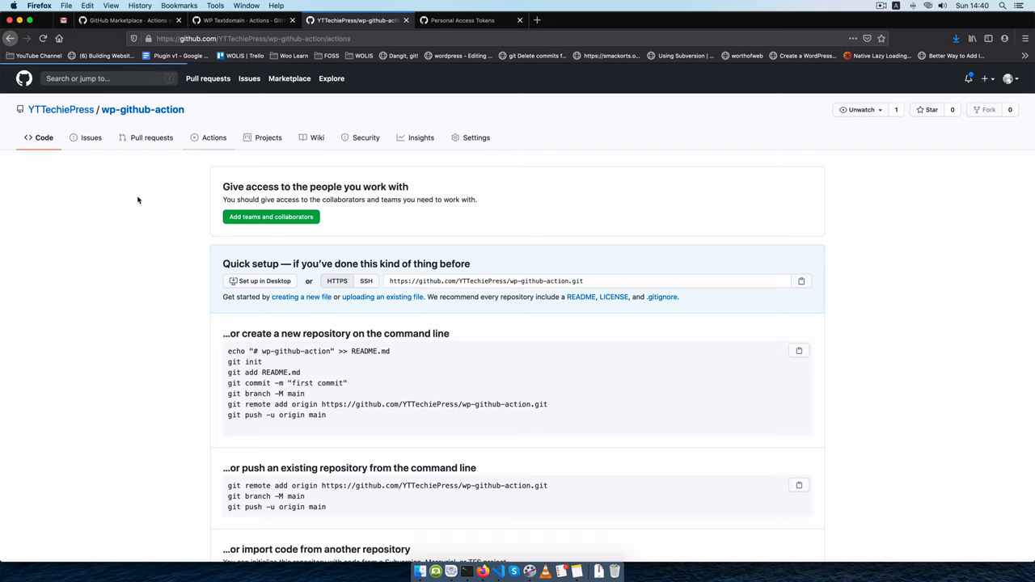
- Browse the starter workflows listed on the repository's Actions page
{"action": "left_click", "coordinate": [213, 137]}
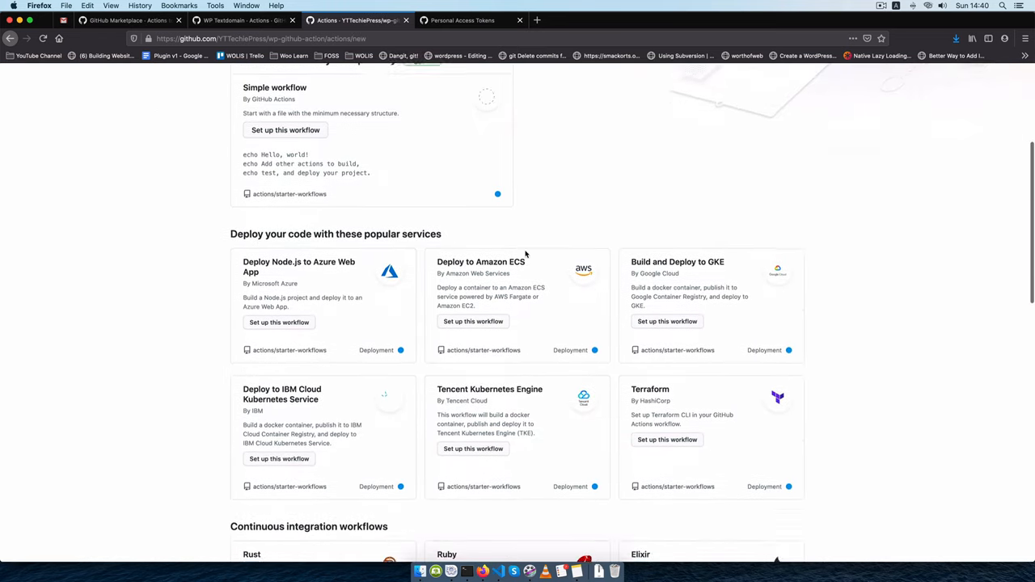
{"action": "scroll", "scroll_direction": "down", "scroll_amount": 3}
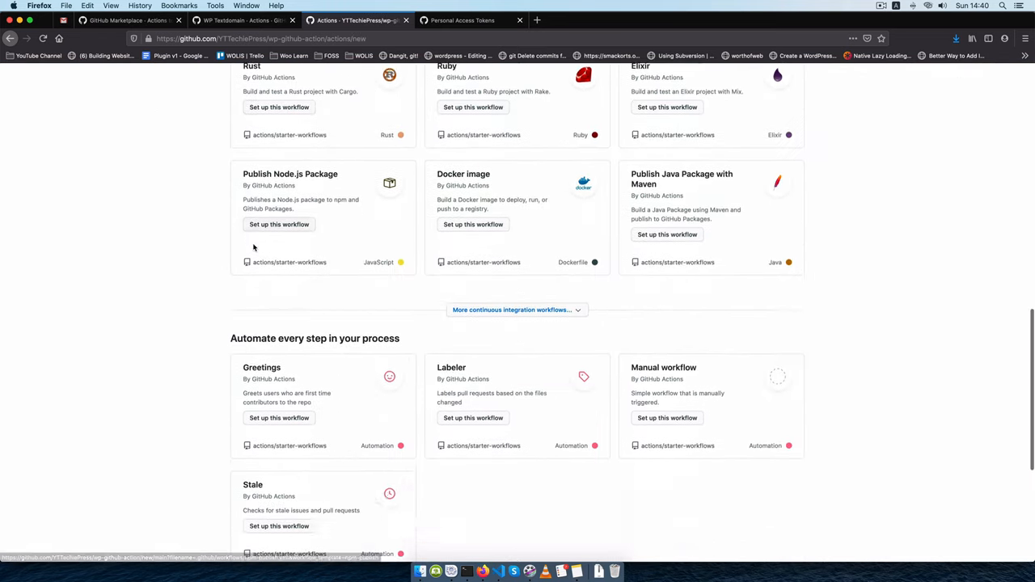
{"action": "scroll", "scroll_direction": "down", "scroll_amount": 3}
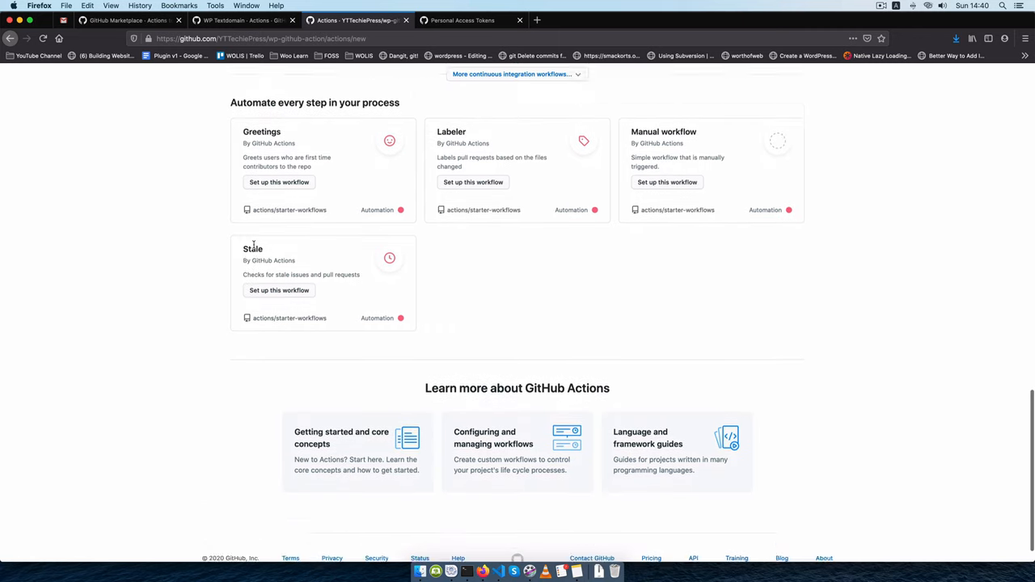
{"action": "scroll", "scroll_direction": "down", "scroll_amount": 3}
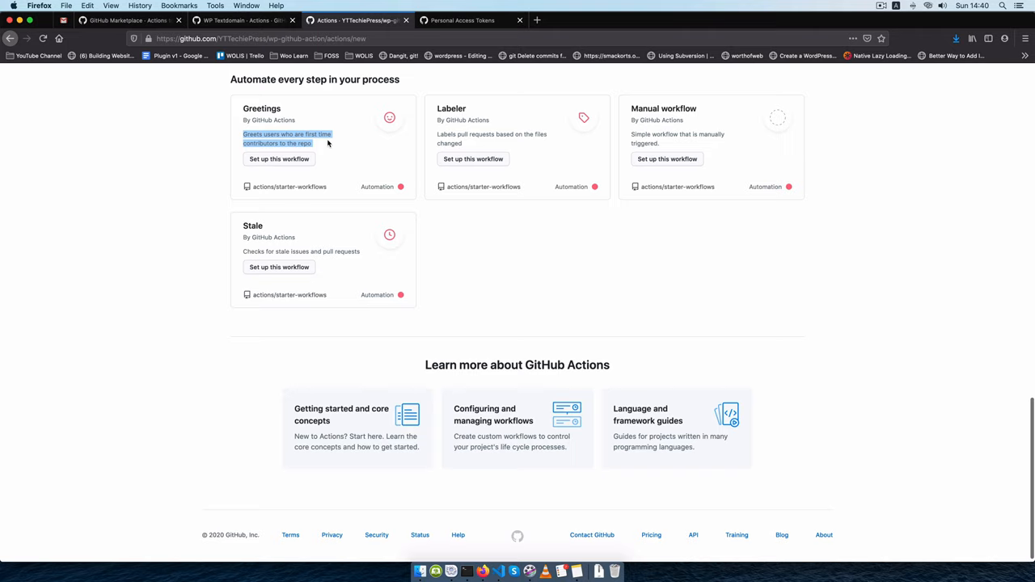
{"action": "mouse_move", "coordinate": [282, 106]}
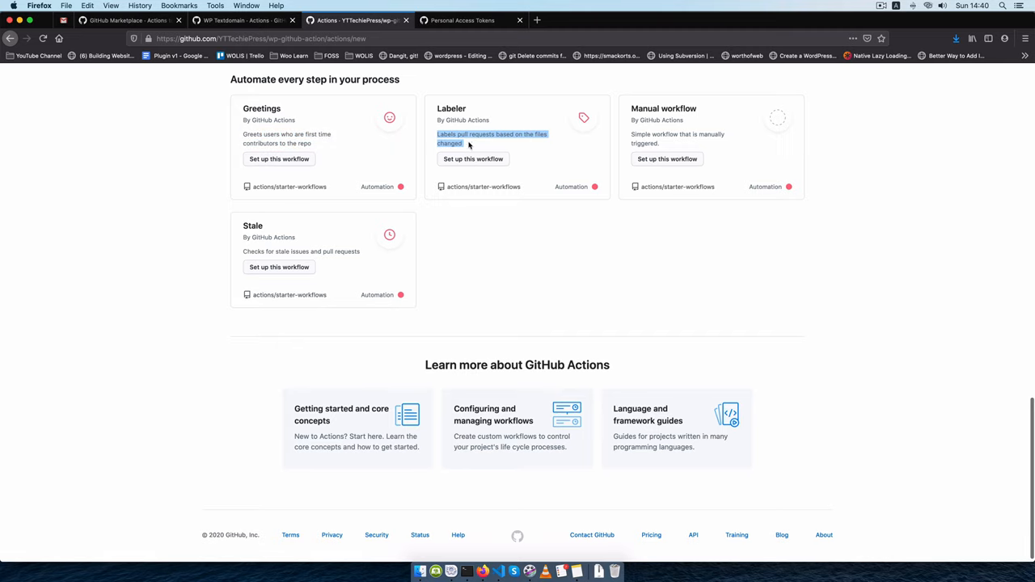
{"action": "mouse_move", "coordinate": [236, 216]}
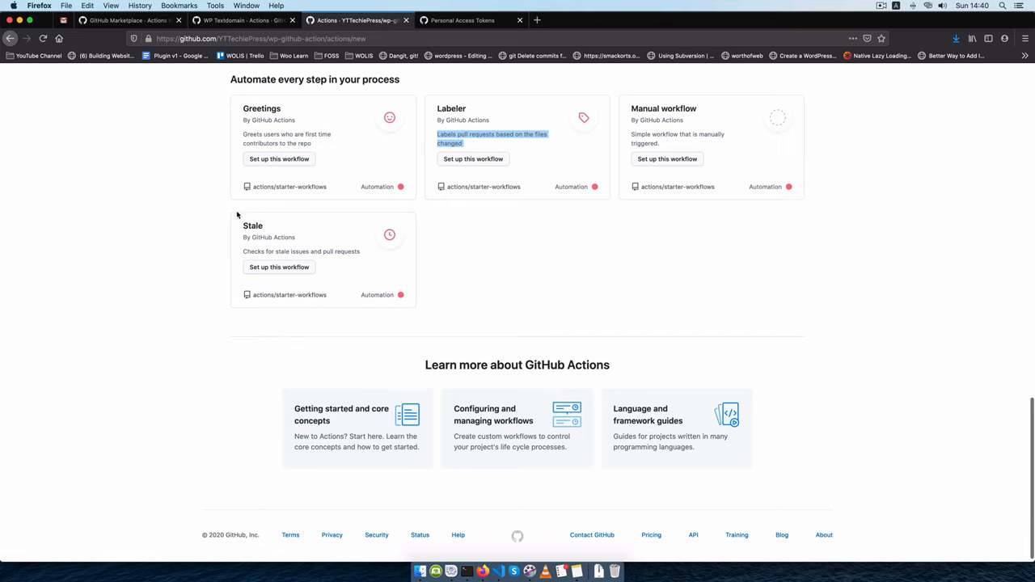
{"action": "scroll", "scroll_direction": "up", "scroll_amount": 3}
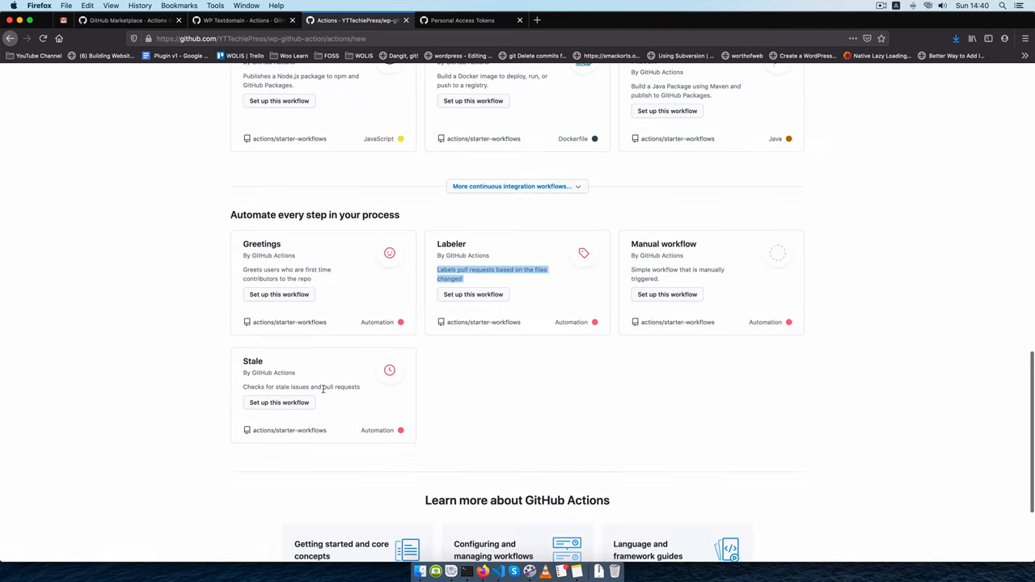
{"action": "mouse_move", "coordinate": [557, 405]}
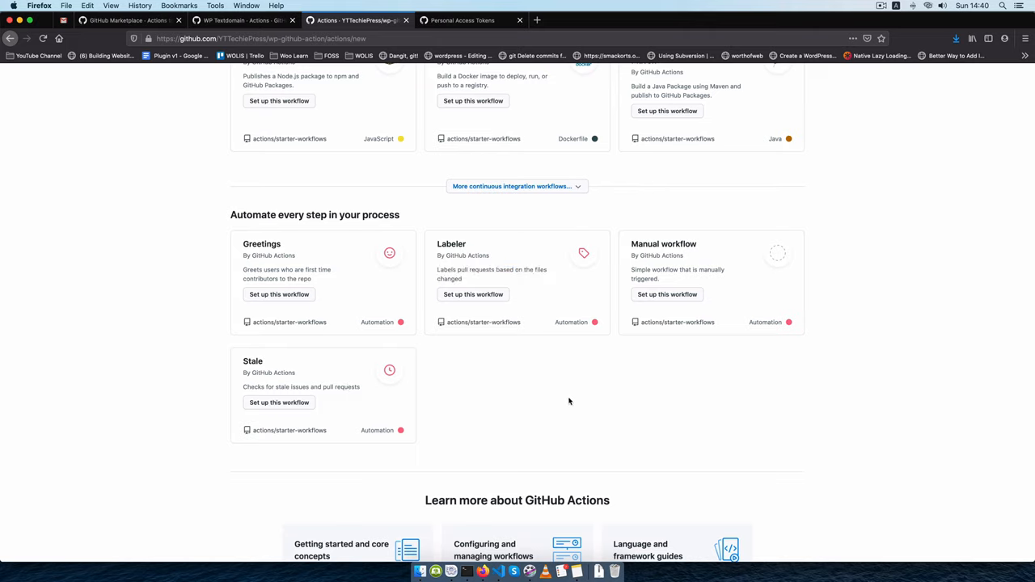
{"action": "mouse_move", "coordinate": [544, 390]}
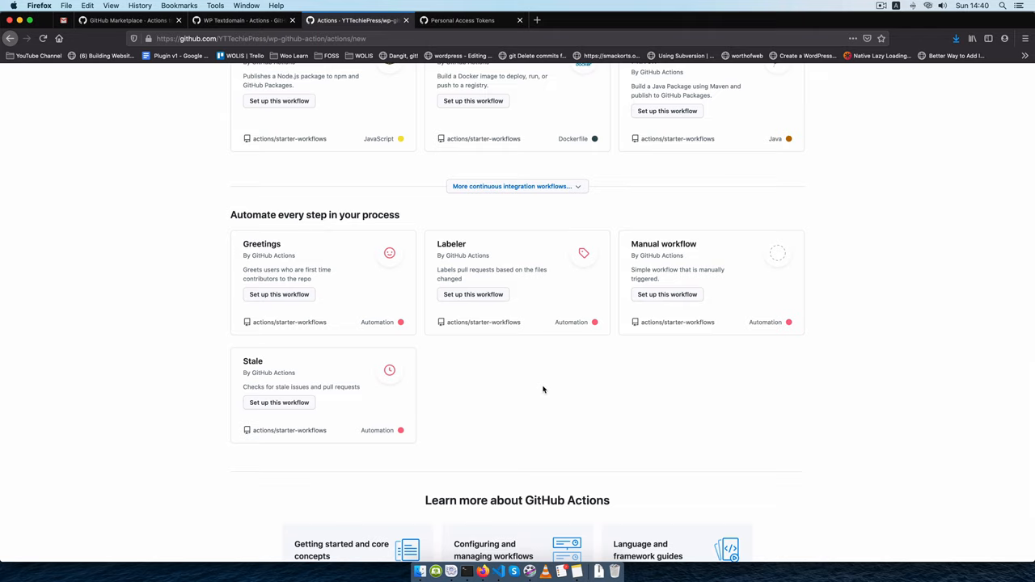
{"action": "mouse_move", "coordinate": [563, 393]}
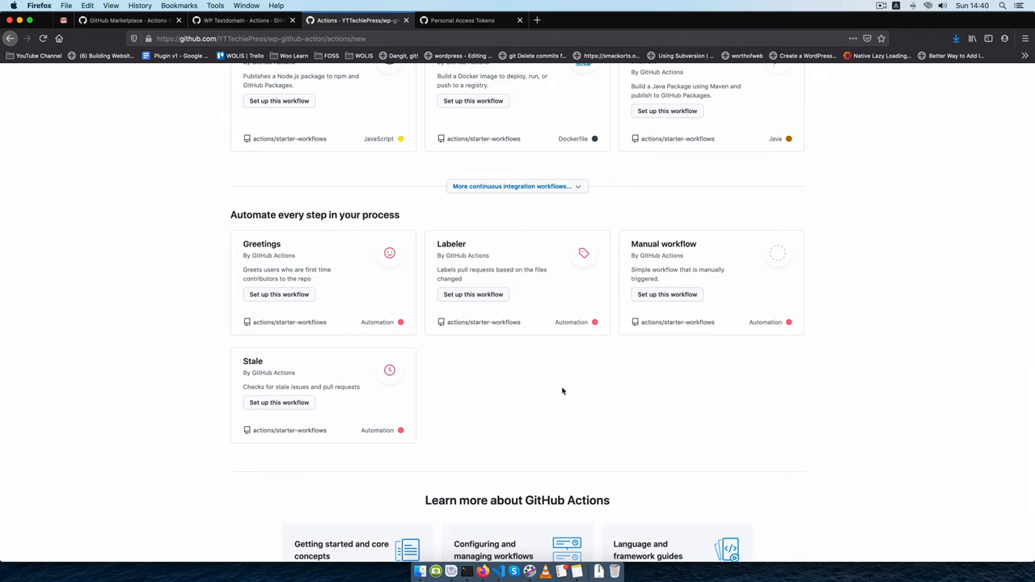
{"action": "mouse_move", "coordinate": [333, 304]}
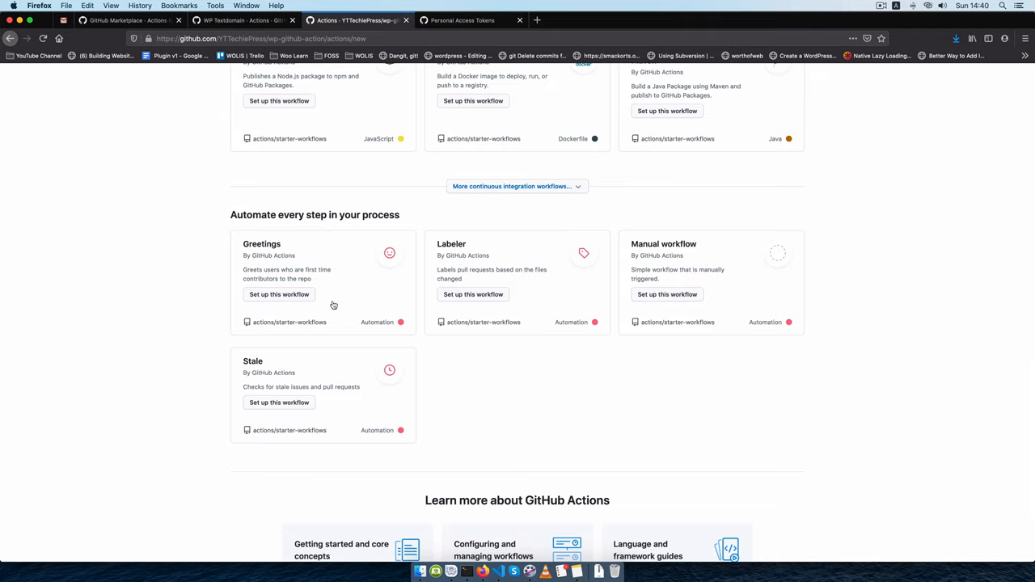
{"action": "mouse_move", "coordinate": [338, 274]}
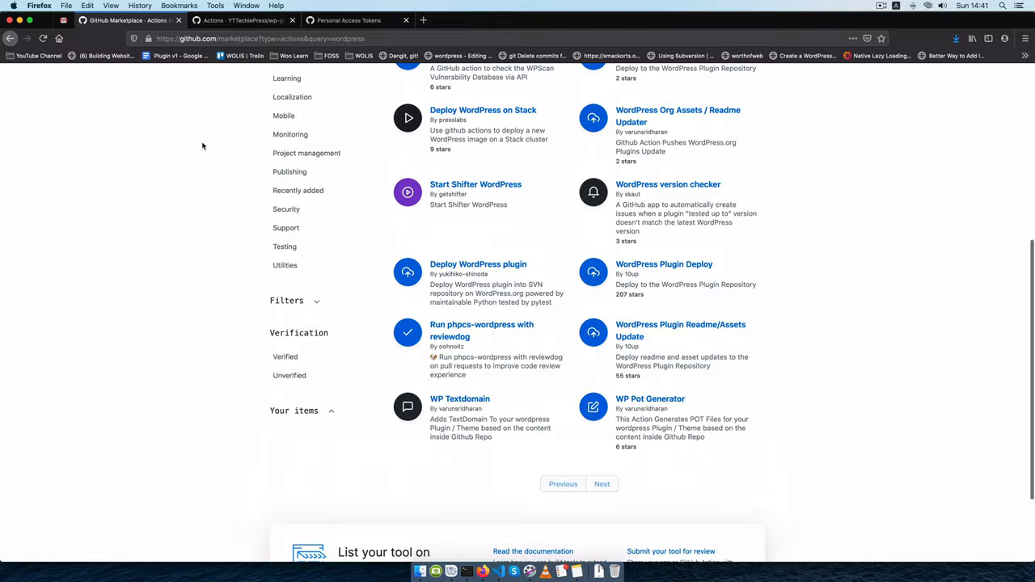
{"action": "scroll", "scroll_direction": "up", "scroll_amount": 3}
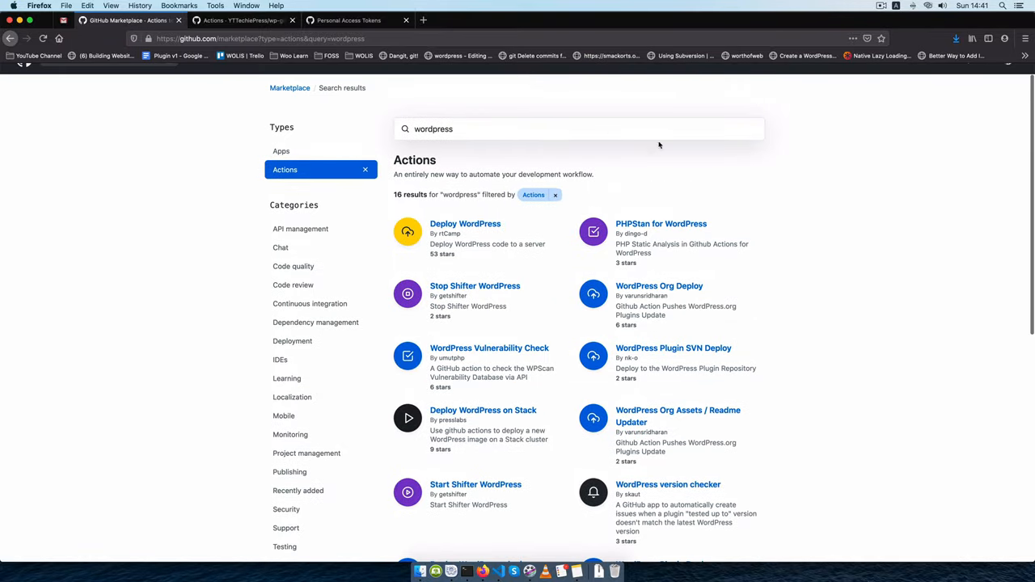
{"action": "scroll", "scroll_direction": "down", "scroll_amount": 3}
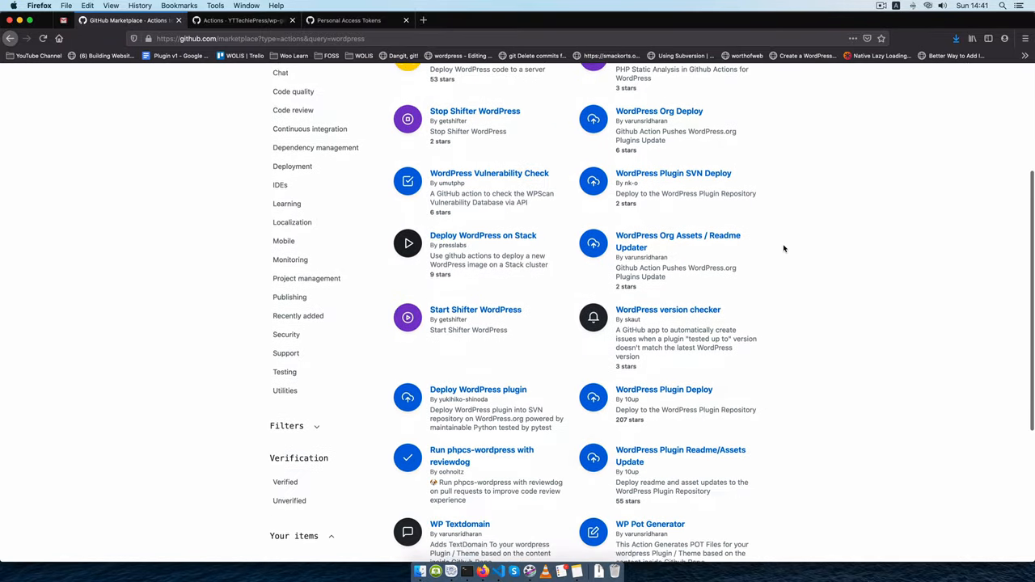
{"action": "scroll", "scroll_direction": "down", "scroll_amount": 3}
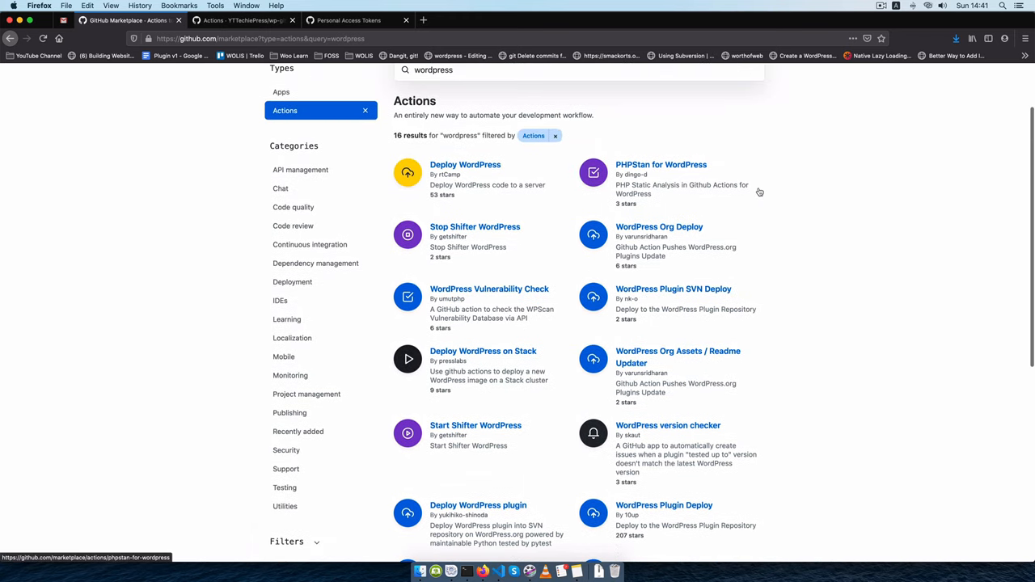
{"action": "scroll", "scroll_direction": "down", "scroll_amount": 3}
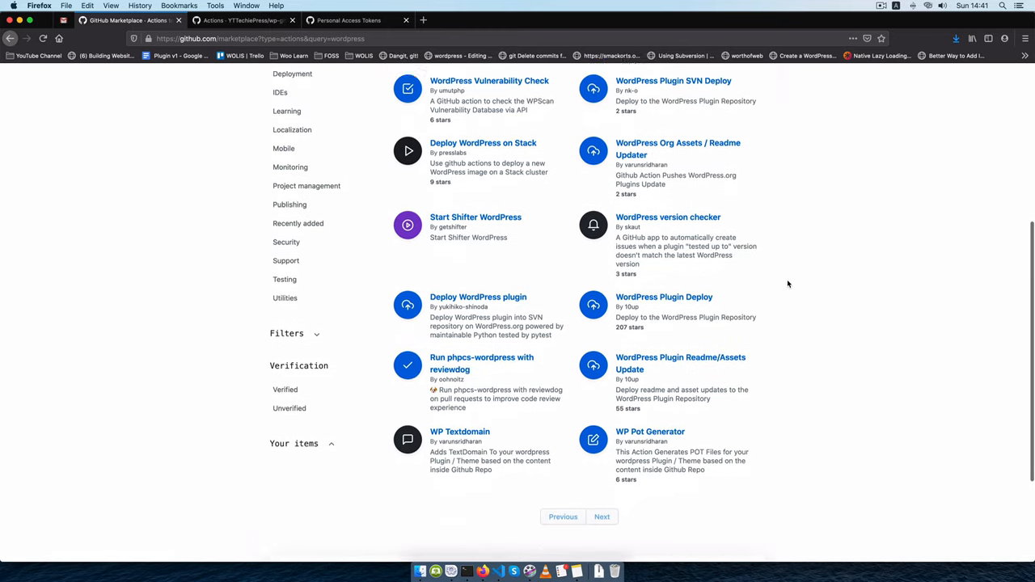
{"action": "scroll", "scroll_direction": "down", "scroll_amount": 3}
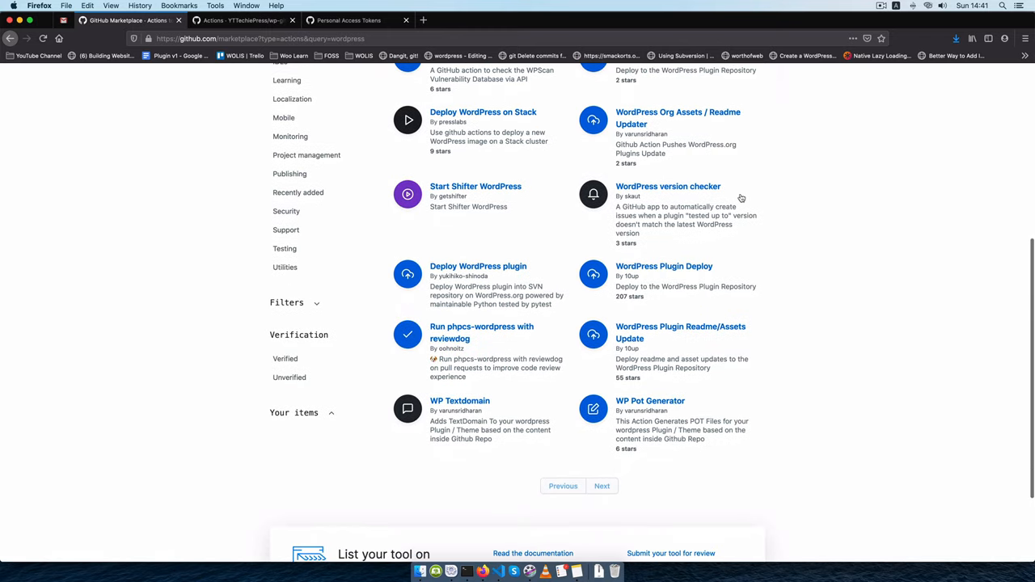
{"action": "mouse_move", "coordinate": [647, 223]}
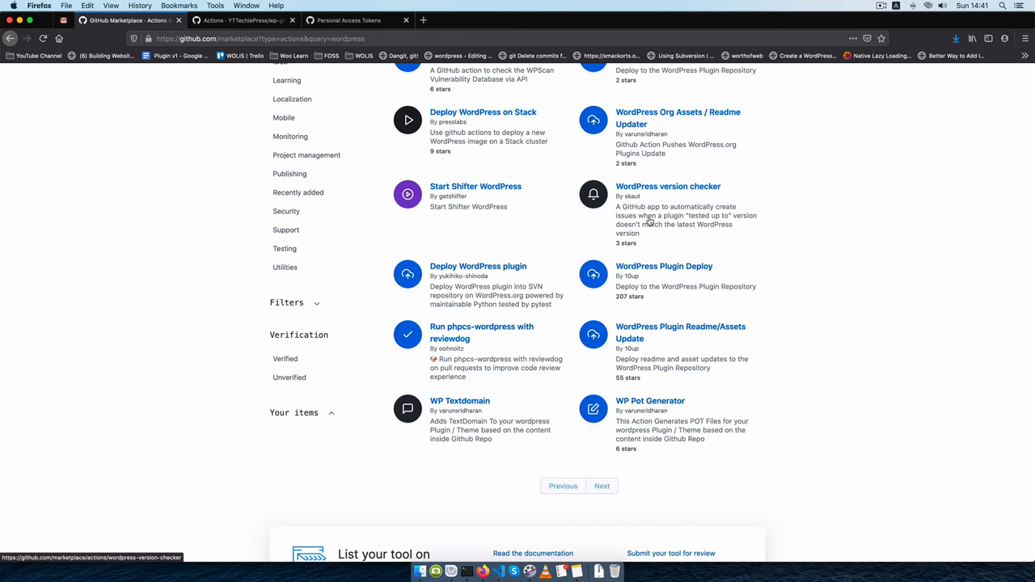
{"action": "mouse_move", "coordinate": [498, 430]}
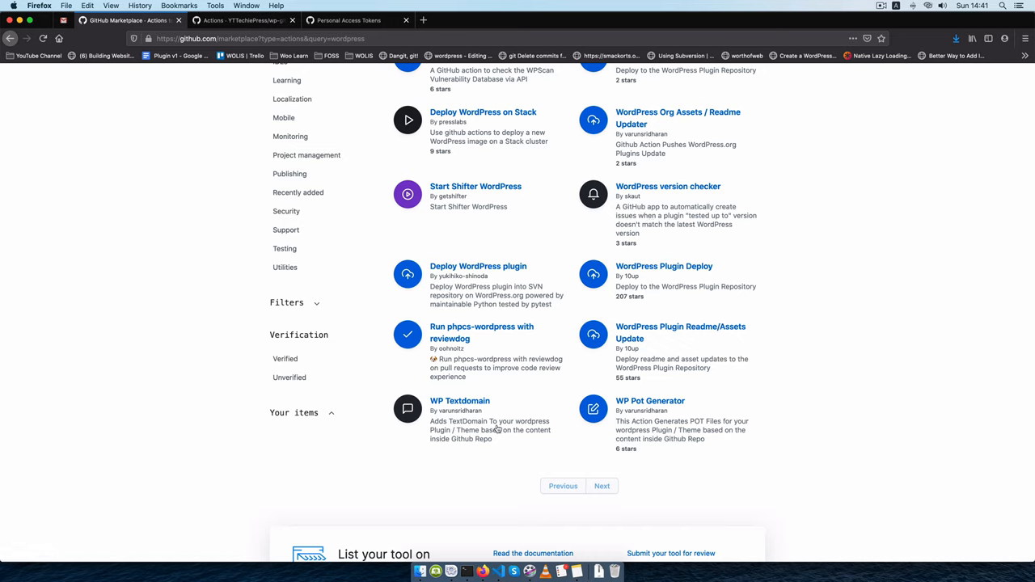
{"action": "mouse_move", "coordinate": [653, 408]}
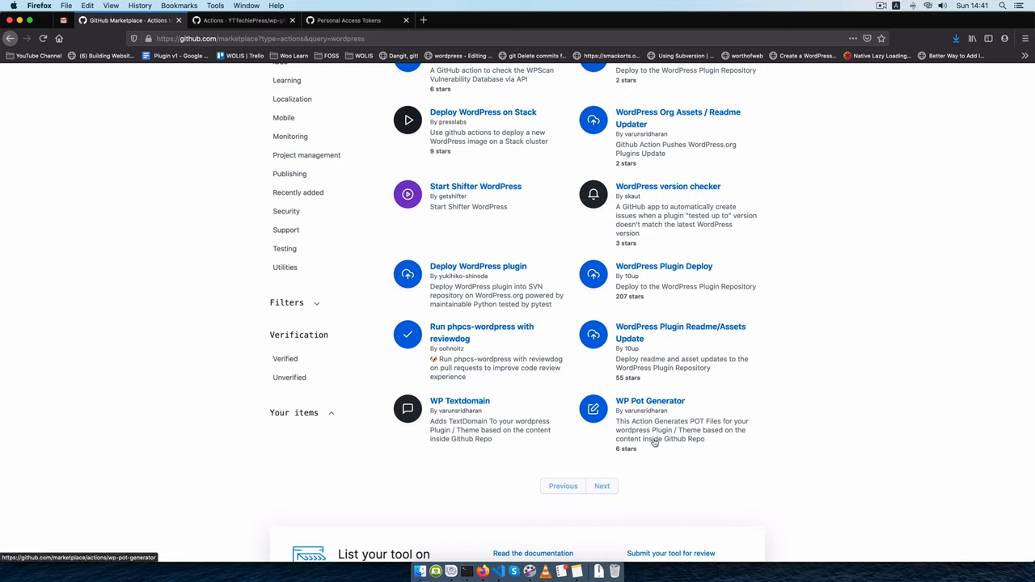
{"action": "mouse_move", "coordinate": [502, 404]}
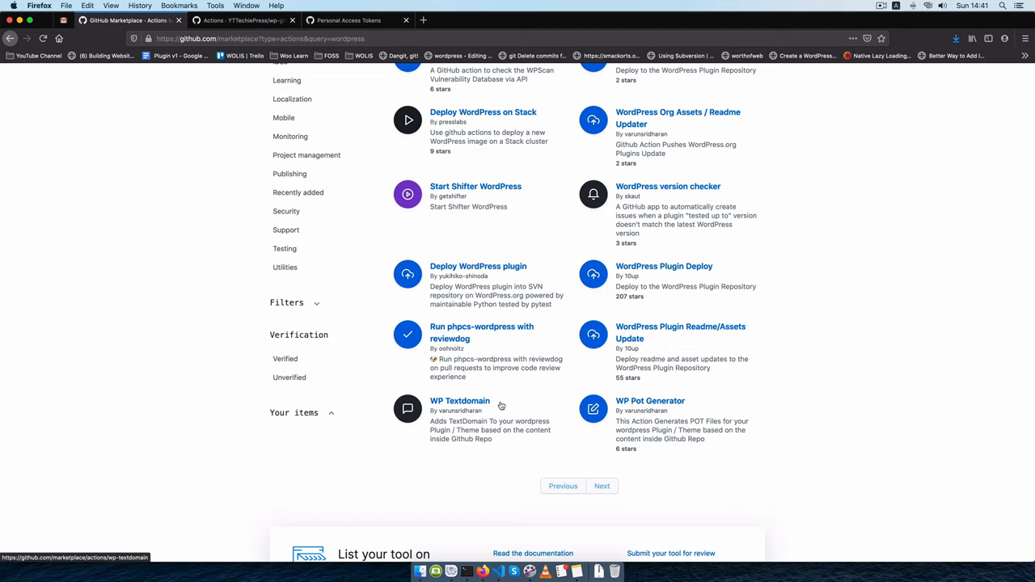
{"action": "mouse_move", "coordinate": [517, 388]}
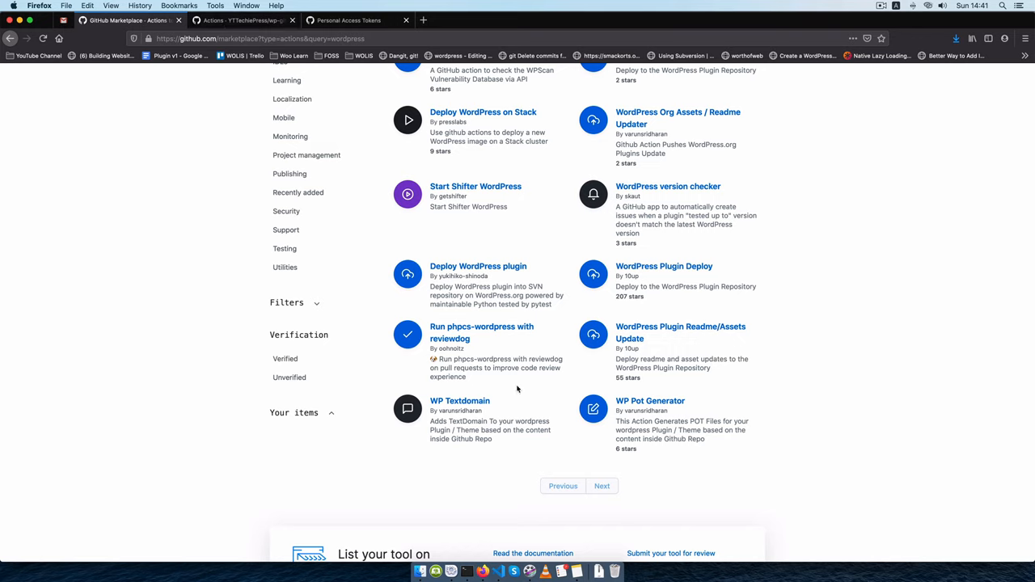
{"action": "mouse_move", "coordinate": [466, 408]}
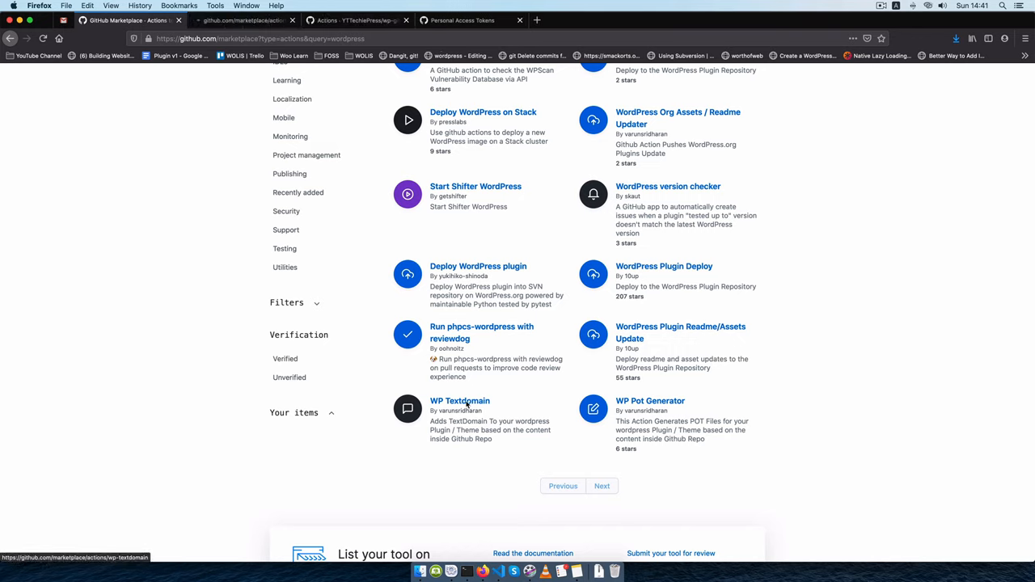
- Copy the WP Textdomain action's example workflow code and return to the repository's Actions page
{"action": "left_click", "coordinate": [459, 401]}
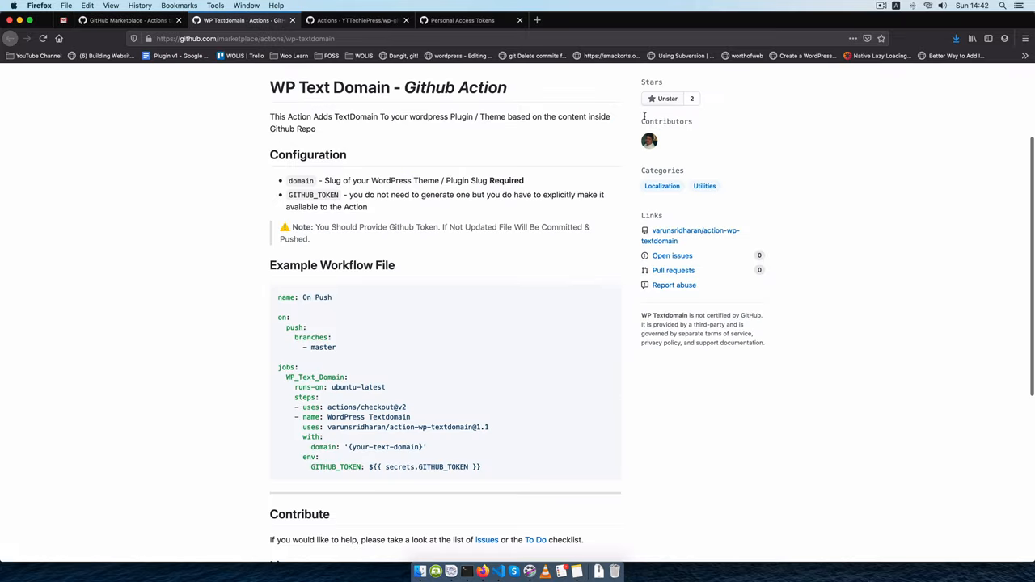
{"action": "mouse_move", "coordinate": [191, 215]}
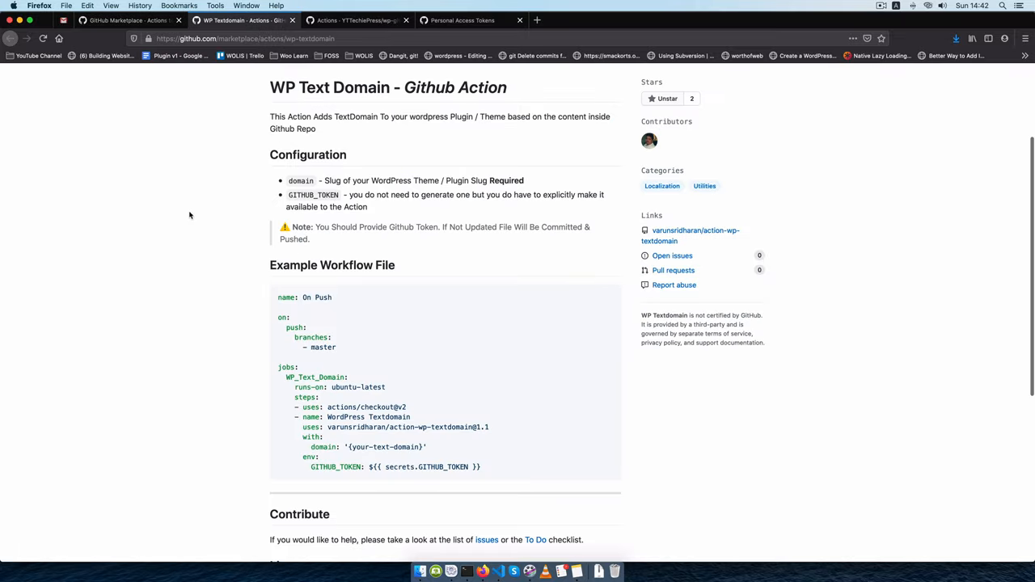
{"action": "mouse_move", "coordinate": [275, 210]}
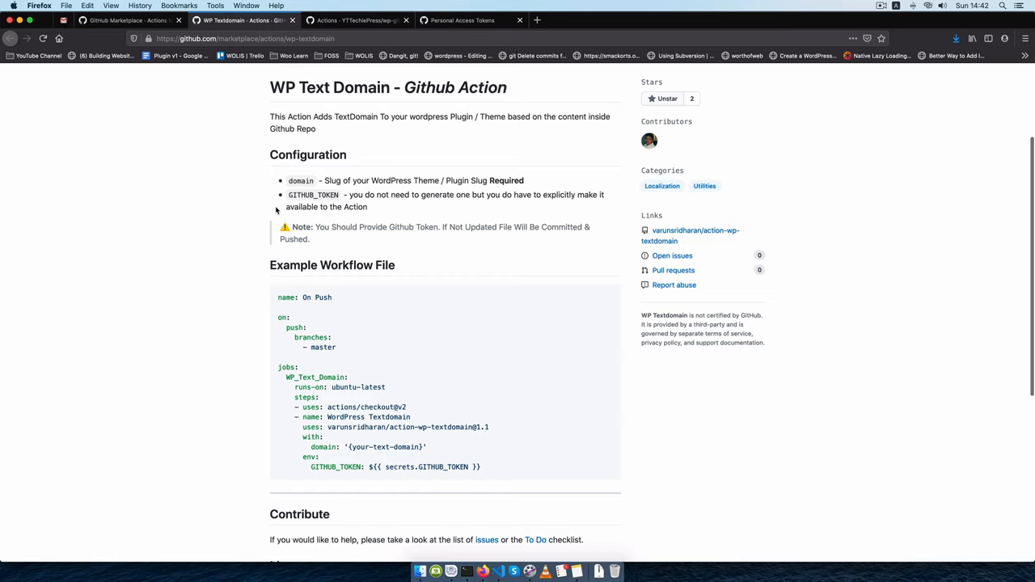
{"action": "mouse_move", "coordinate": [274, 301]}
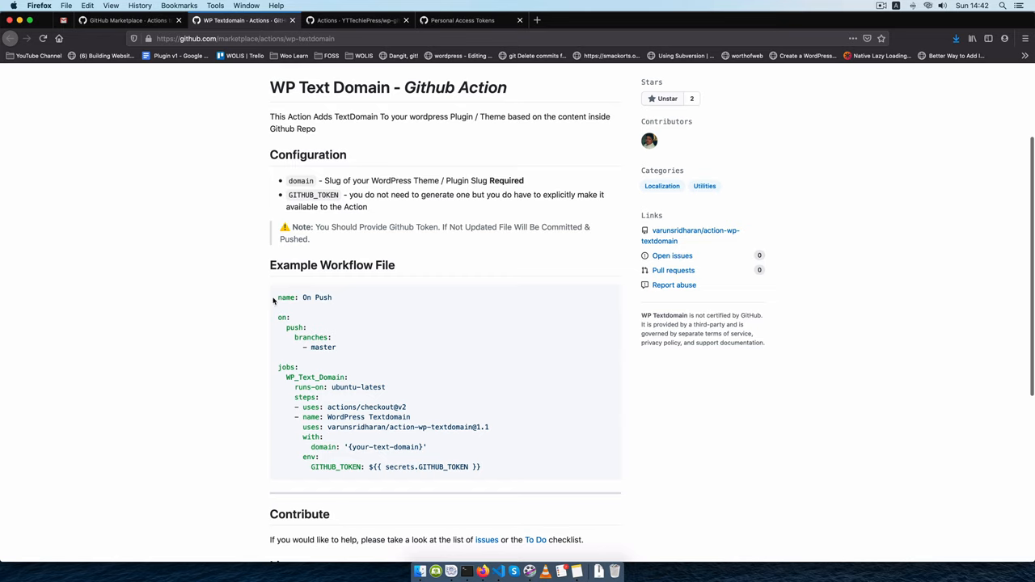
{"action": "left_click_drag", "start_coordinate": [275, 297], "coordinate": [427, 447]}
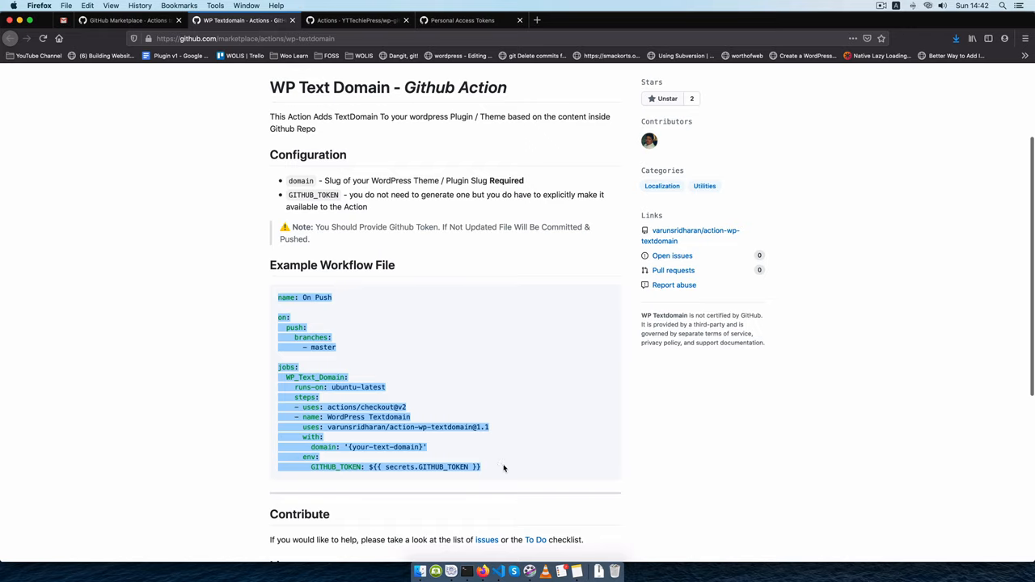
{"action": "mouse_move", "coordinate": [418, 353]}
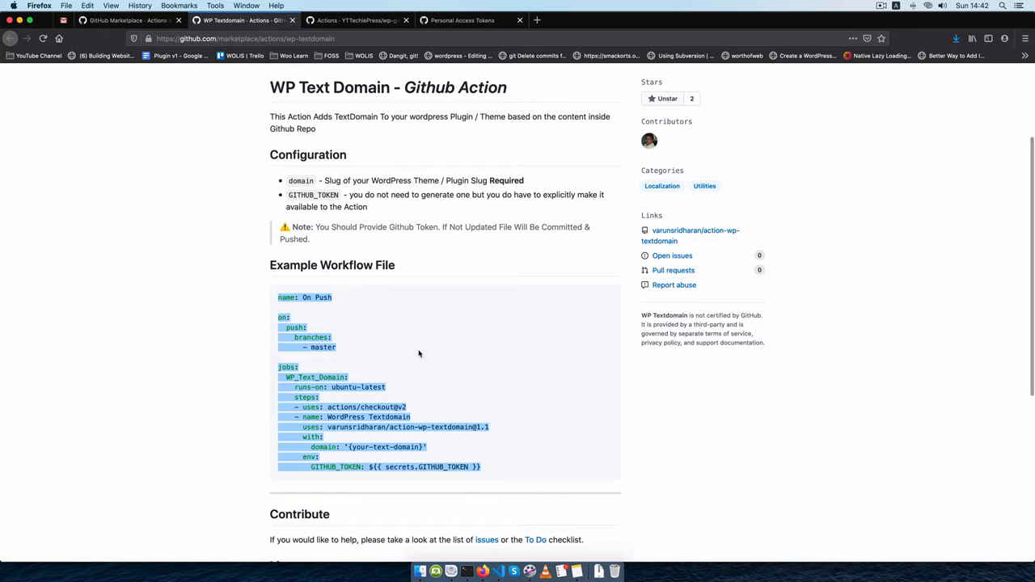
{"action": "mouse_move", "coordinate": [315, 68]}
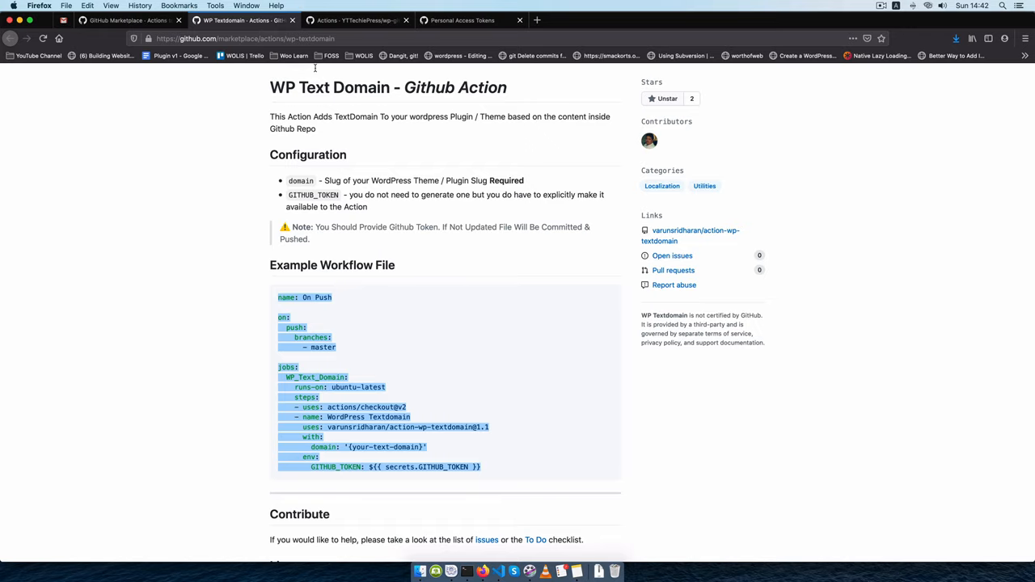
{"action": "left_click", "coordinate": [356, 19]}
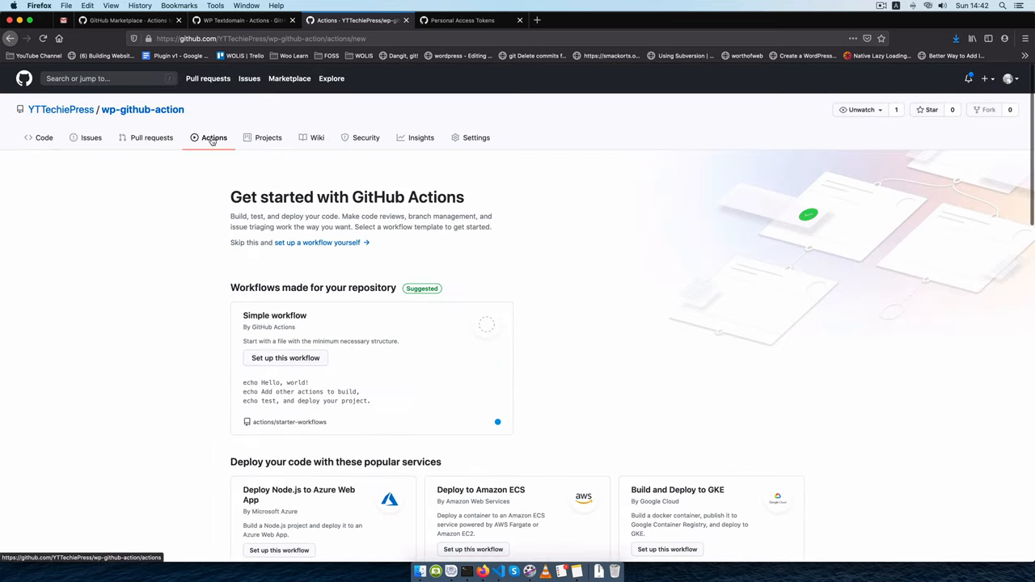
{"action": "mouse_move", "coordinate": [285, 357]}
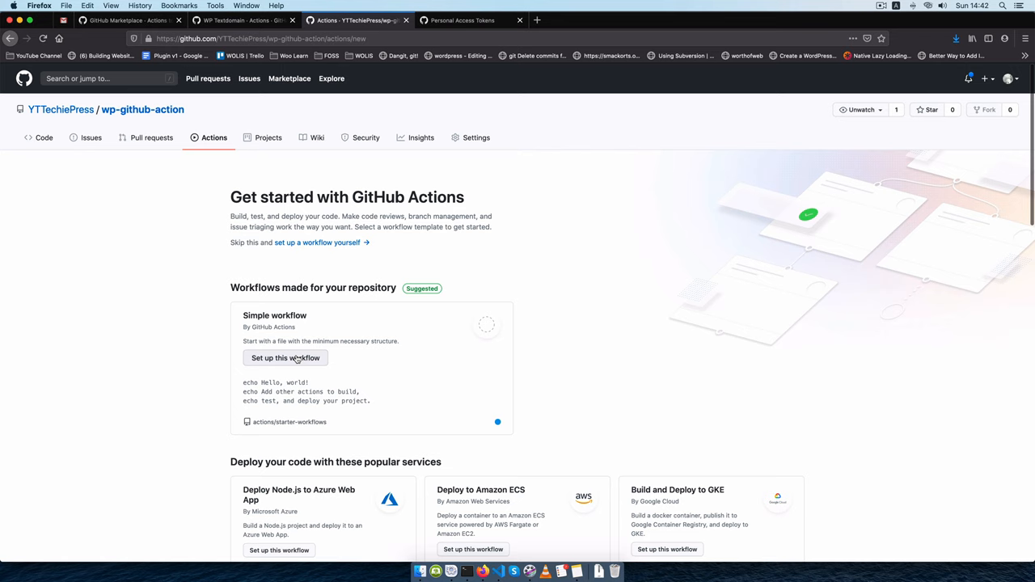
- Start a blank.yml from the Simple workflow template with its push trigger branch set to dev
{"action": "left_click", "coordinate": [284, 357]}
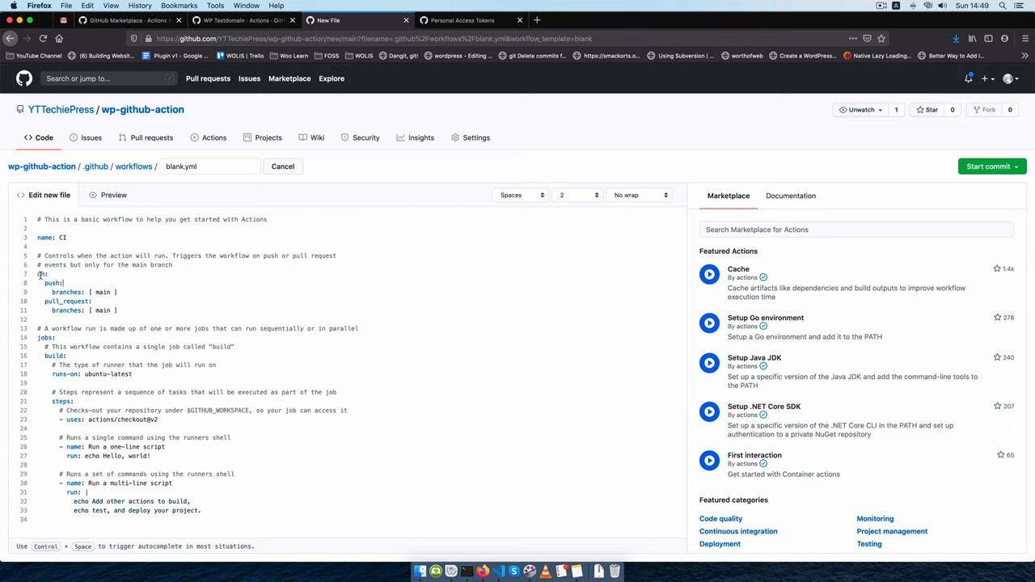
{"action": "double_click", "coordinate": [41, 275]}
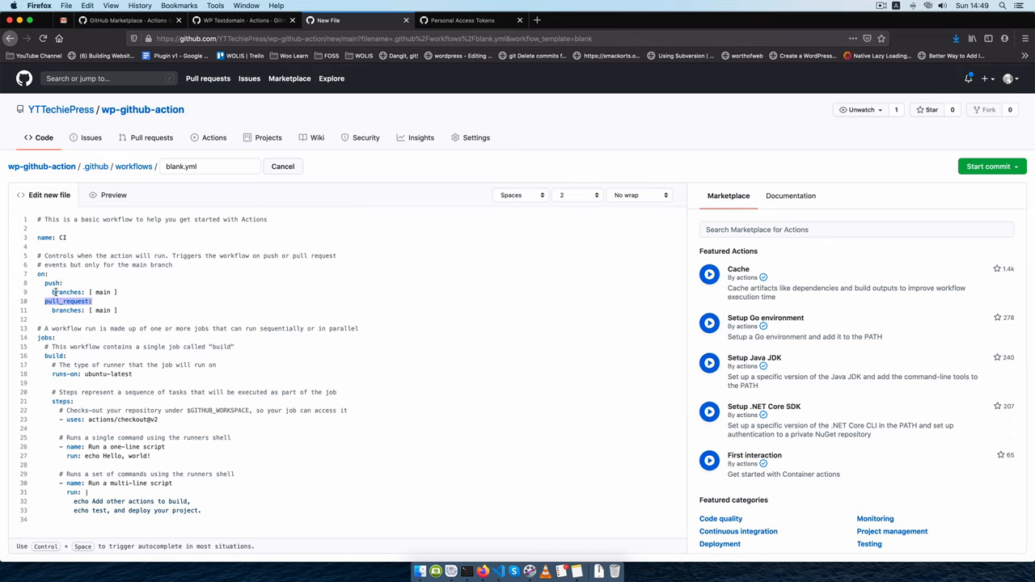
{"action": "double_click", "coordinate": [68, 291]}
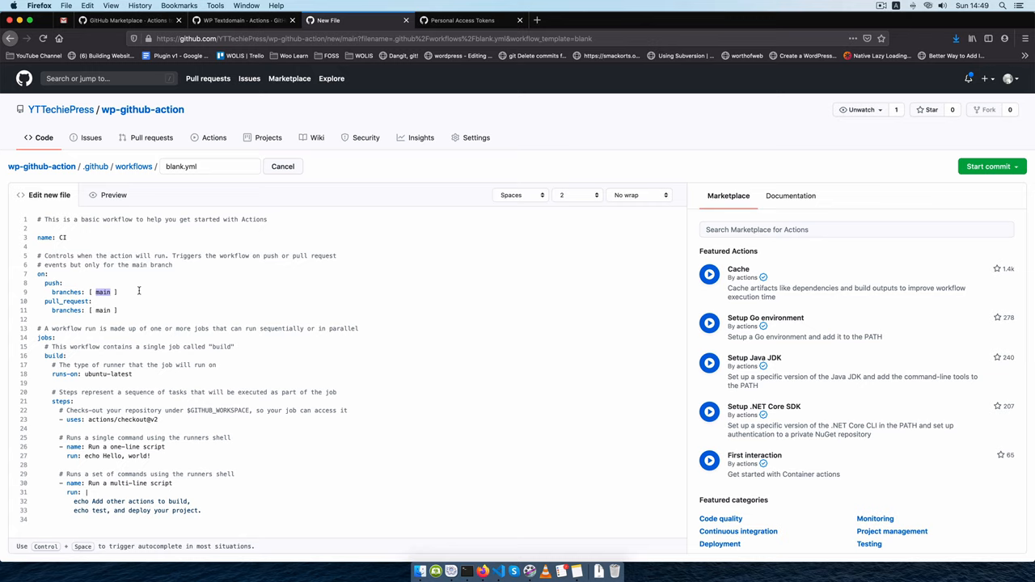
{"action": "type", "text": "dev"}
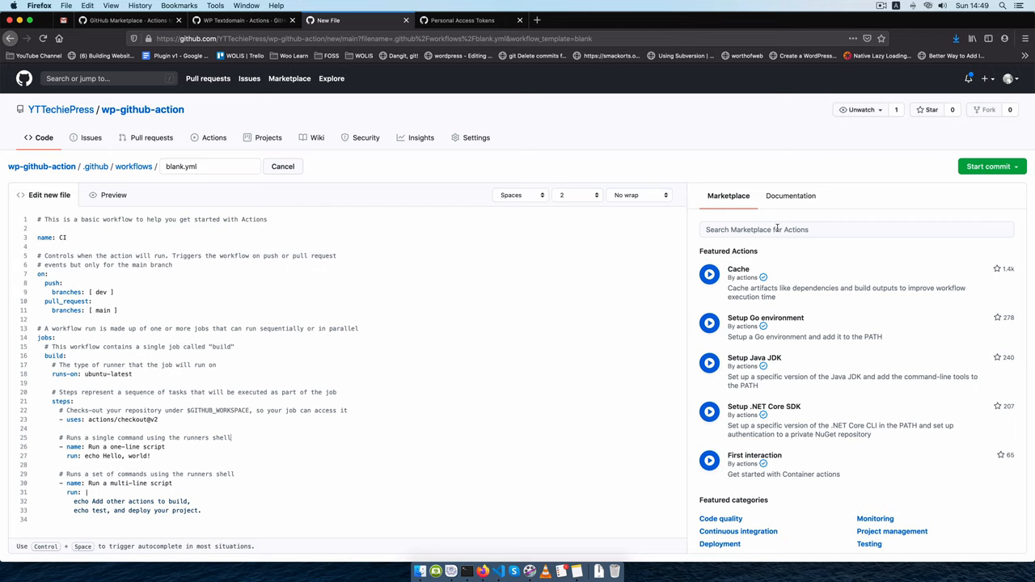
- Search the editor's Marketplace sidebar for the WP Textdomain action
{"action": "type", "text": "wor"}
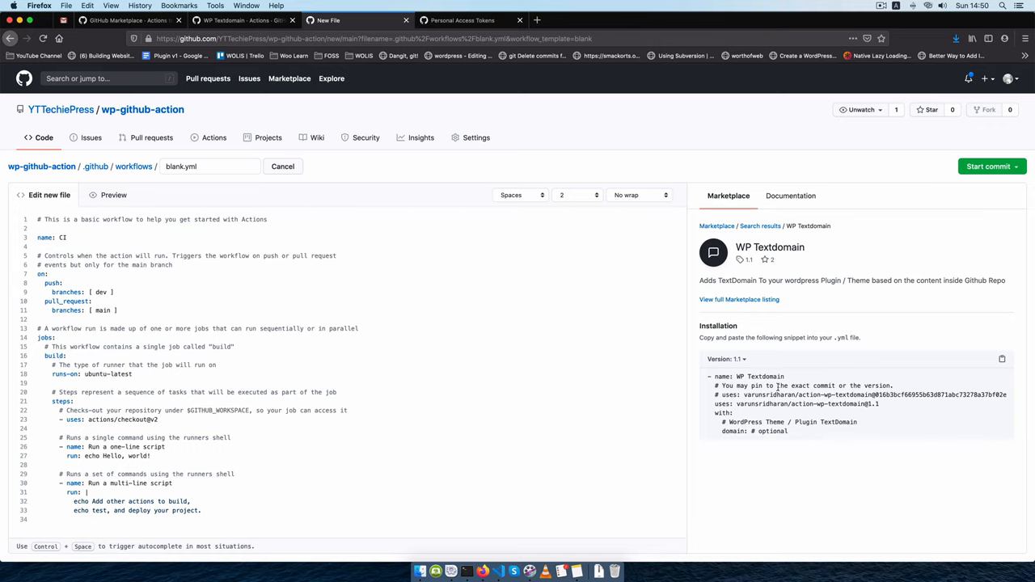
{"action": "mouse_move", "coordinate": [784, 390]}
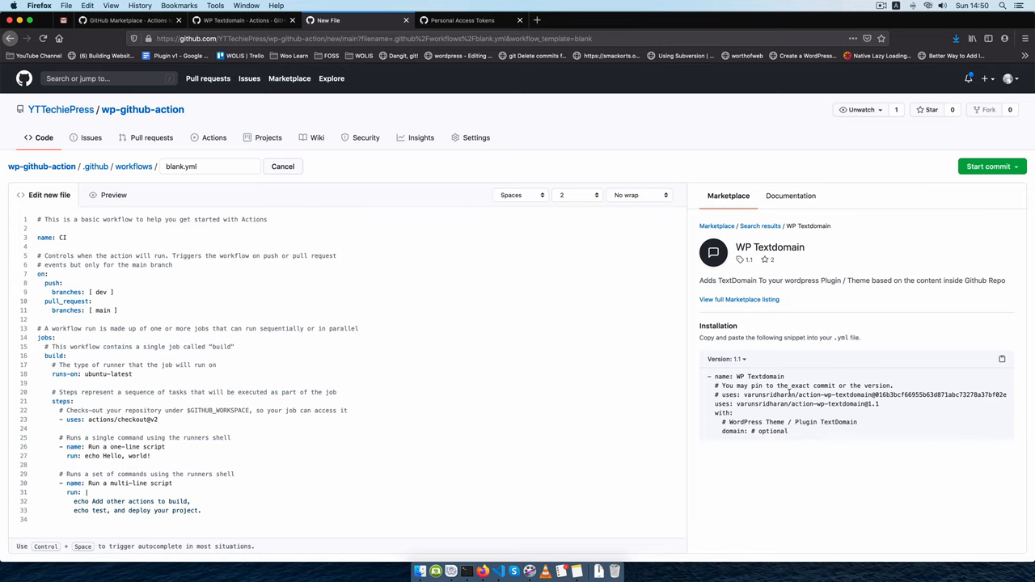
{"action": "mouse_move", "coordinate": [789, 374]}
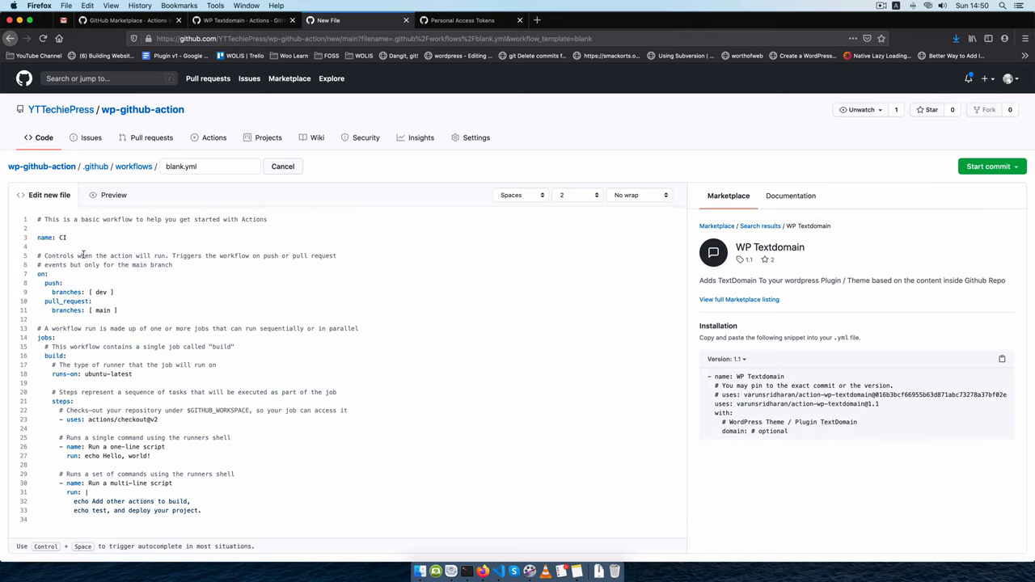
- Paste the WP Textdomain workflow, name it Add Missing text-domain and trigger it on pushes to dev
{"action": "left_click", "coordinate": [210, 165]}
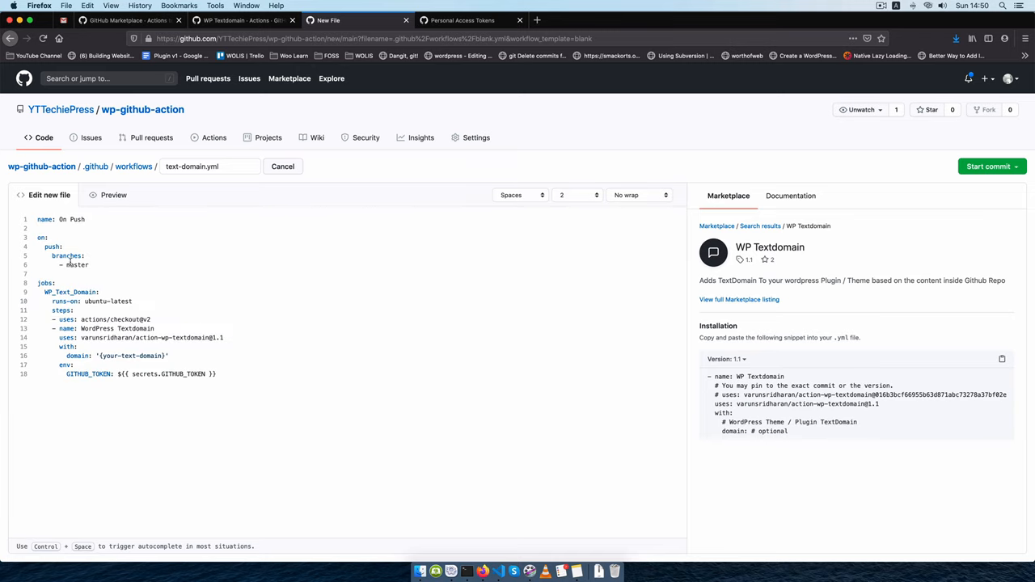
{"action": "double_click", "coordinate": [71, 220]}
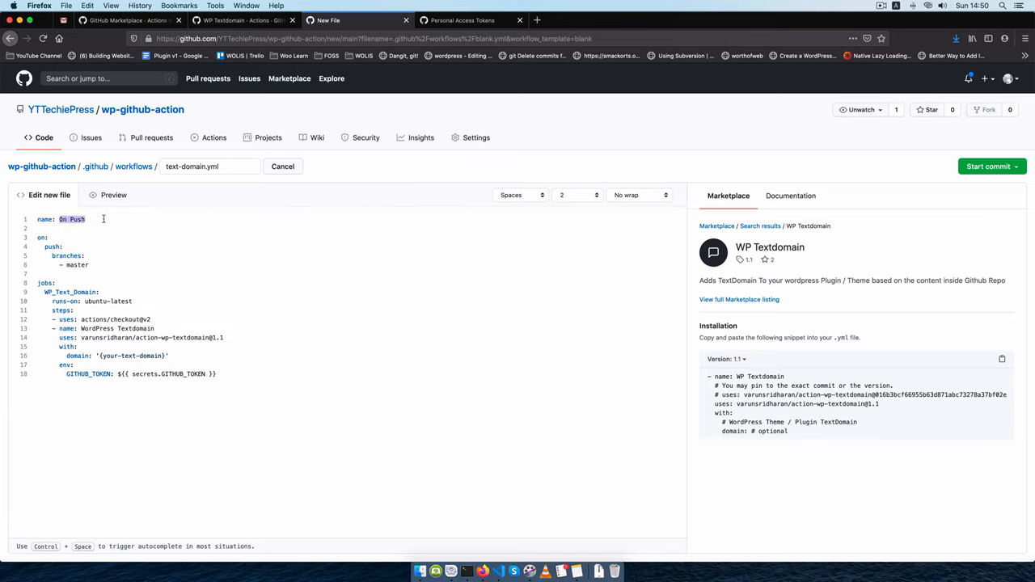
{"action": "type", "text": "Add Missing"}
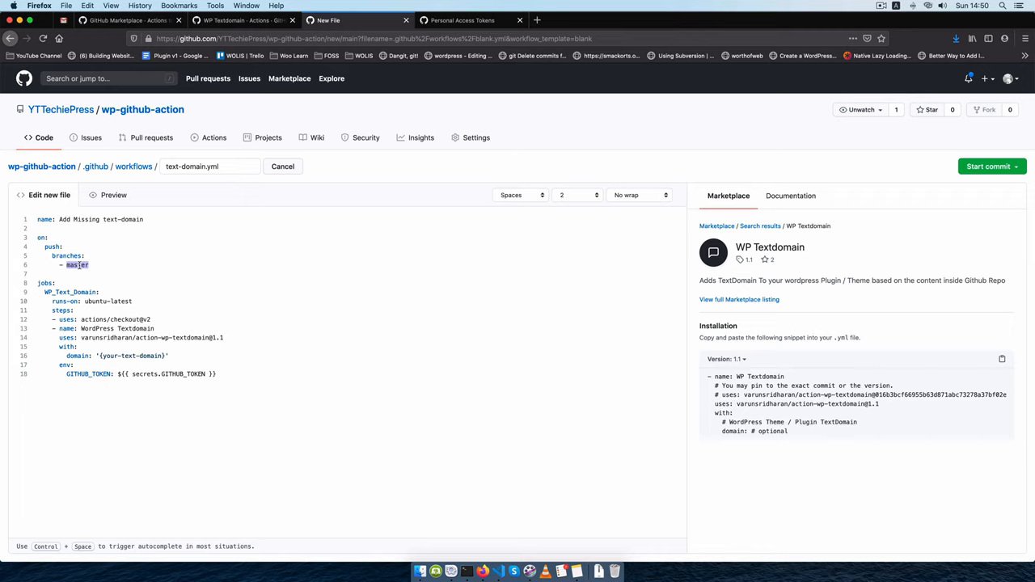
{"action": "type", "text": "dev"}
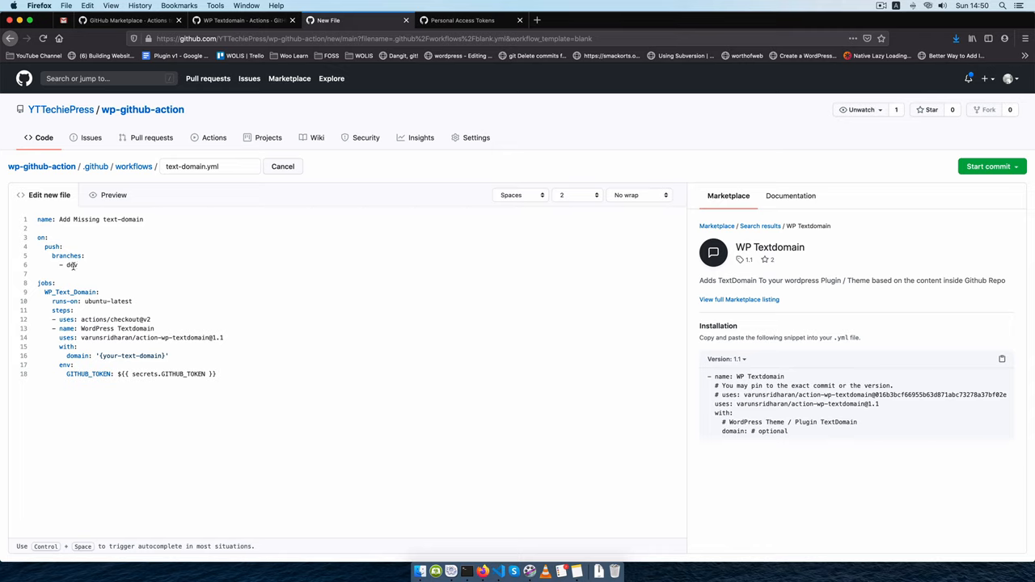
{"action": "type", "text": "dev"}
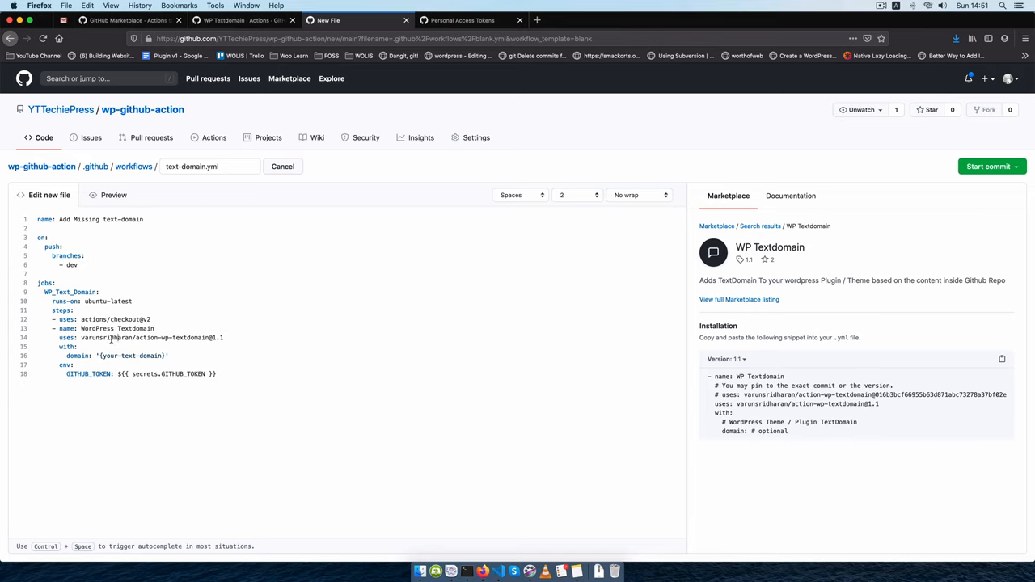
- Set the step's domain to wp-github-action and its token to secrets.REPO_TOKEN
{"action": "double_click", "coordinate": [106, 338]}
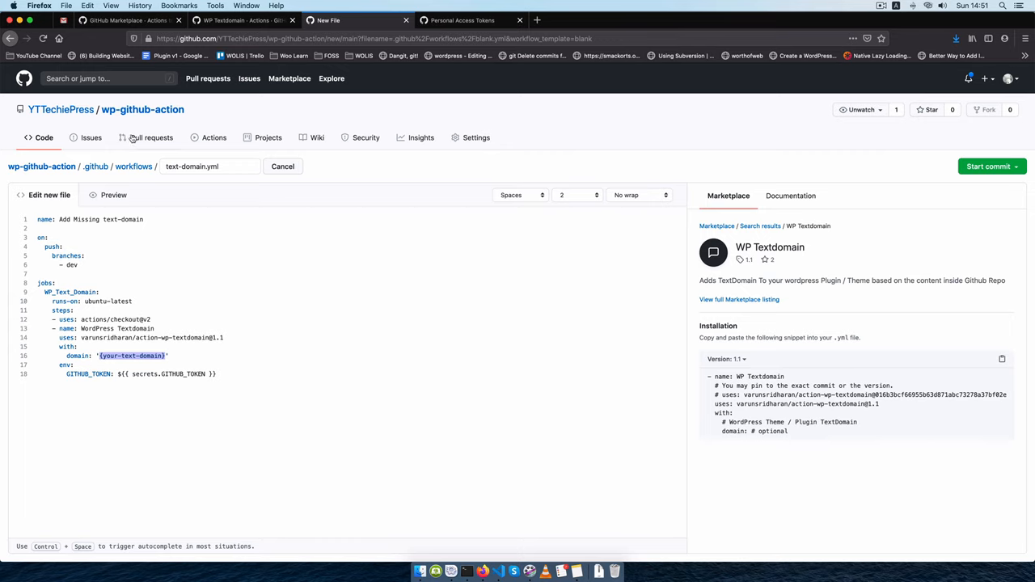
{"action": "mouse_move", "coordinate": [61, 181]}
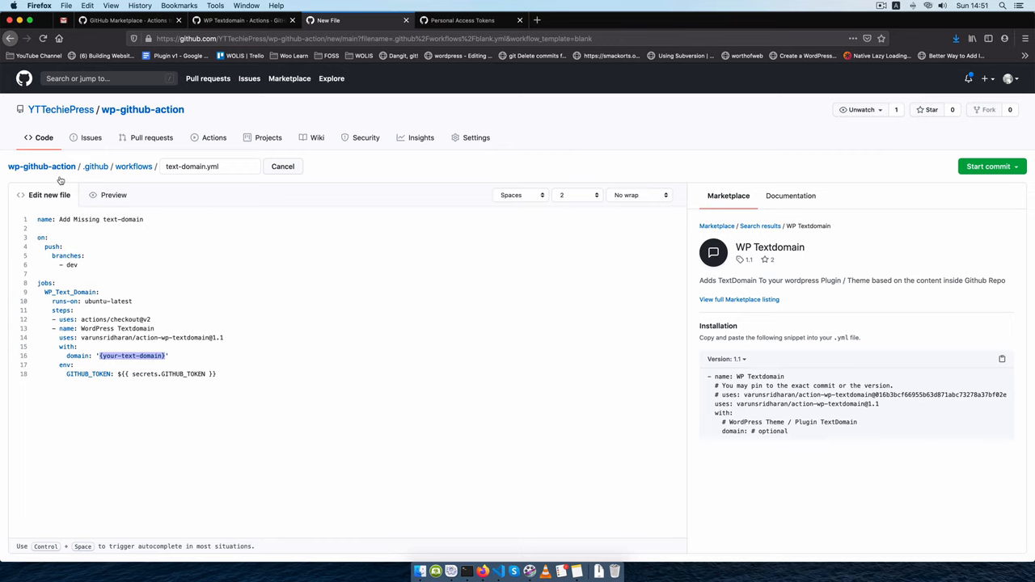
{"action": "mouse_move", "coordinate": [88, 135]}
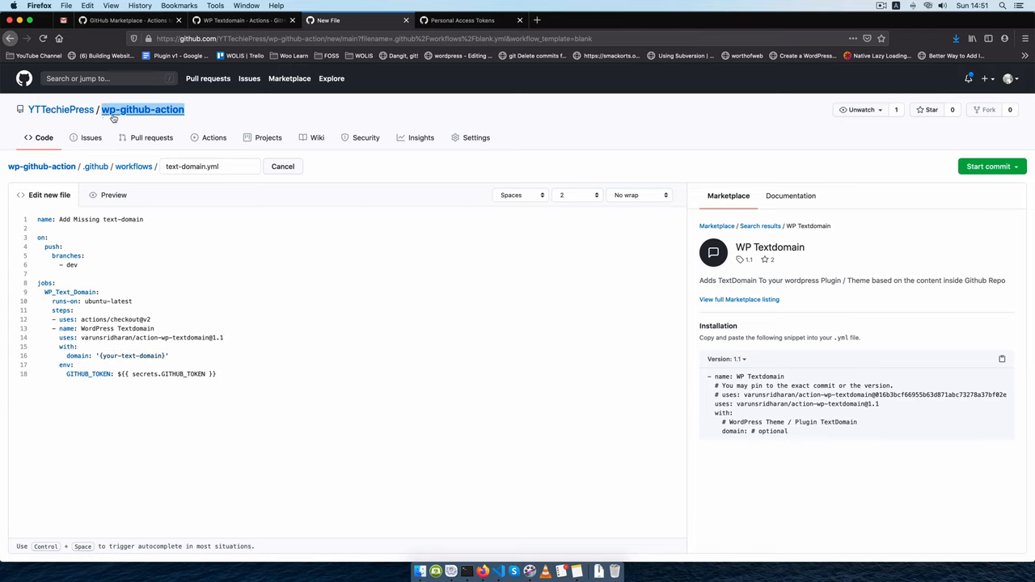
{"action": "mouse_move", "coordinate": [110, 350]}
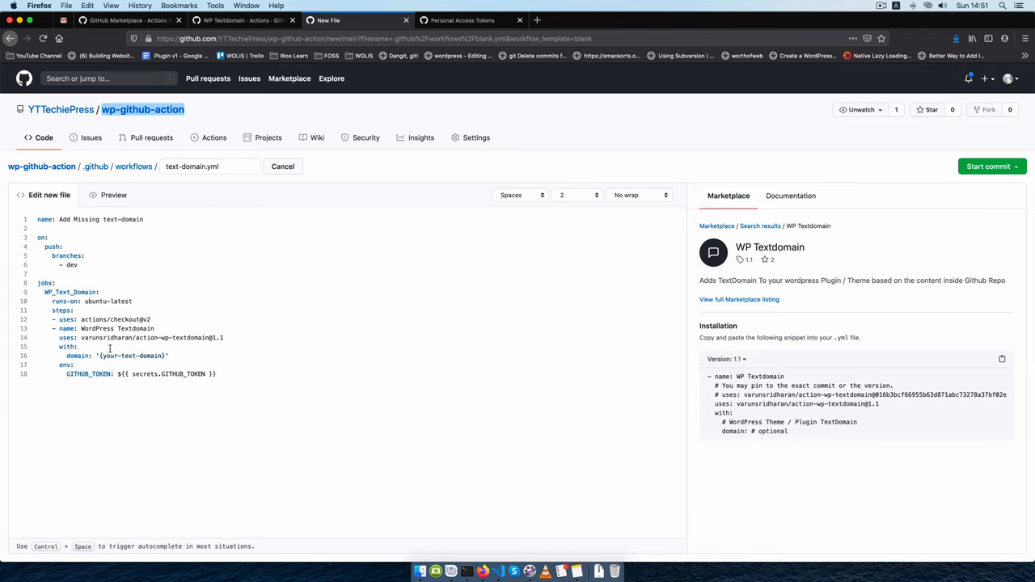
{"action": "type", "text": "wp-github-action'"}
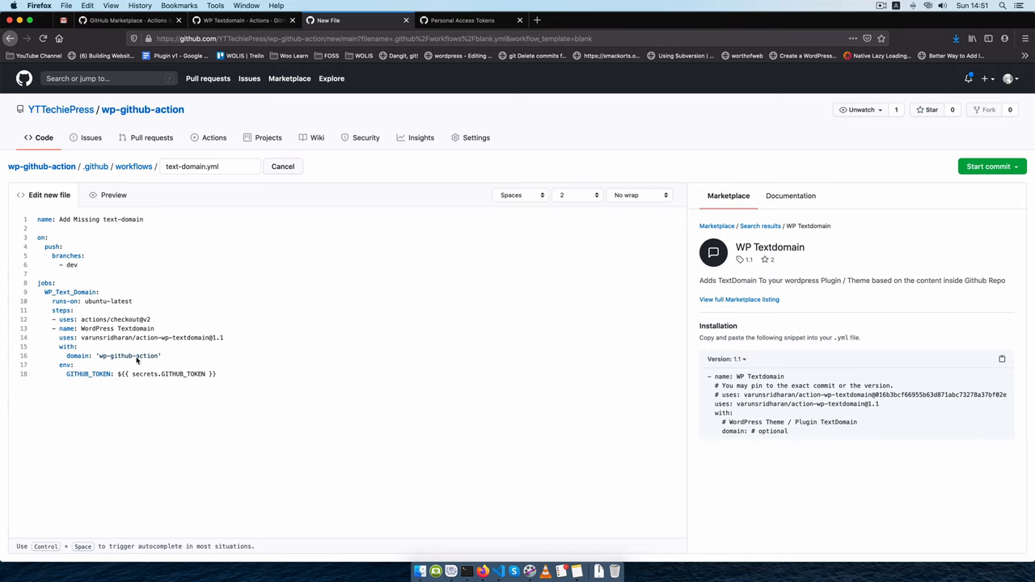
{"action": "mouse_move", "coordinate": [233, 363]}
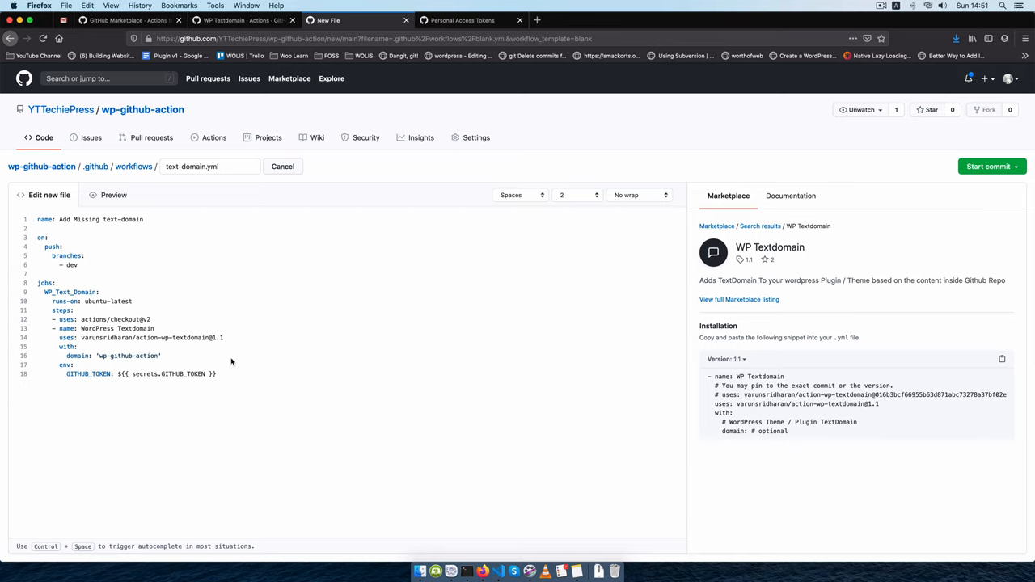
{"action": "type", "text": "REPO_TOKEN"}
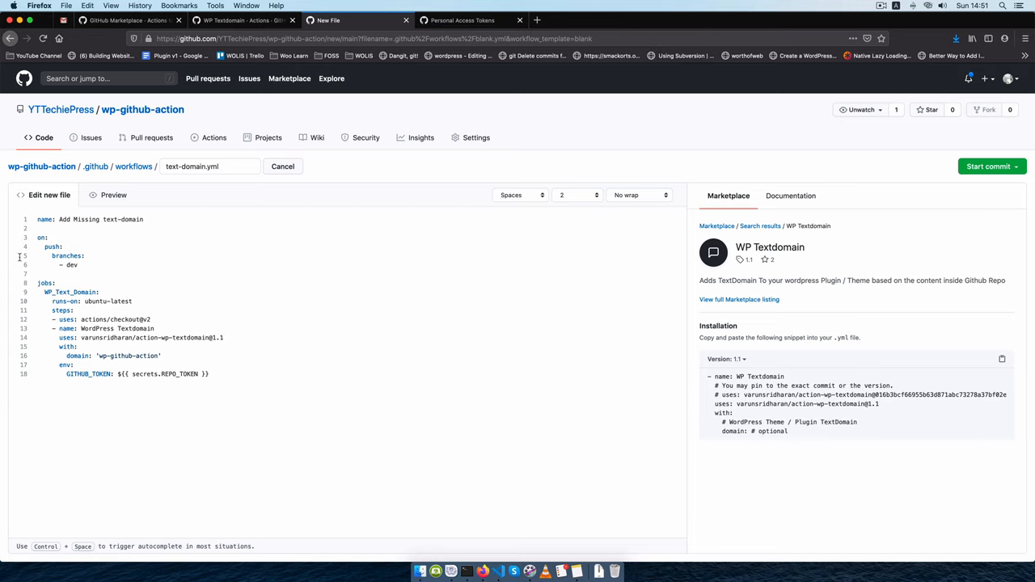
{"action": "double_click", "coordinate": [178, 374]}
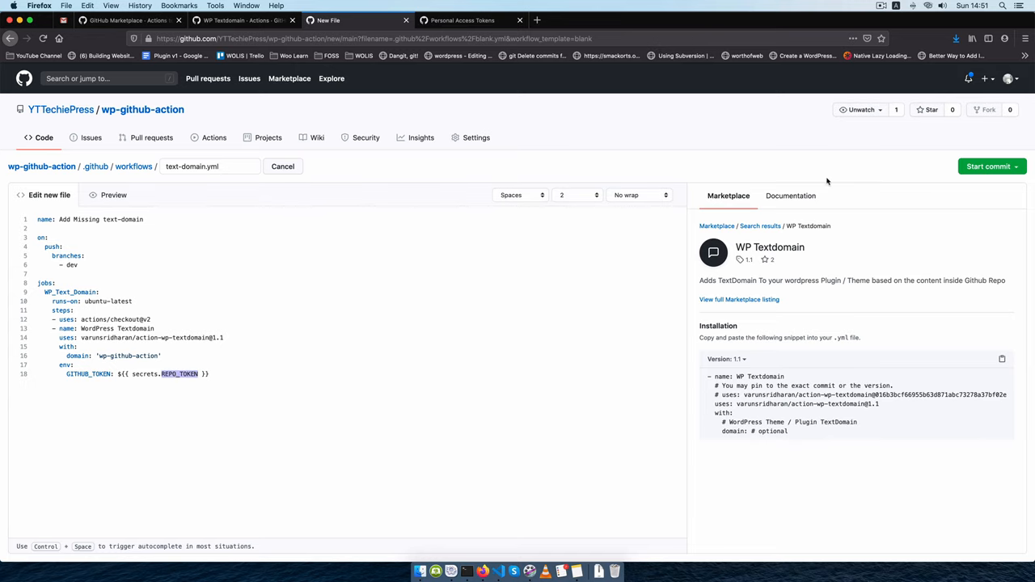
{"action": "mouse_move", "coordinate": [988, 165]}
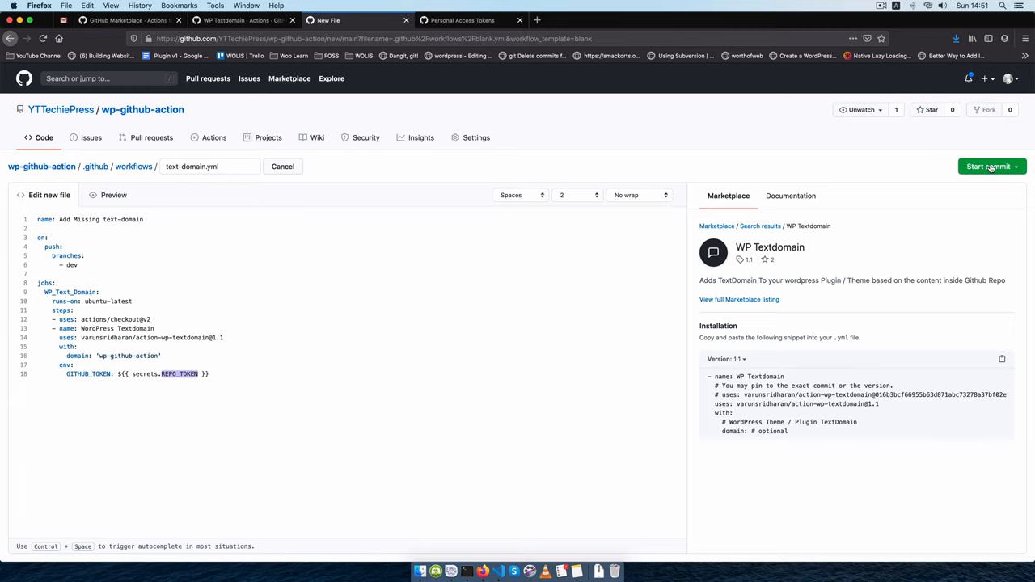
- Commit the new text-domain.yml workflow file to .github/workflows
{"action": "left_click", "coordinate": [988, 166]}
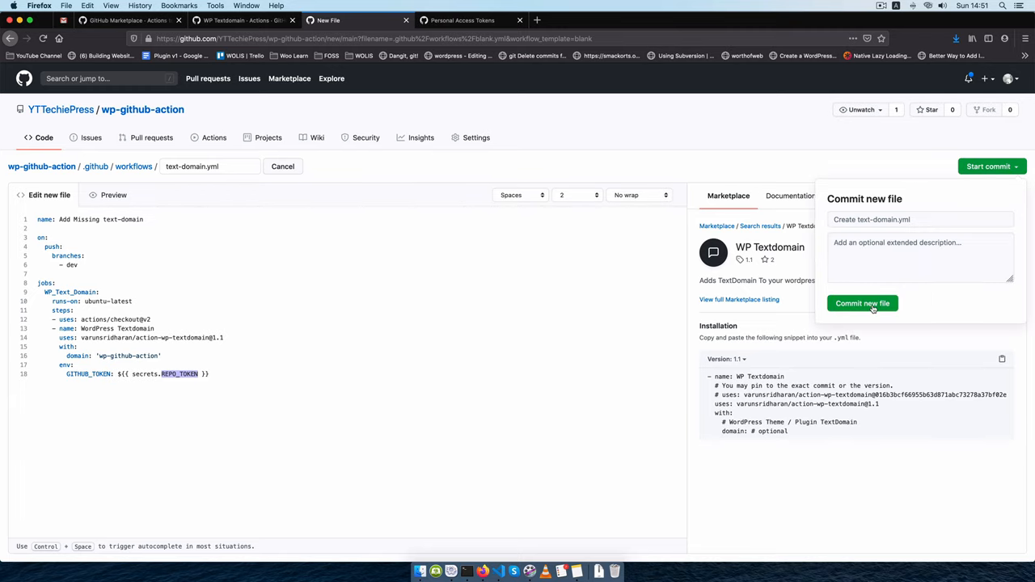
{"action": "left_click", "coordinate": [862, 304]}
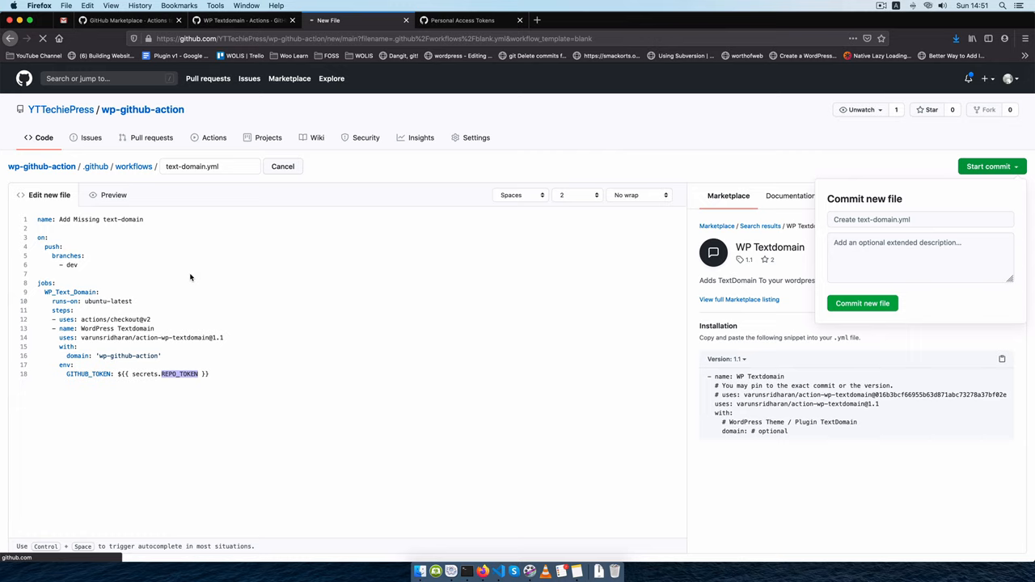
{"action": "left_click", "coordinate": [862, 304]}
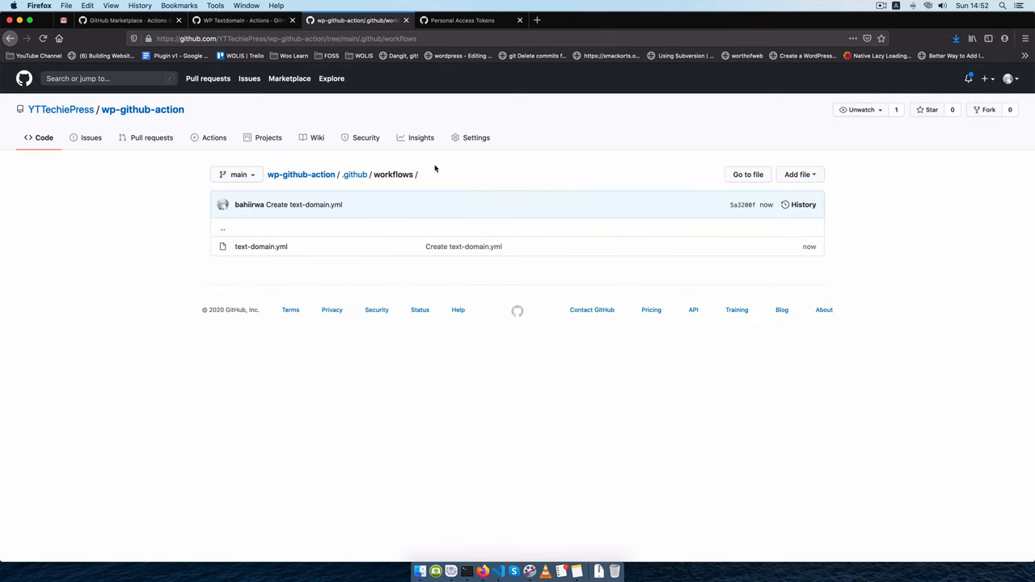
{"action": "mouse_move", "coordinate": [476, 137]}
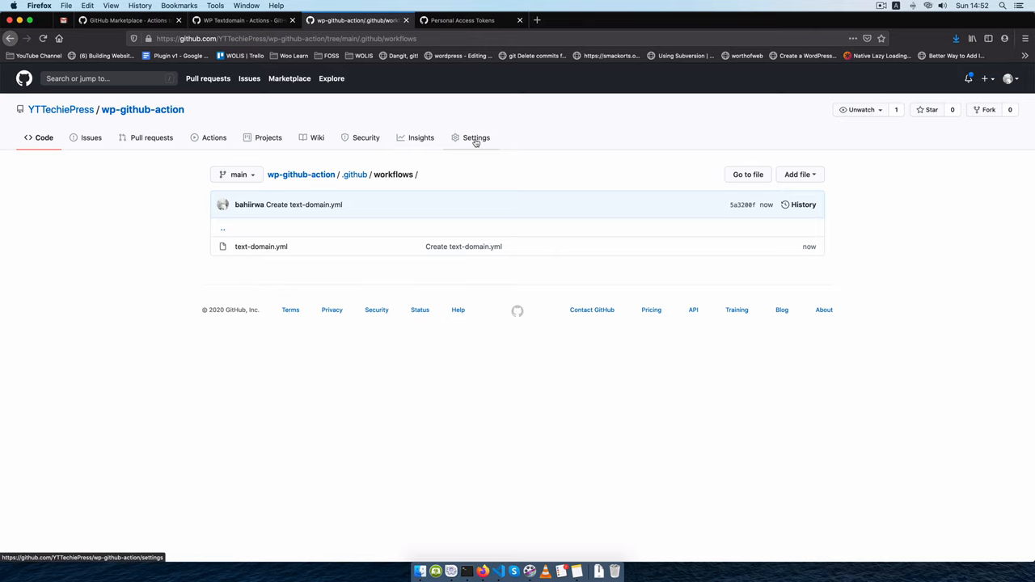
- In Settings > Secrets, start a new repository secret named REPO_TOKEN
{"action": "left_click", "coordinate": [475, 137]}
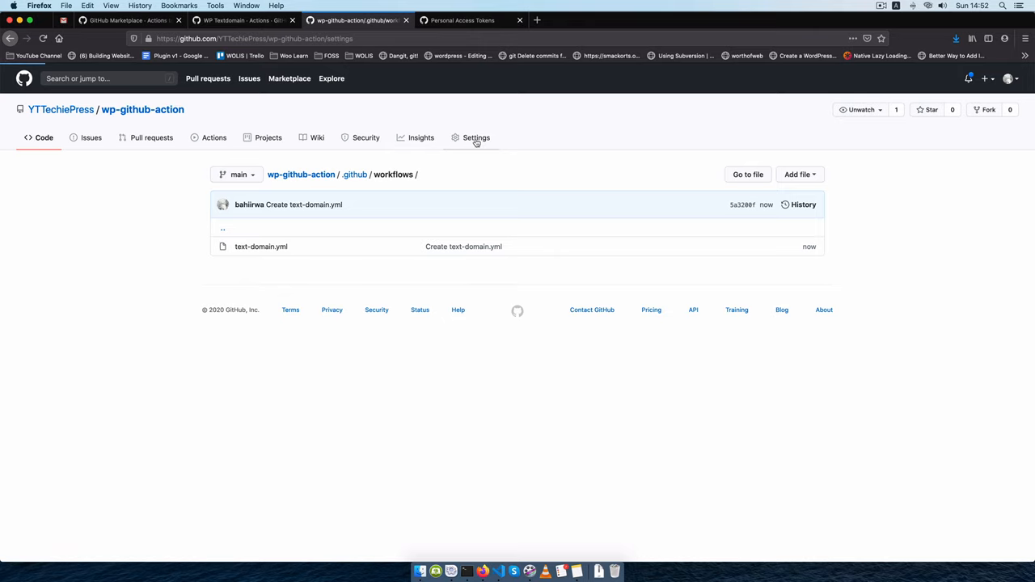
{"action": "left_click", "coordinate": [475, 137]}
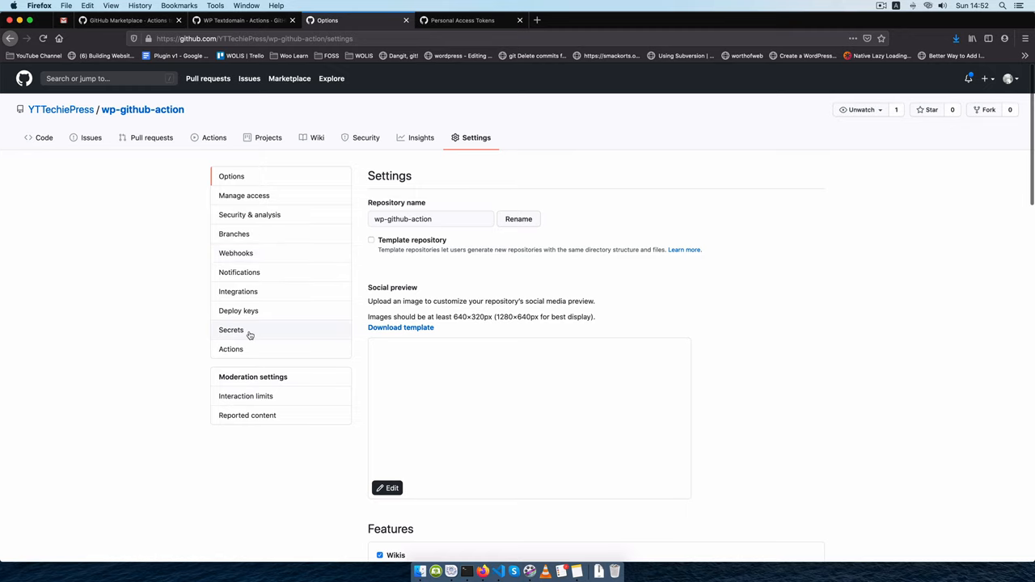
{"action": "left_click", "coordinate": [231, 329]}
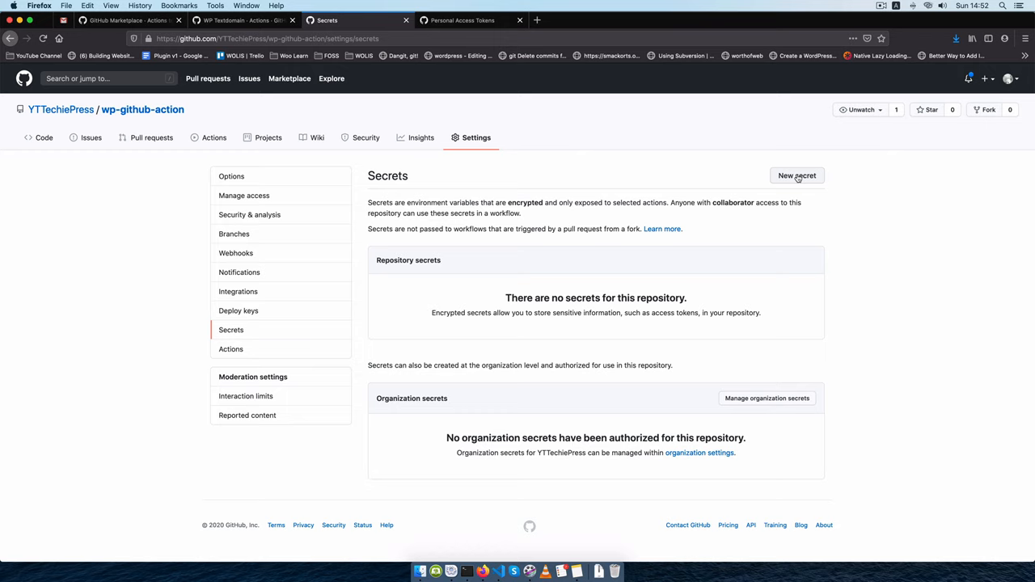
{"action": "left_click", "coordinate": [796, 175]}
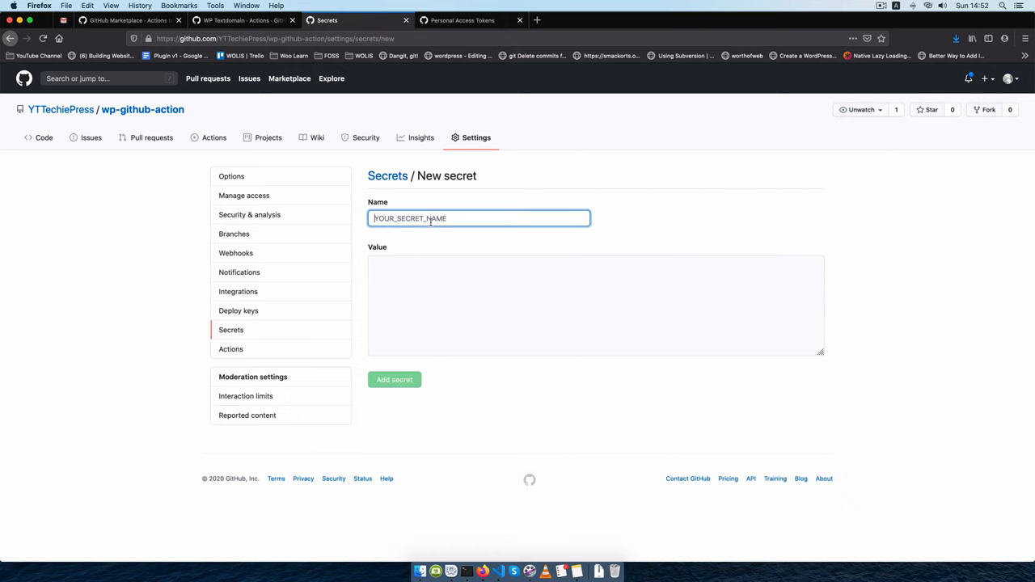
{"action": "type", "text": "REP"}
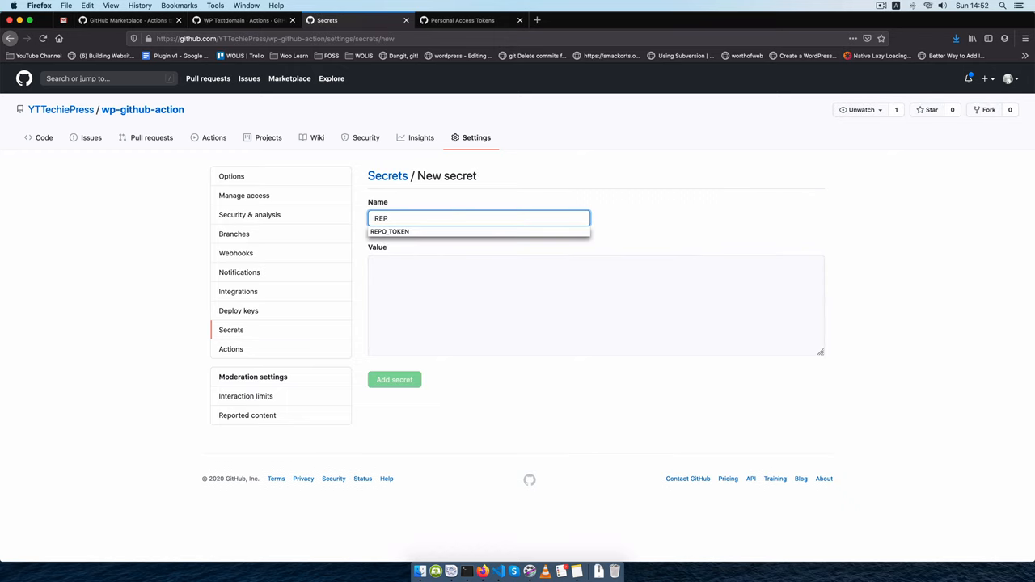
{"action": "left_click", "coordinate": [388, 231]}
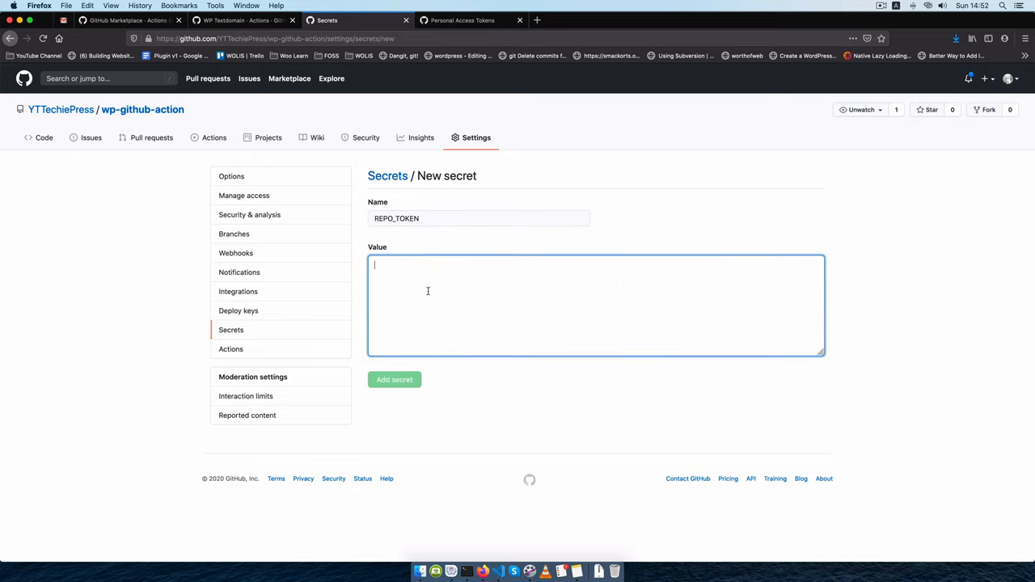
{"action": "mouse_move", "coordinate": [727, 159]}
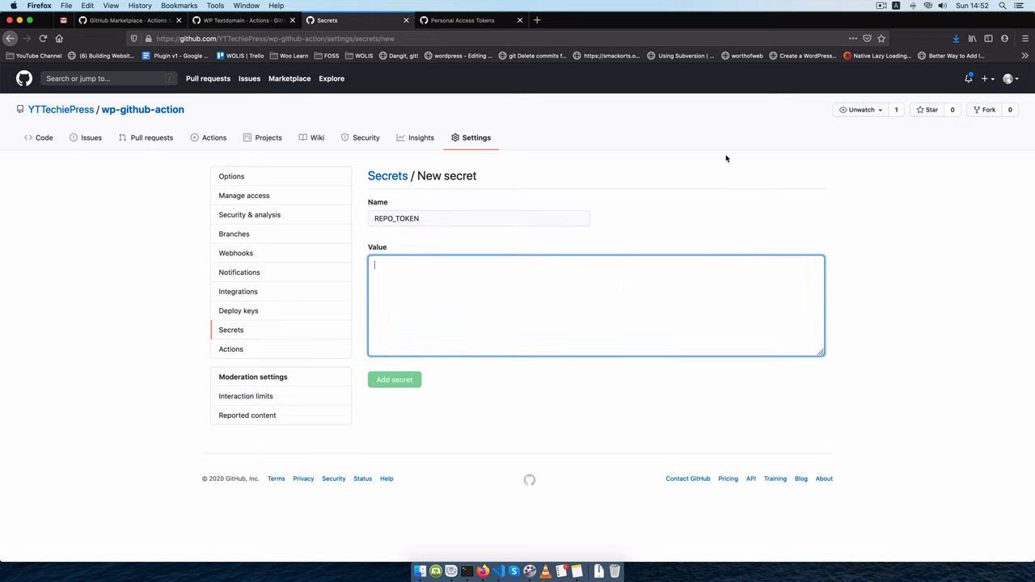
{"action": "mouse_move", "coordinate": [1017, 81]}
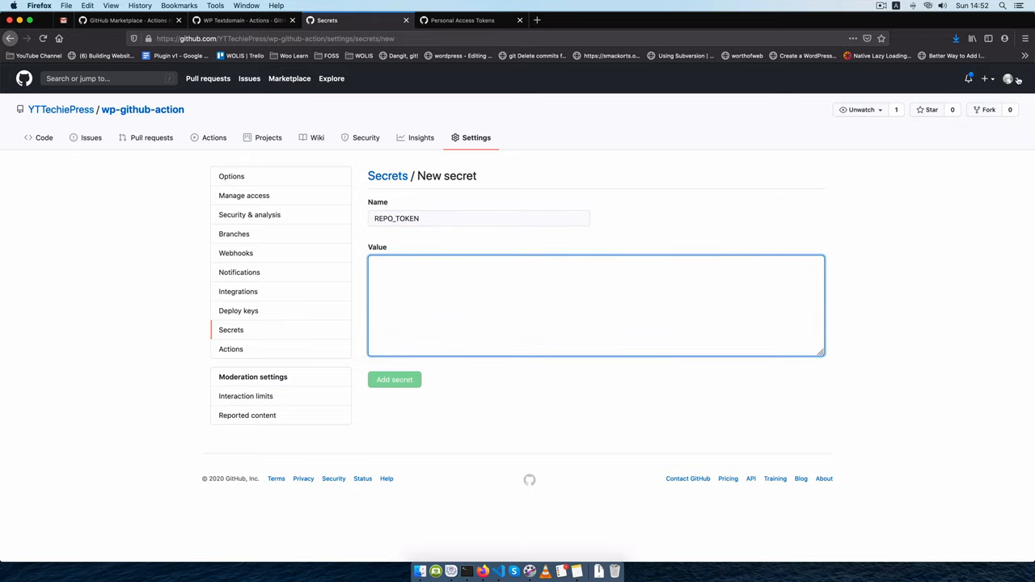
- Reach Developer settings > Personal access tokens from account Settings in a new tab
{"action": "left_click", "coordinate": [1009, 77]}
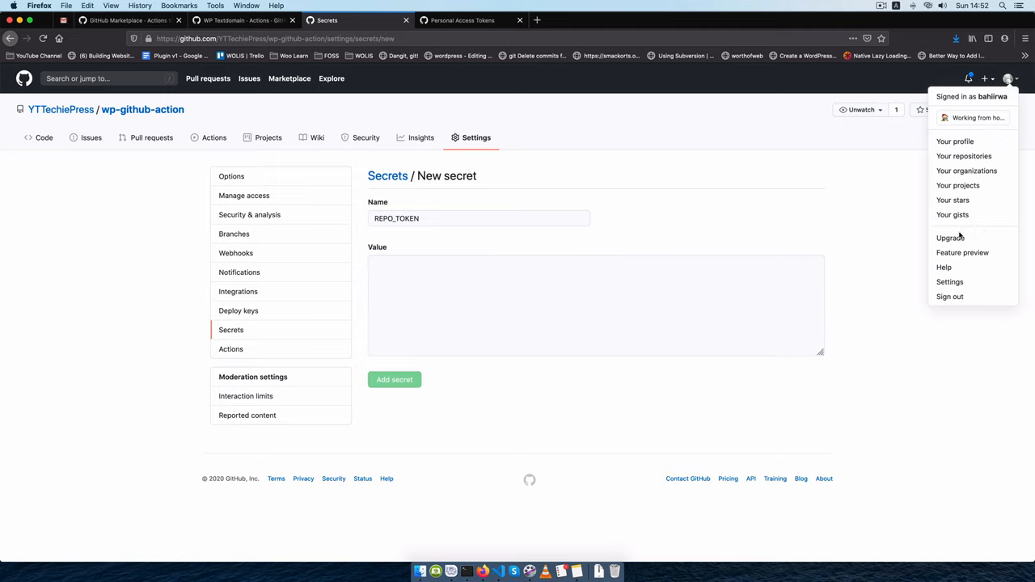
{"action": "left_click", "coordinate": [955, 142]}
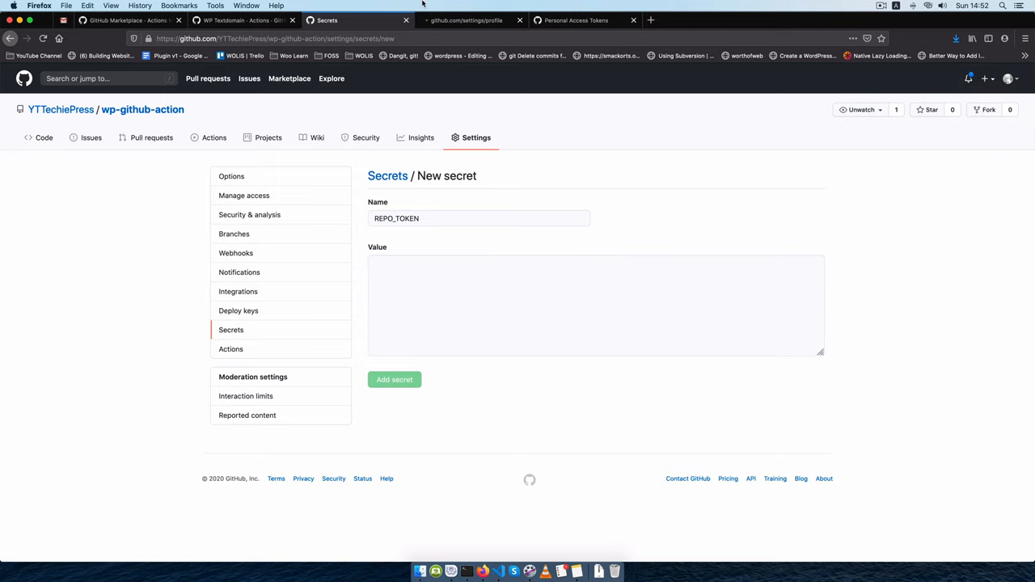
{"action": "left_click", "coordinate": [466, 20]}
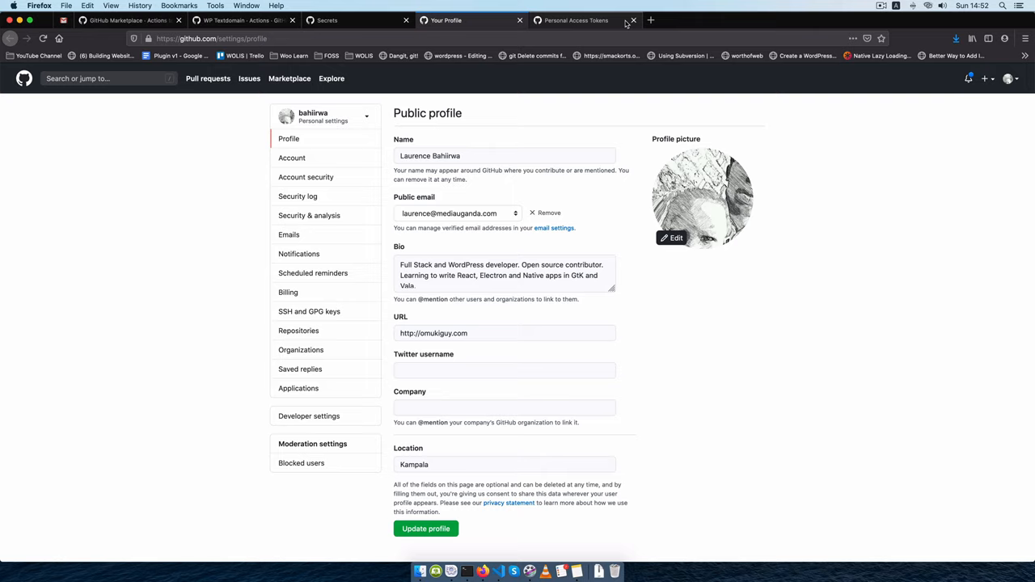
{"action": "left_click", "coordinate": [634, 19]}
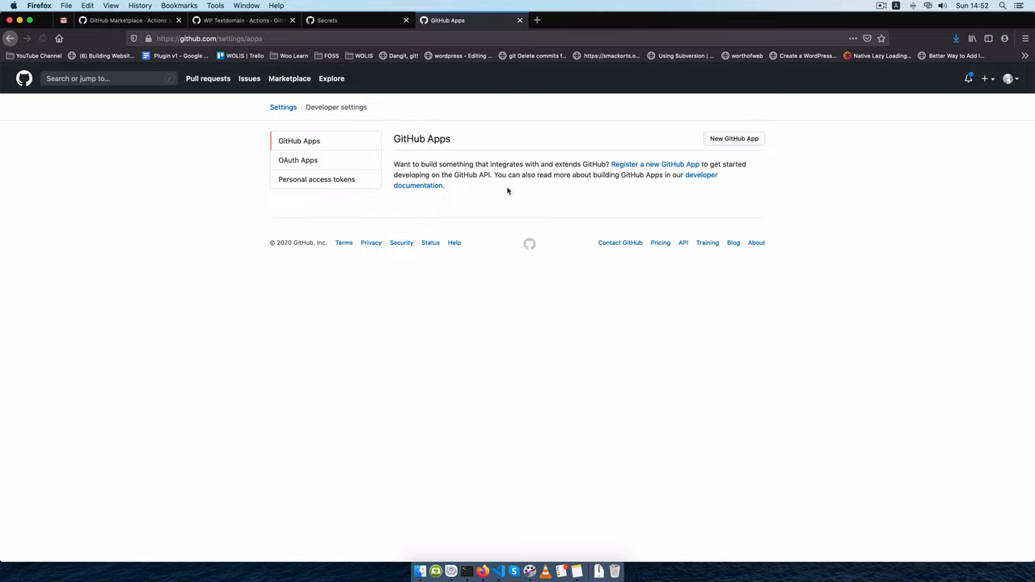
{"action": "left_click", "coordinate": [317, 178]}
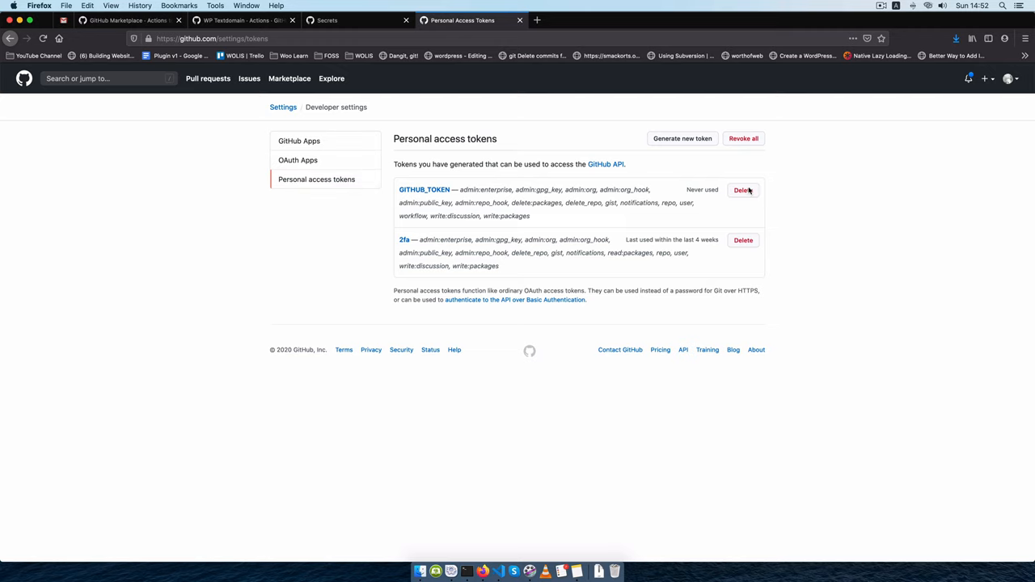
{"action": "mouse_move", "coordinate": [682, 139]}
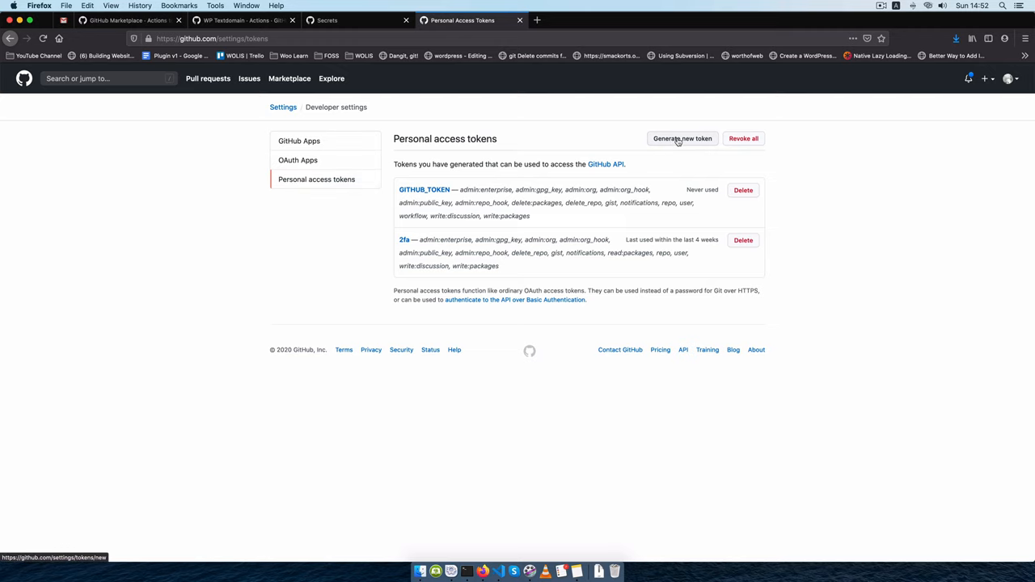
- Start a new personal access token with the note REPO_TOKEN
{"action": "left_click", "coordinate": [683, 139]}
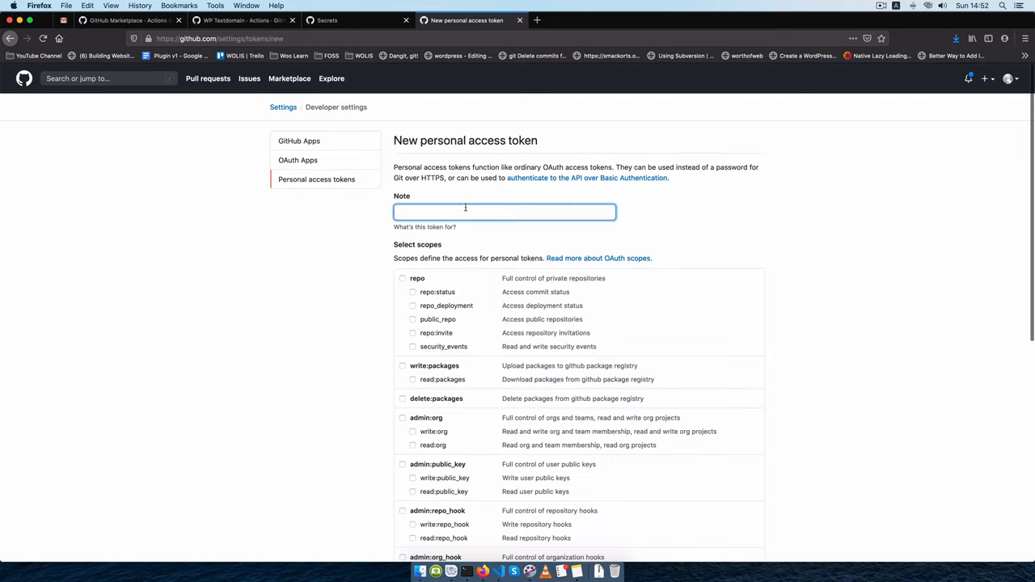
{"action": "type", "text": "REP"}
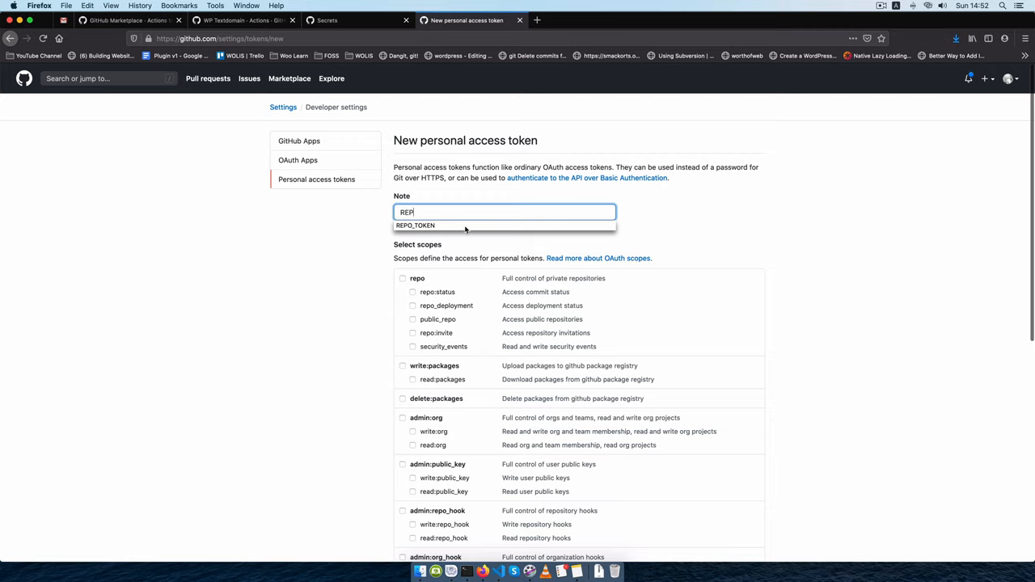
{"action": "left_click", "coordinate": [416, 224]}
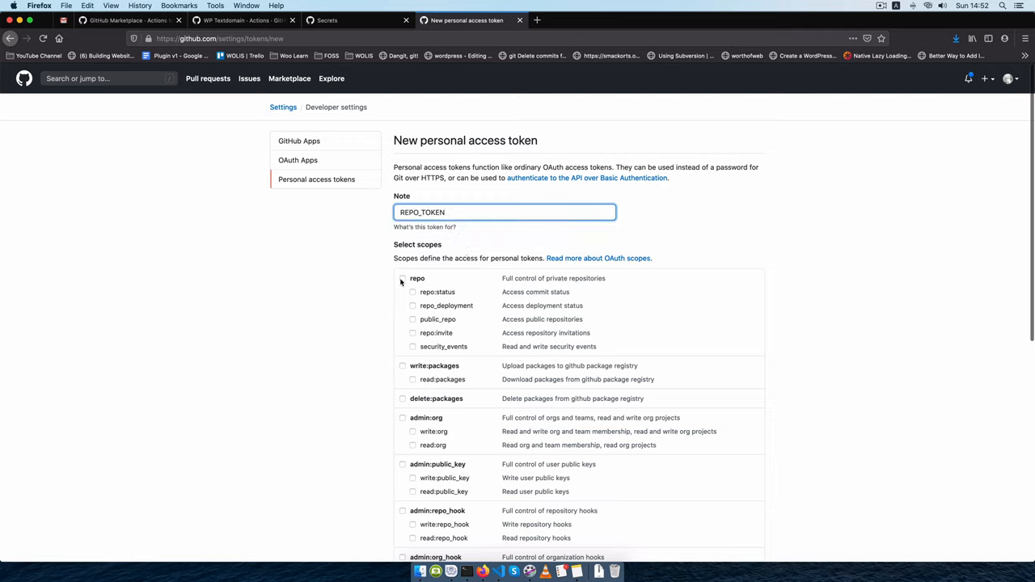
- Grant the repo and admin:org_hook scopes and generate the token
{"action": "left_click", "coordinate": [403, 278]}
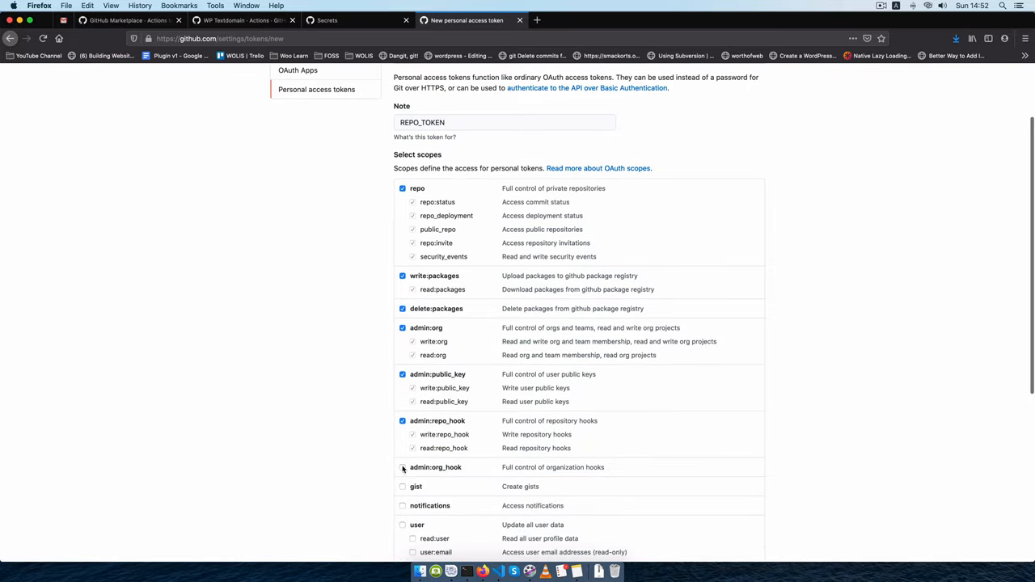
{"action": "left_click", "coordinate": [403, 465]}
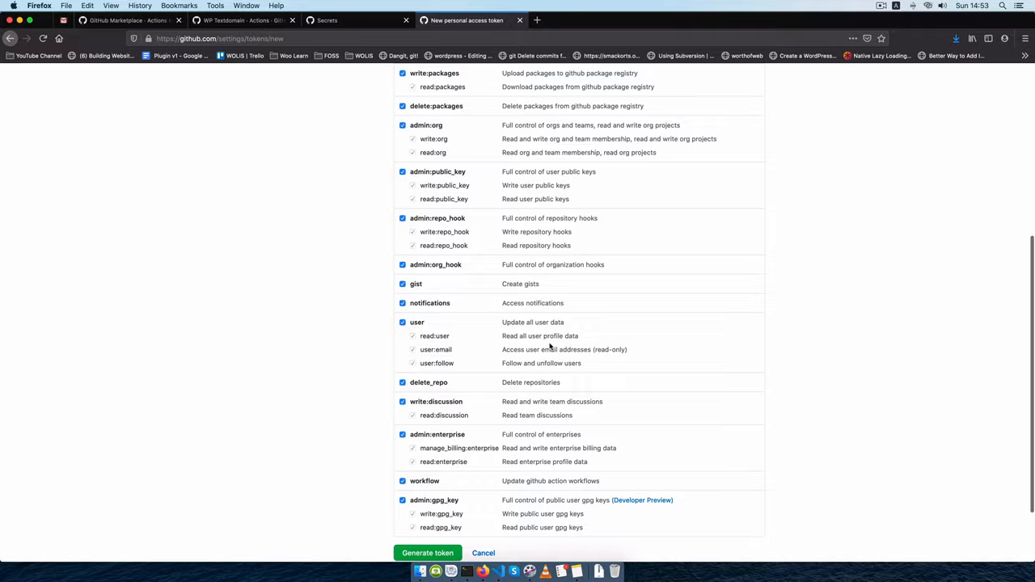
{"action": "scroll", "scroll_direction": "down", "scroll_amount": 3}
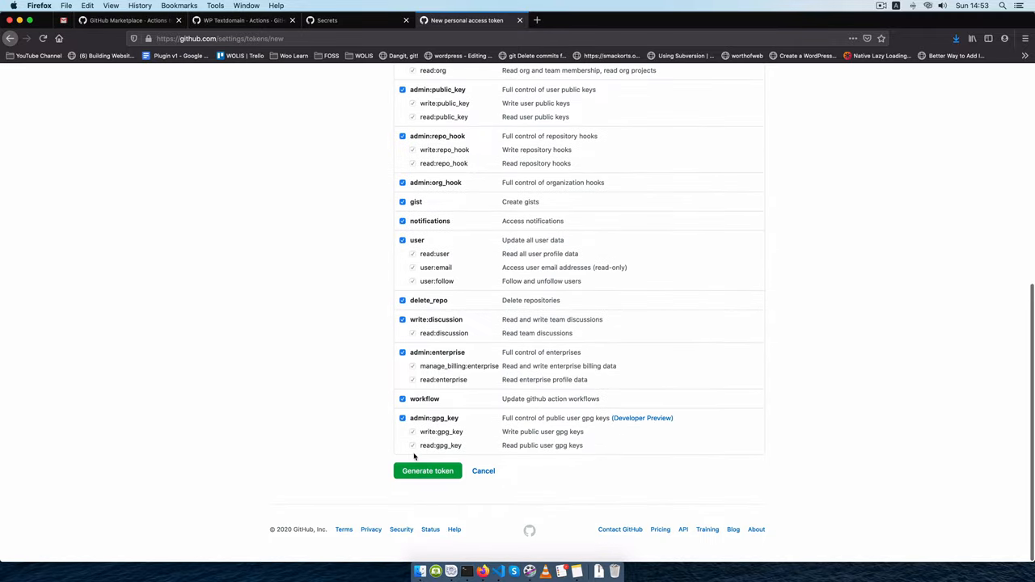
{"action": "left_click", "coordinate": [427, 471]}
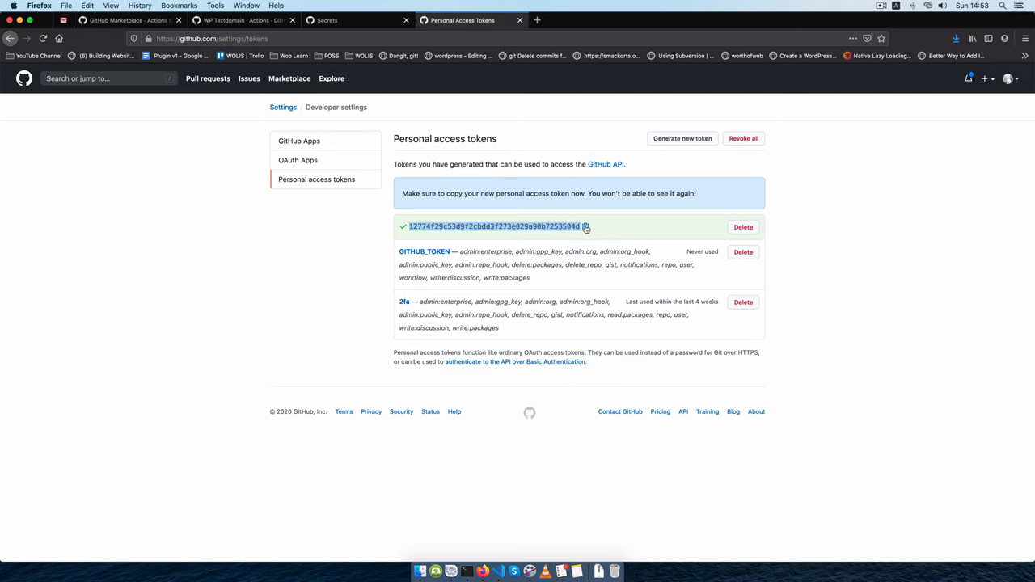
- Paste the generated token as the REPO_TOKEN secret value and add the secret
{"action": "left_click", "coordinate": [327, 20]}
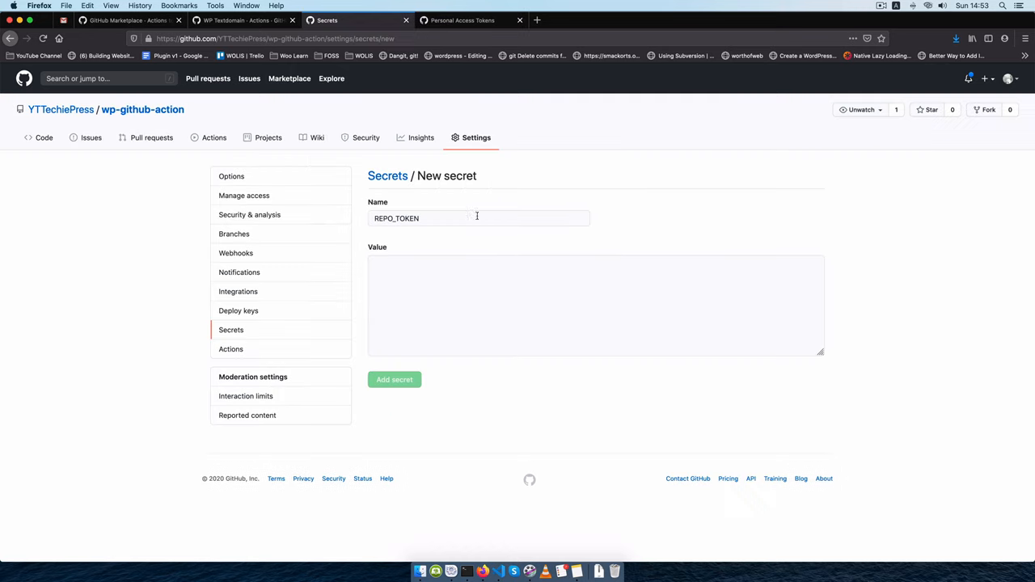
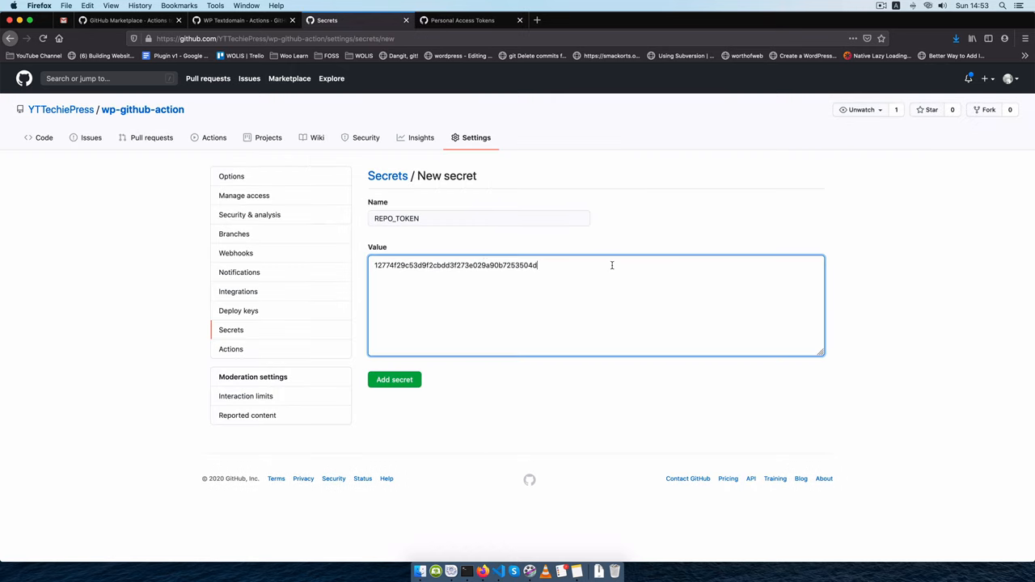
{"action": "mouse_move", "coordinate": [395, 380]}
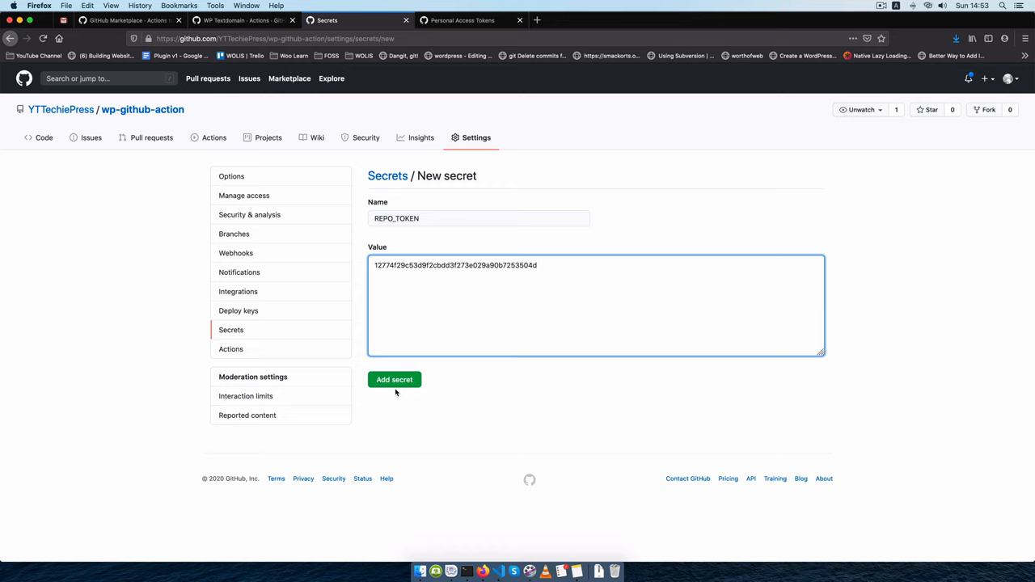
{"action": "left_click", "coordinate": [394, 379]}
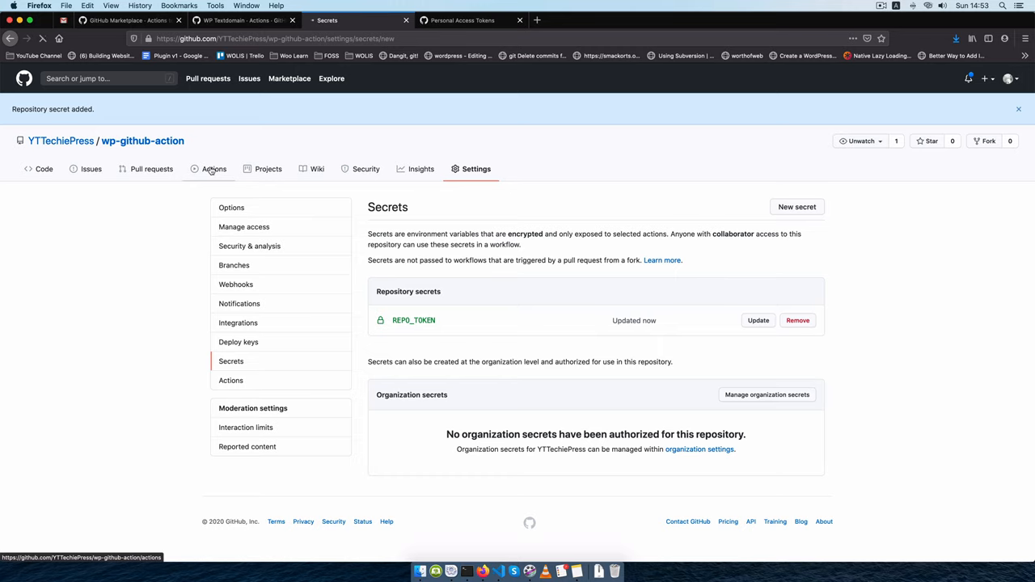
- Check the Add Missing text-domain workflow runs, then return to the repository files
{"action": "left_click", "coordinate": [214, 168]}
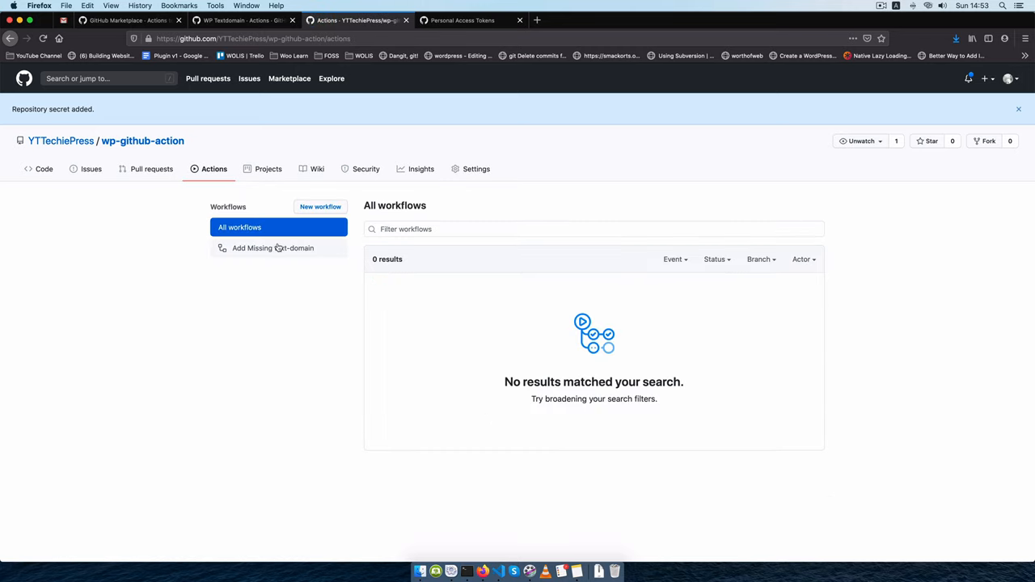
{"action": "left_click", "coordinate": [272, 249]}
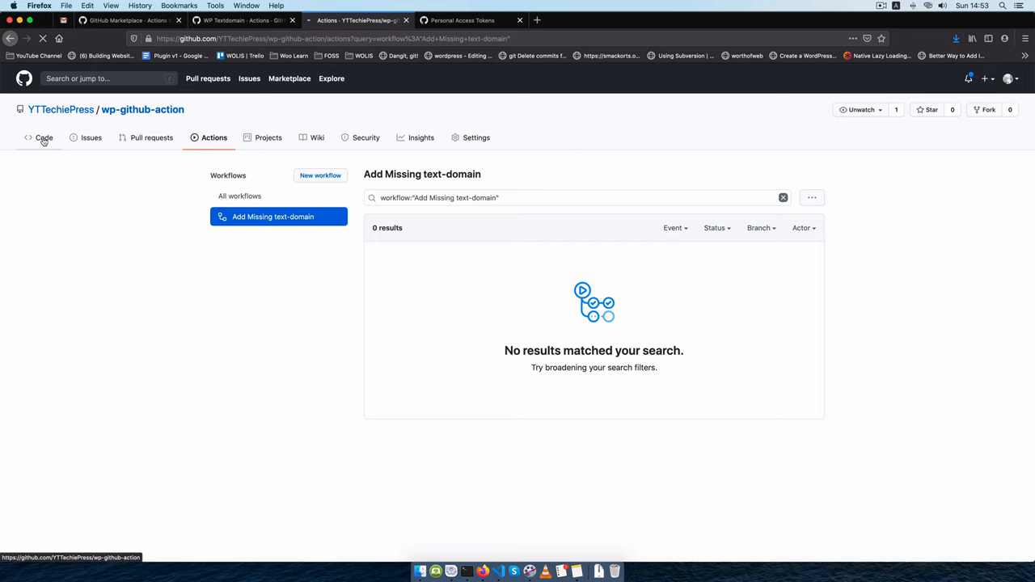
{"action": "left_click", "coordinate": [44, 138]}
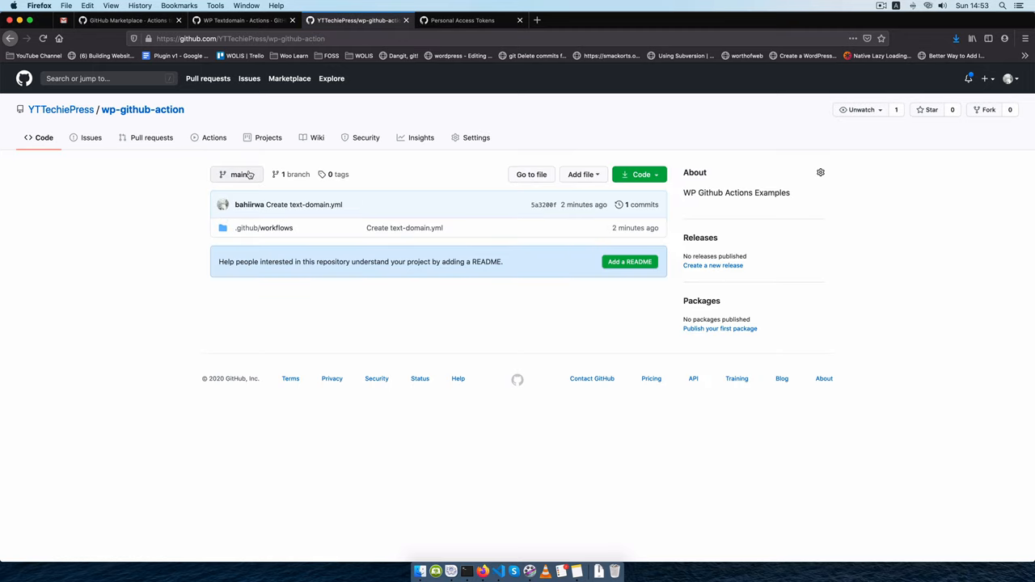
- Create a dev branch from main via the branch switcher
{"action": "left_click", "coordinate": [238, 175]}
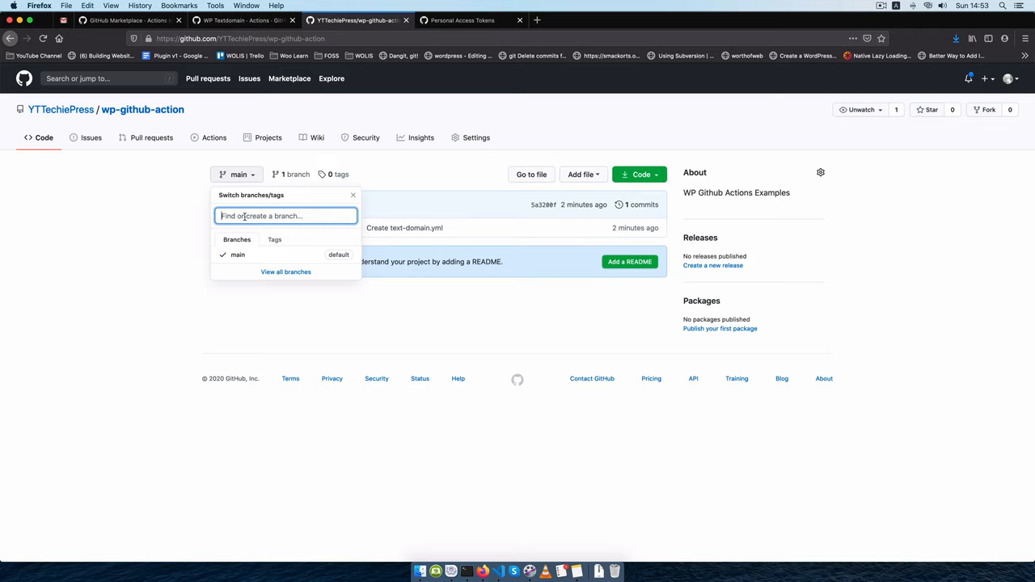
{"action": "type", "text": "dev"}
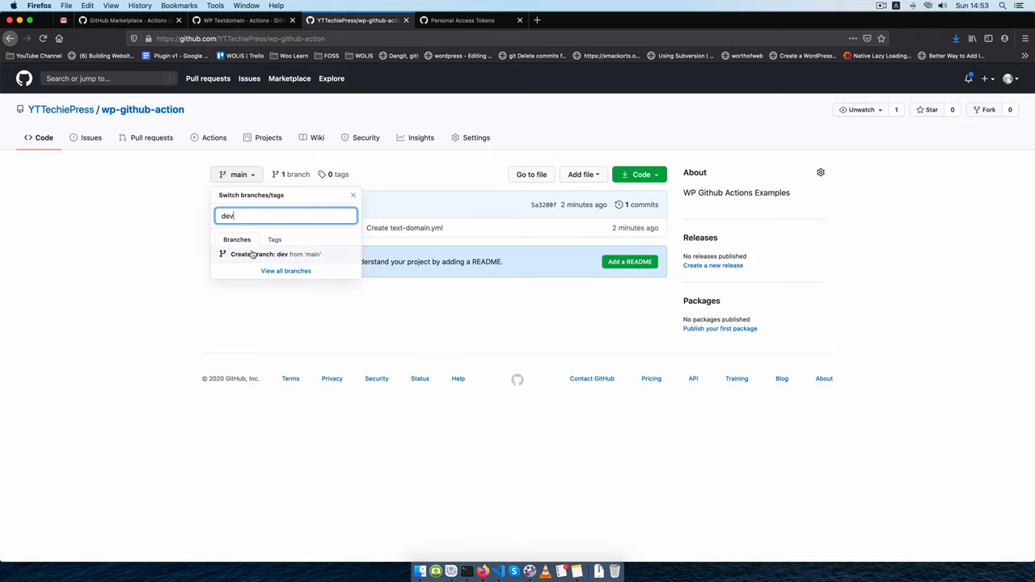
{"action": "left_click", "coordinate": [275, 254]}
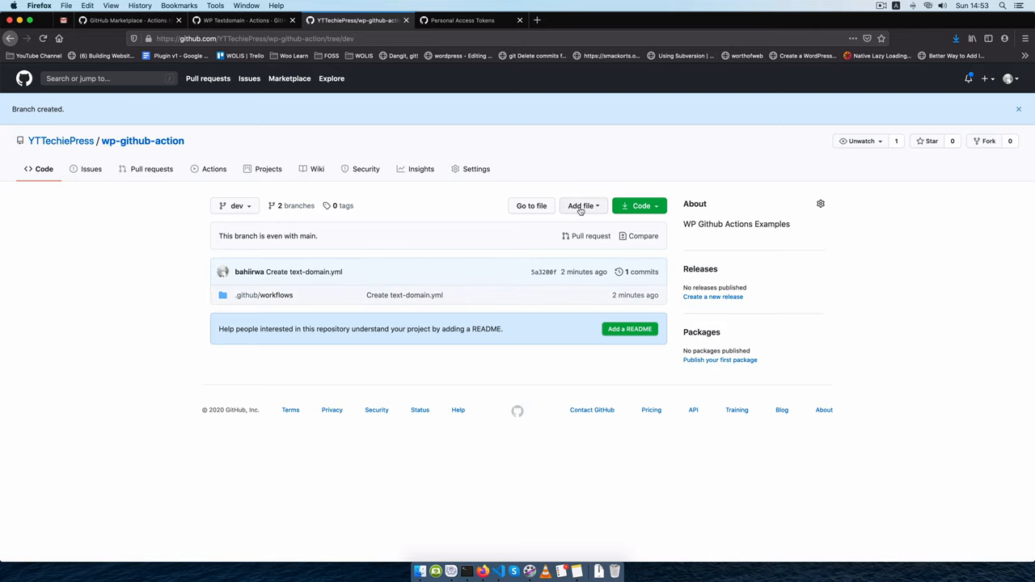
{"action": "left_click", "coordinate": [581, 205]}
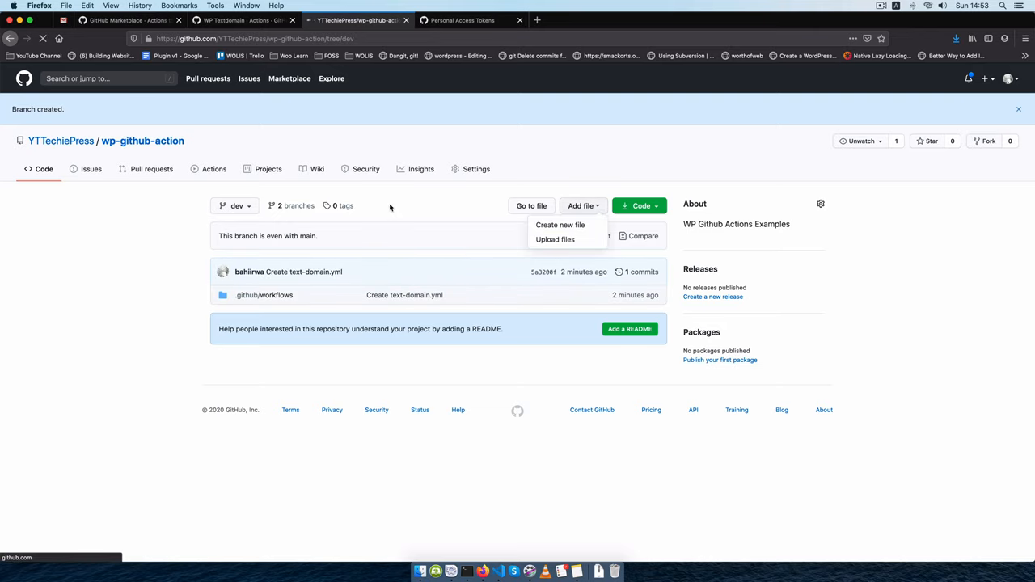
- Create a new file on dev named text-domain-example-action.php
{"action": "left_click", "coordinate": [560, 224]}
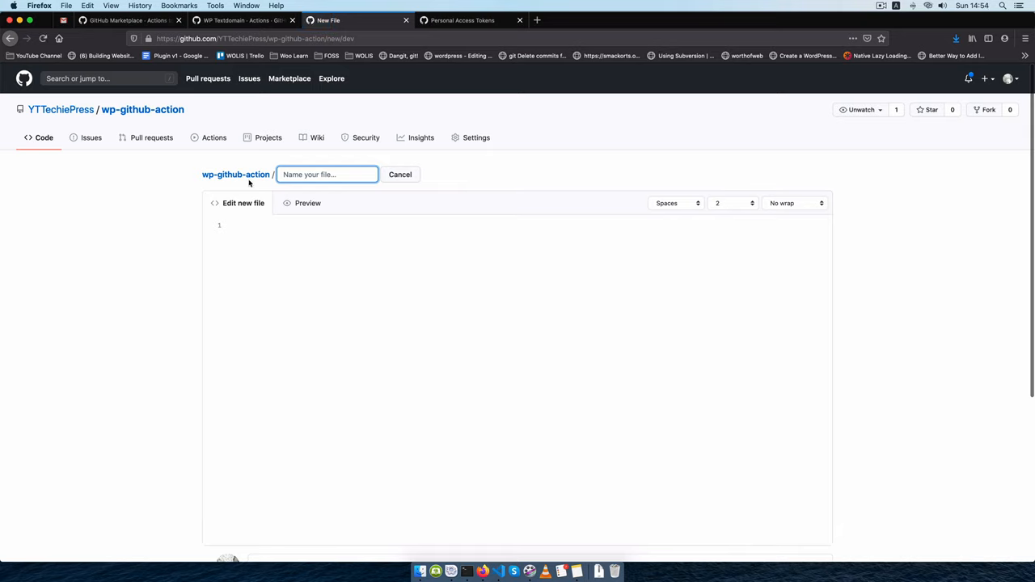
{"action": "type", "text": "t"}
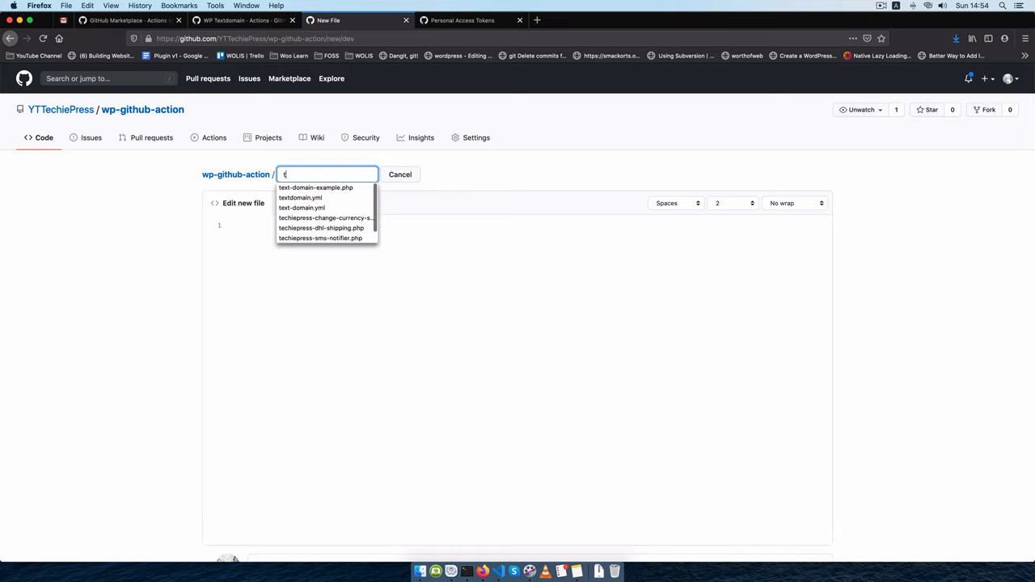
{"action": "type", "text": "ext-domain-"}
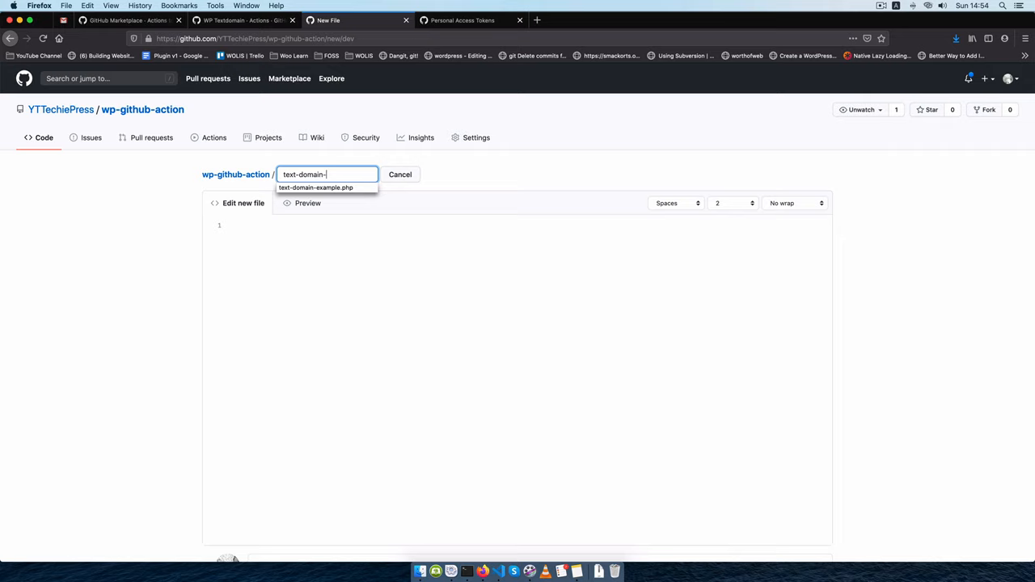
{"action": "type", "text": "example-action.php"}
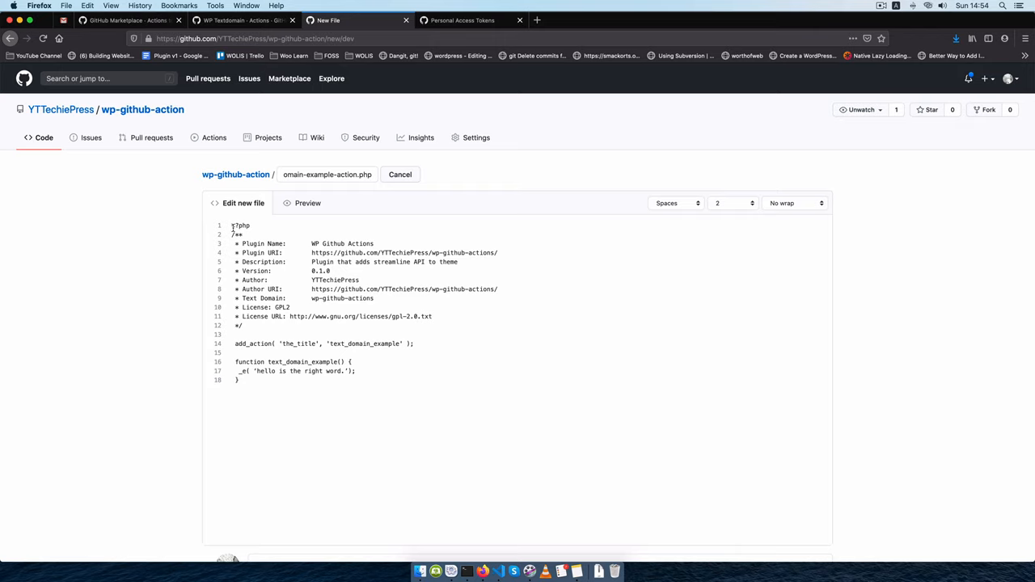
- Paste the plugin header code and tidy the _e call so it lacks a text domain
{"action": "double_click", "coordinate": [239, 224]}
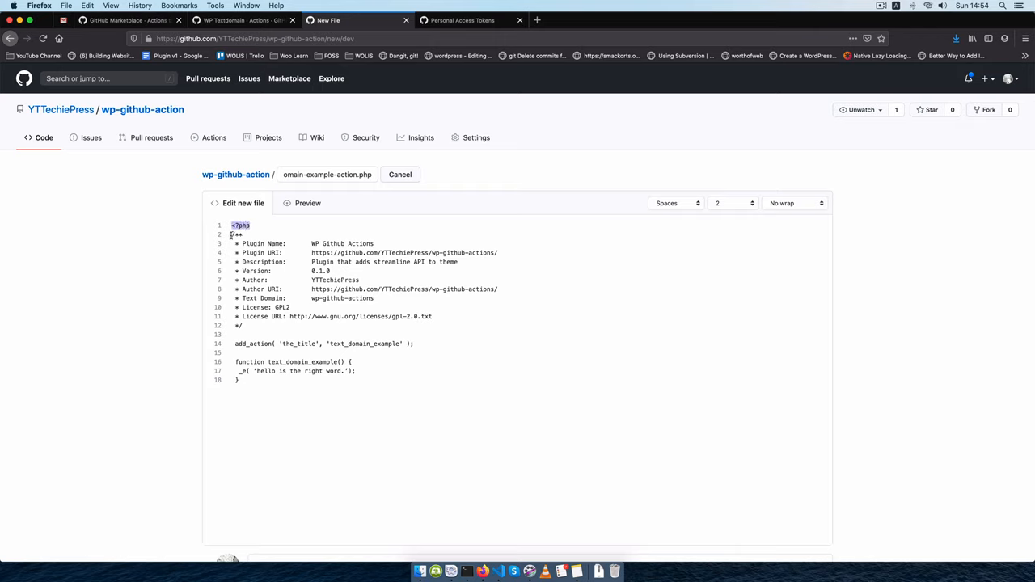
{"action": "left_click_drag", "start_coordinate": [232, 225], "coordinate": [243, 325]}
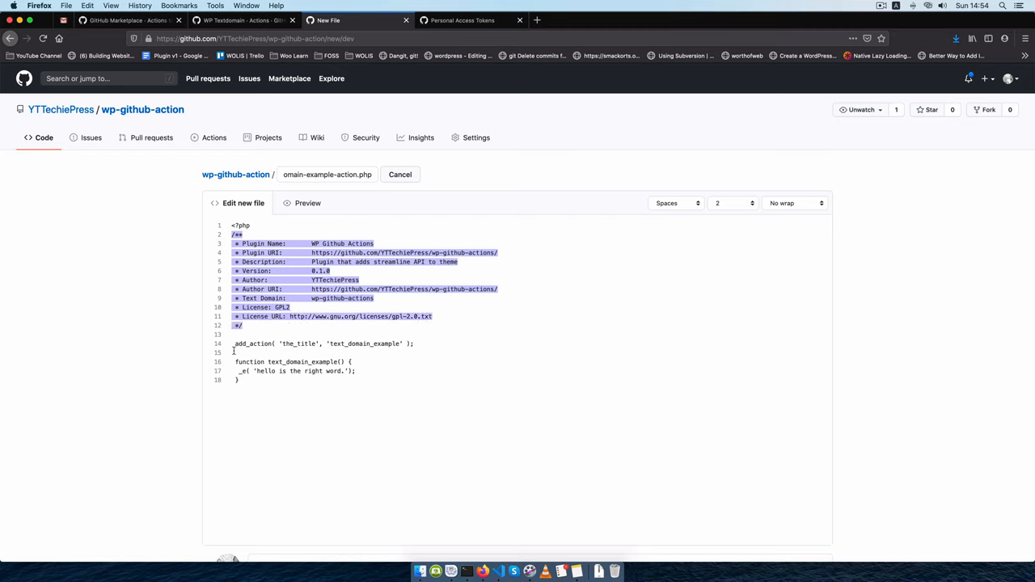
{"action": "double_click", "coordinate": [298, 343]}
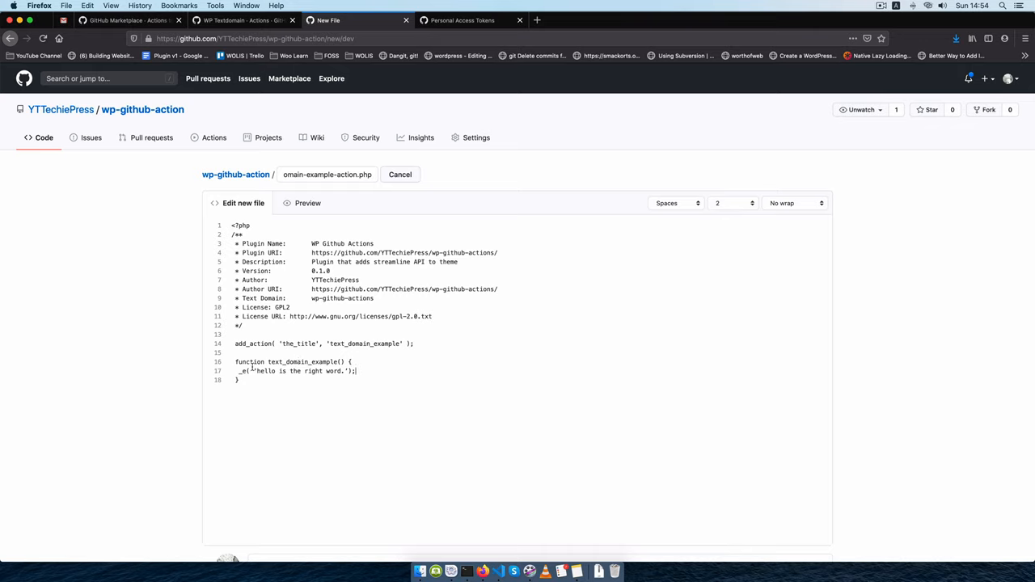
{"action": "double_click", "coordinate": [243, 371]}
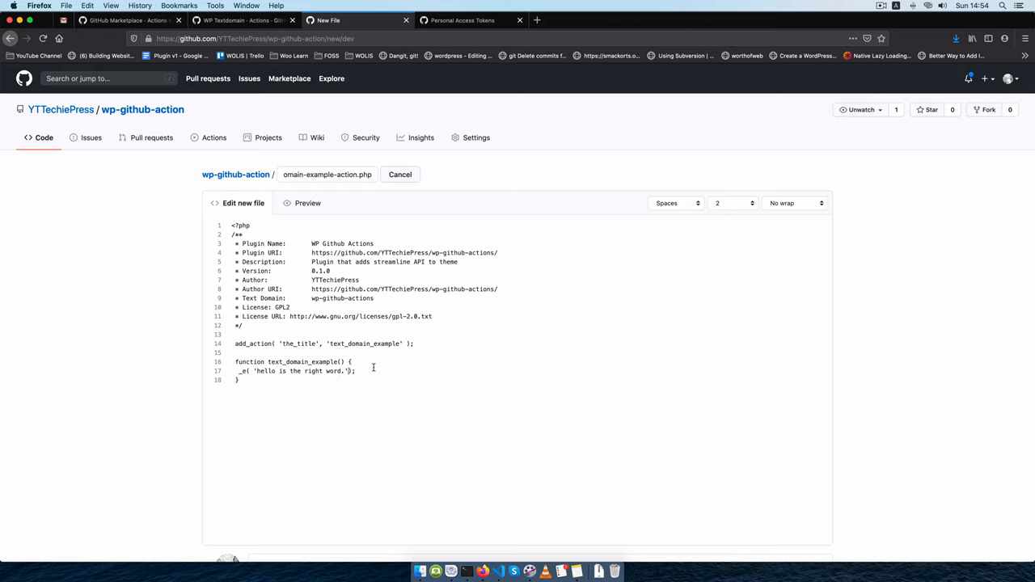
{"action": "type", "text": ","}
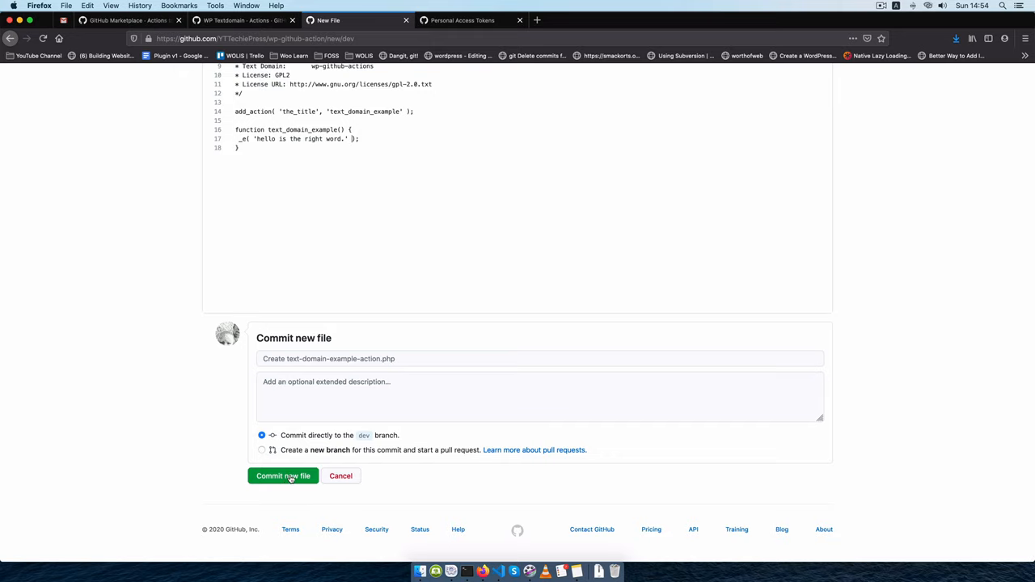
- Commit text-domain-example-action.php directly to the dev branch
{"action": "left_click", "coordinate": [283, 475]}
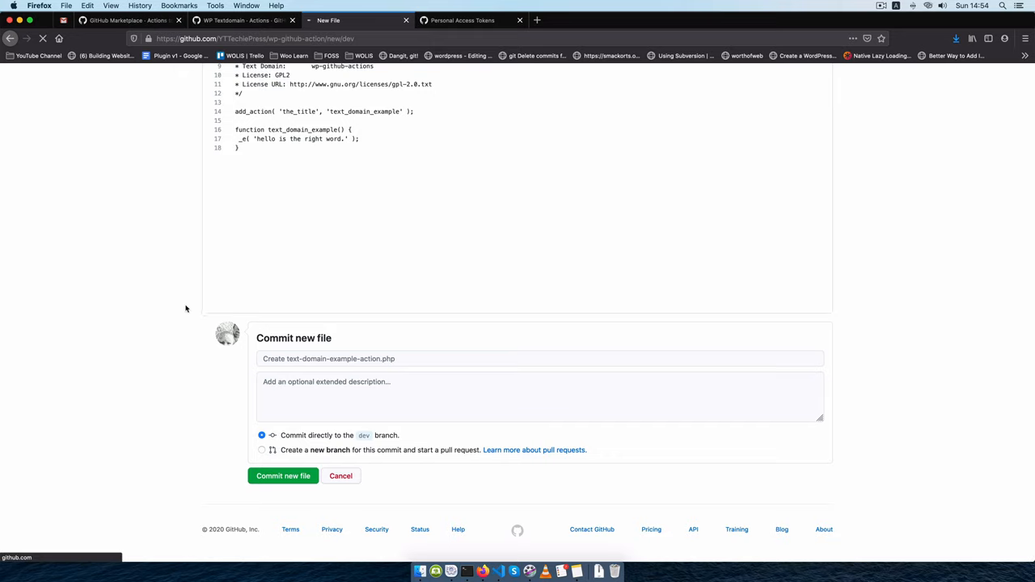
{"action": "left_click", "coordinate": [283, 476]}
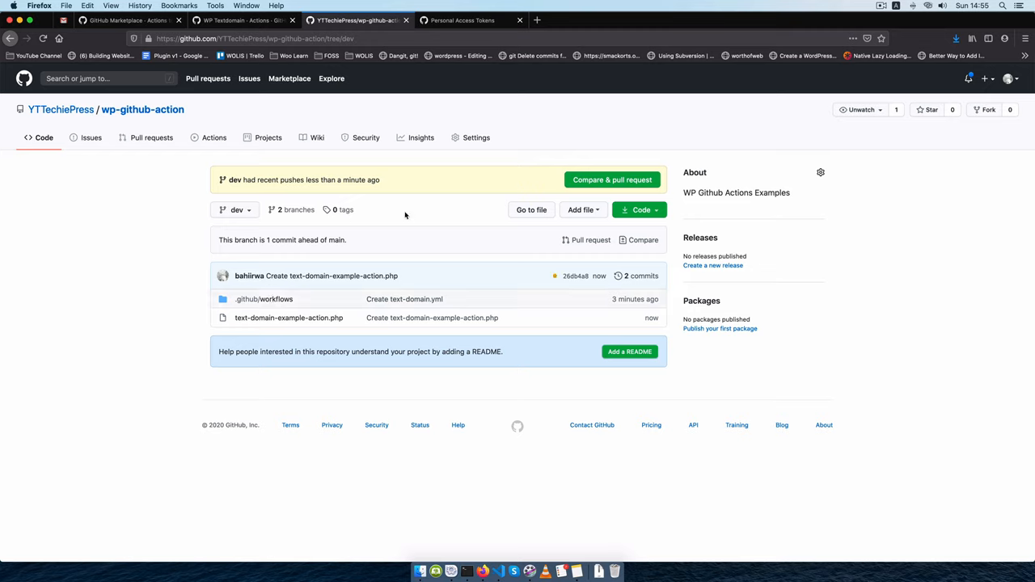
{"action": "mouse_move", "coordinate": [385, 177]}
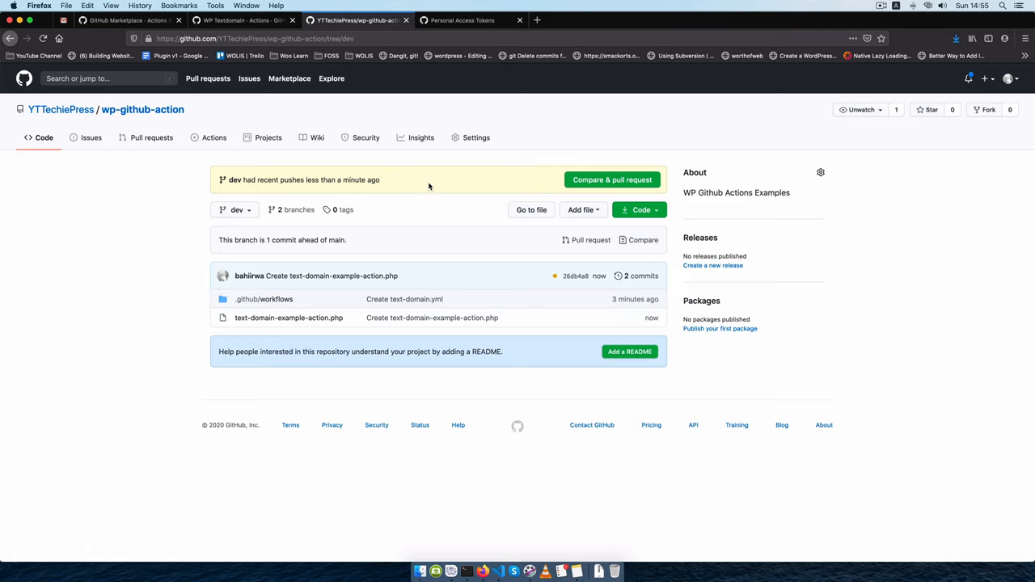
{"action": "mouse_move", "coordinate": [563, 282]}
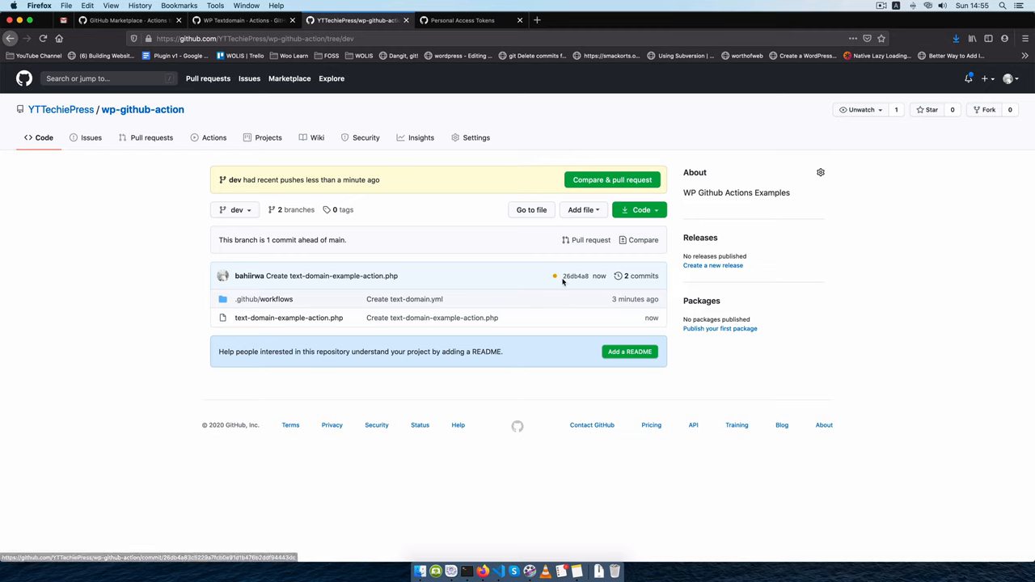
{"action": "mouse_move", "coordinate": [557, 278]}
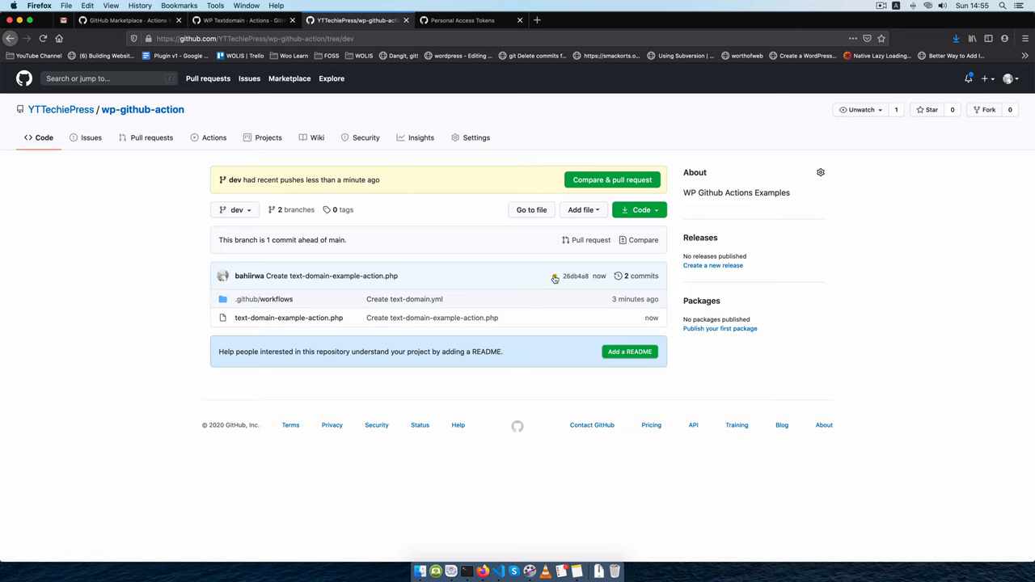
{"action": "mouse_move", "coordinate": [576, 275]}
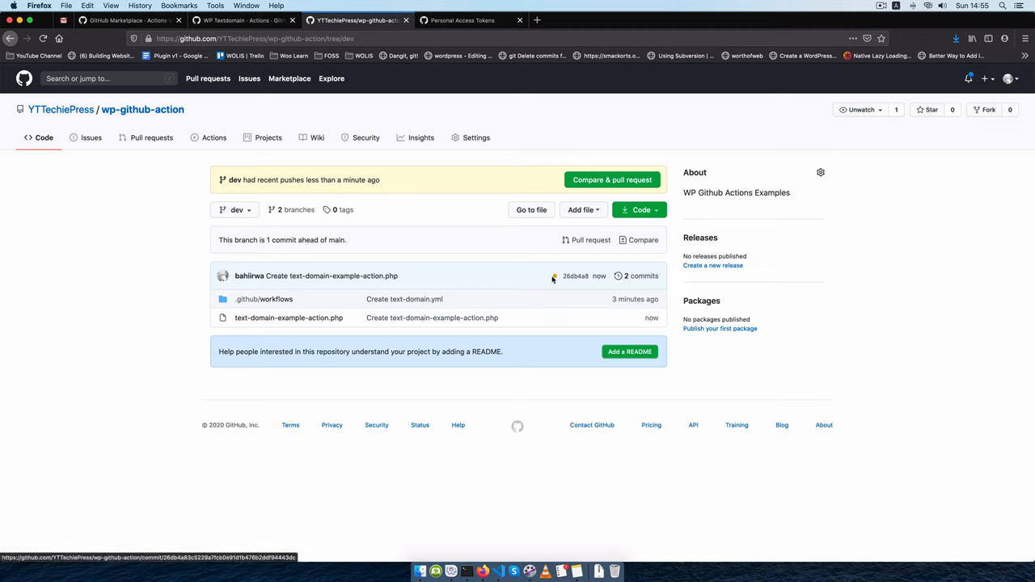
{"action": "mouse_move", "coordinate": [477, 284]}
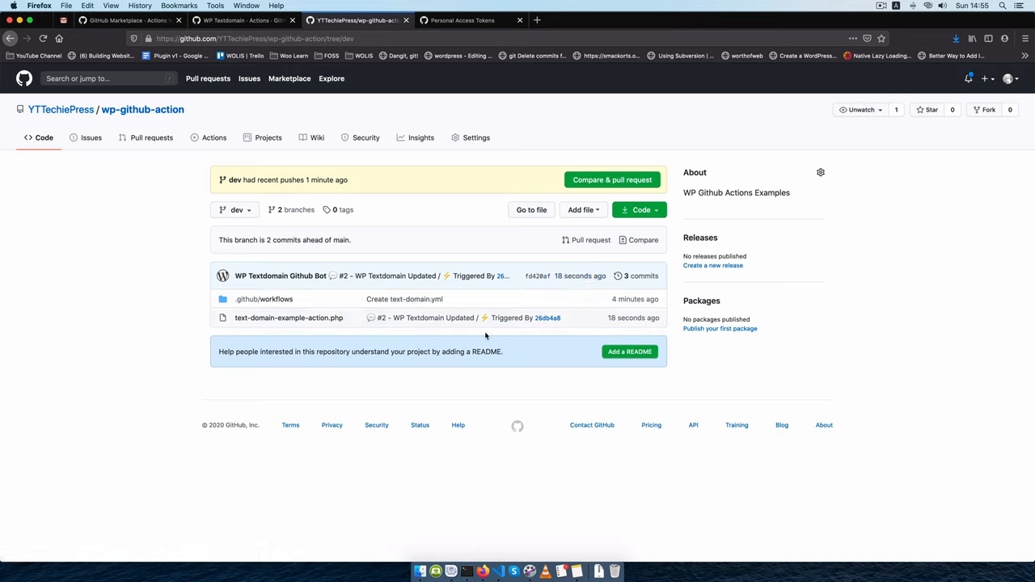
{"action": "mouse_move", "coordinate": [547, 317]}
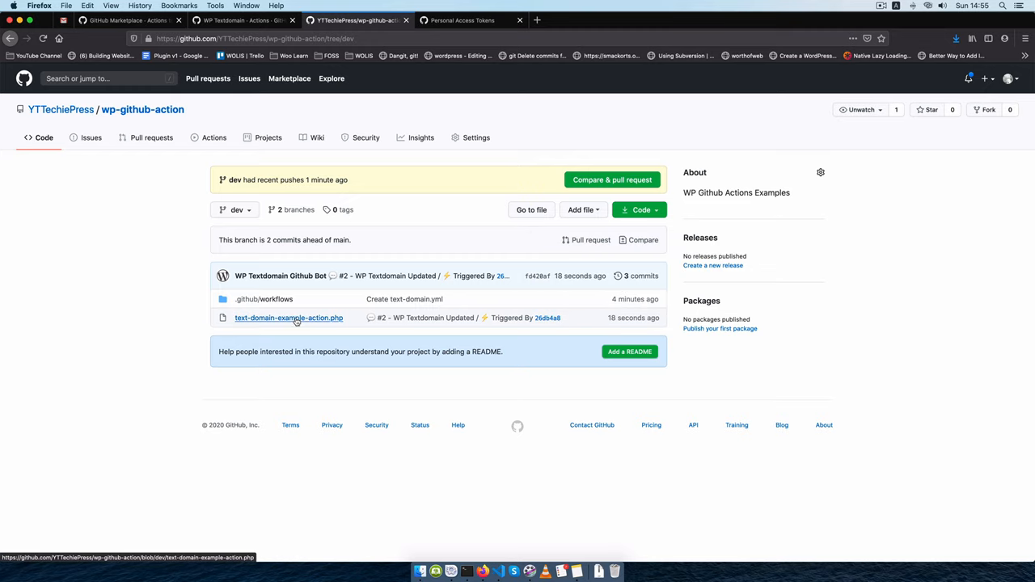
- View text-domain-example-action.php and select its _e line ending with 'wp-github-action'
{"action": "left_click", "coordinate": [288, 317]}
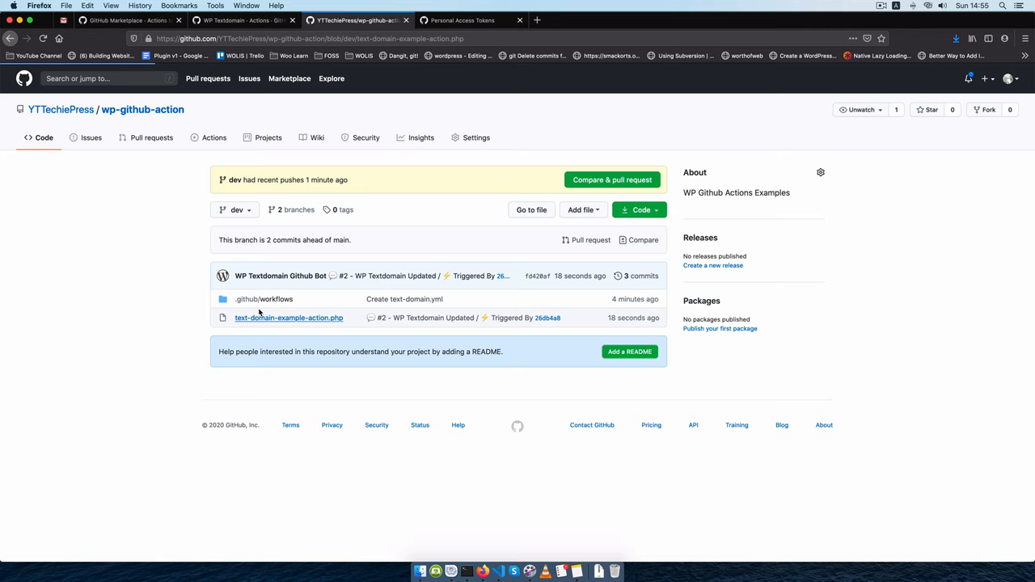
{"action": "left_click", "coordinate": [288, 317]}
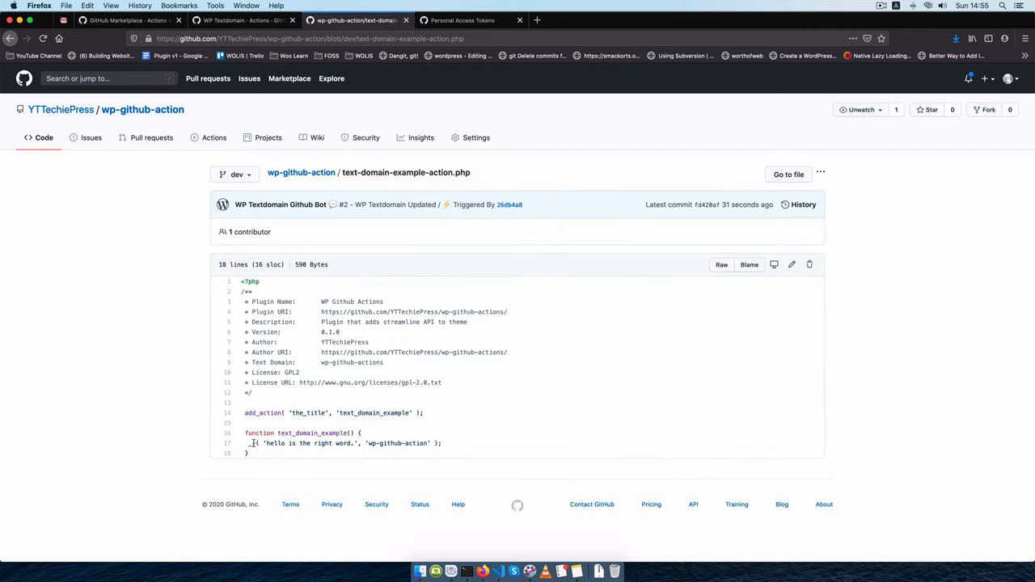
{"action": "triple_click", "coordinate": [343, 444]}
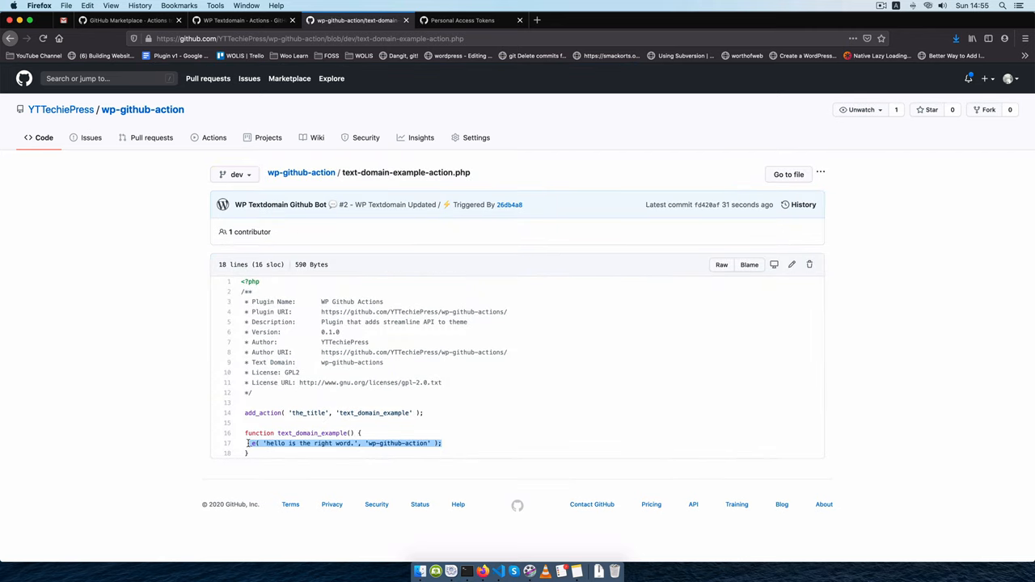
{"action": "double_click", "coordinate": [392, 443]}
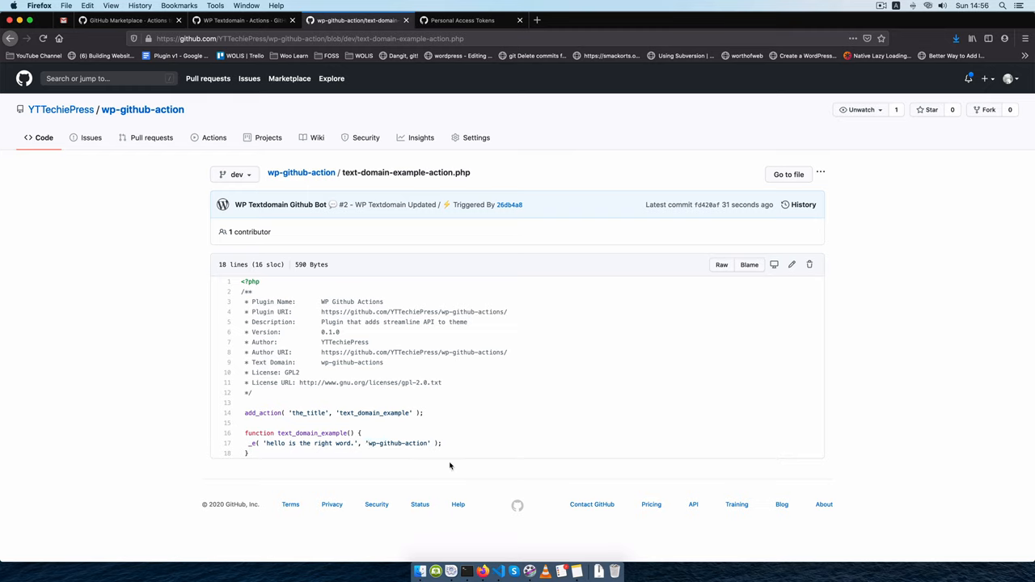
{"action": "mouse_move", "coordinate": [442, 464]}
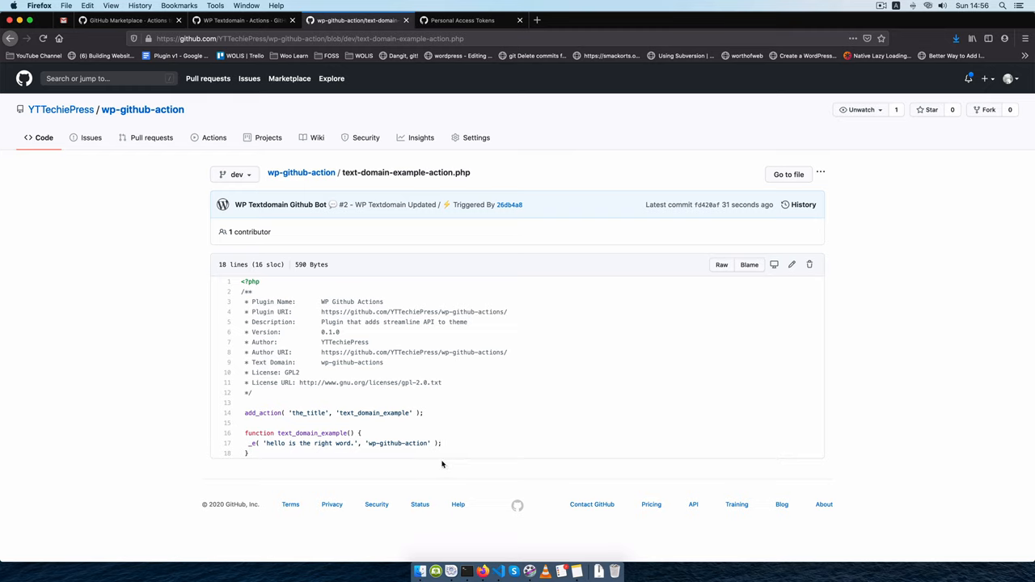
{"action": "mouse_move", "coordinate": [404, 451]}
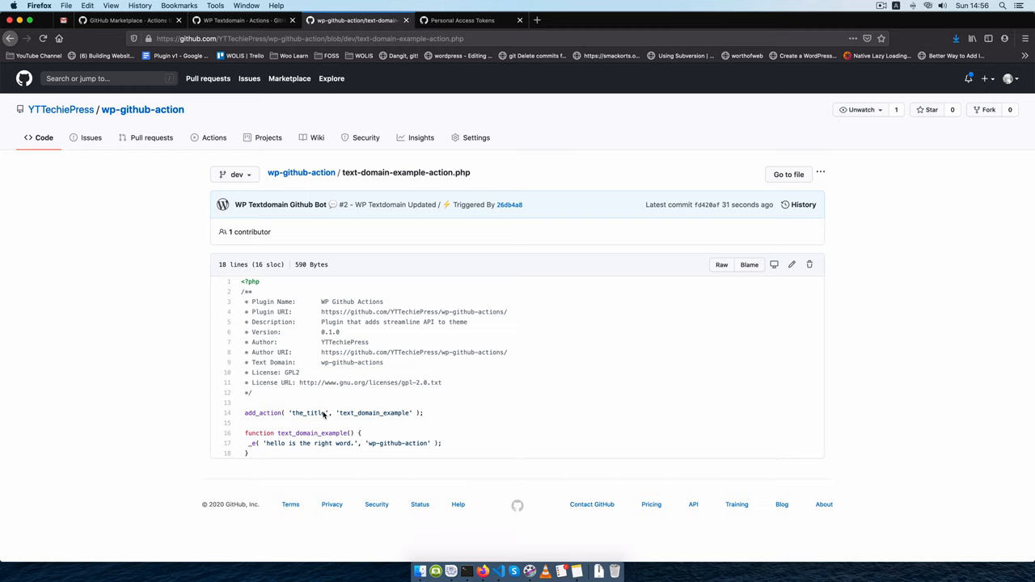
{"action": "mouse_move", "coordinate": [273, 390]}
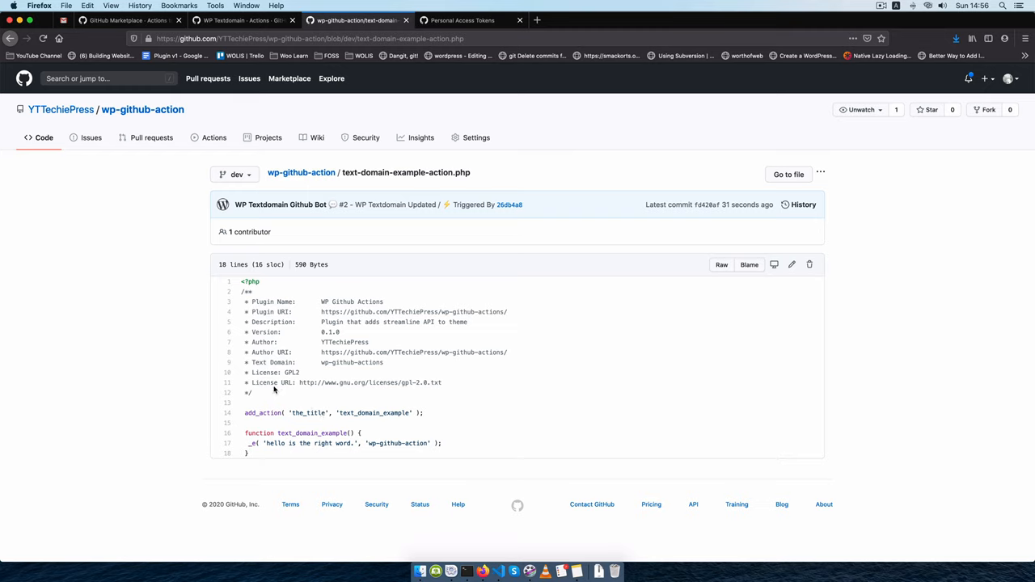
{"action": "mouse_move", "coordinate": [285, 372]}
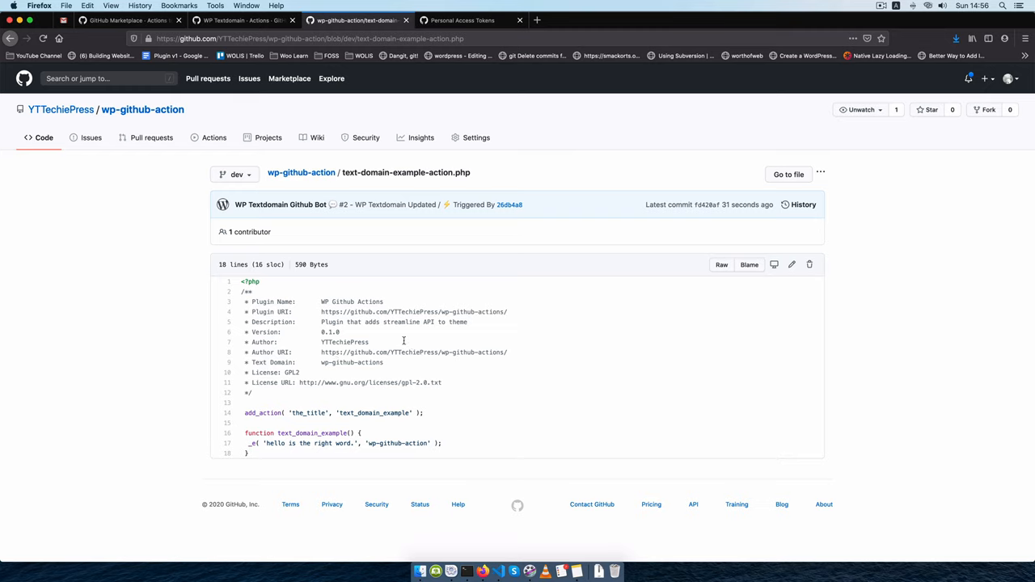
{"action": "mouse_move", "coordinate": [595, 315]}
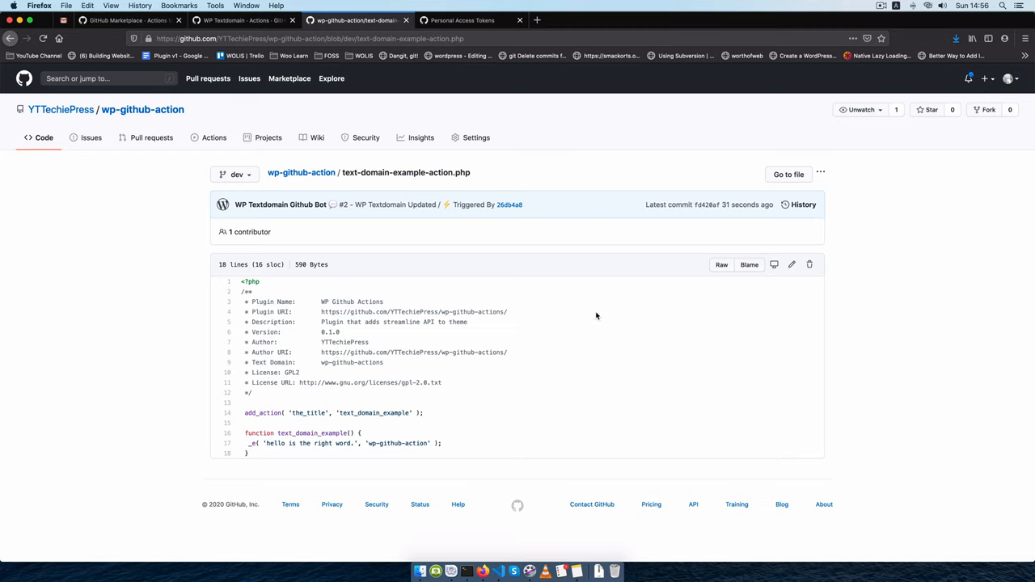
{"action": "mouse_move", "coordinate": [728, 299]}
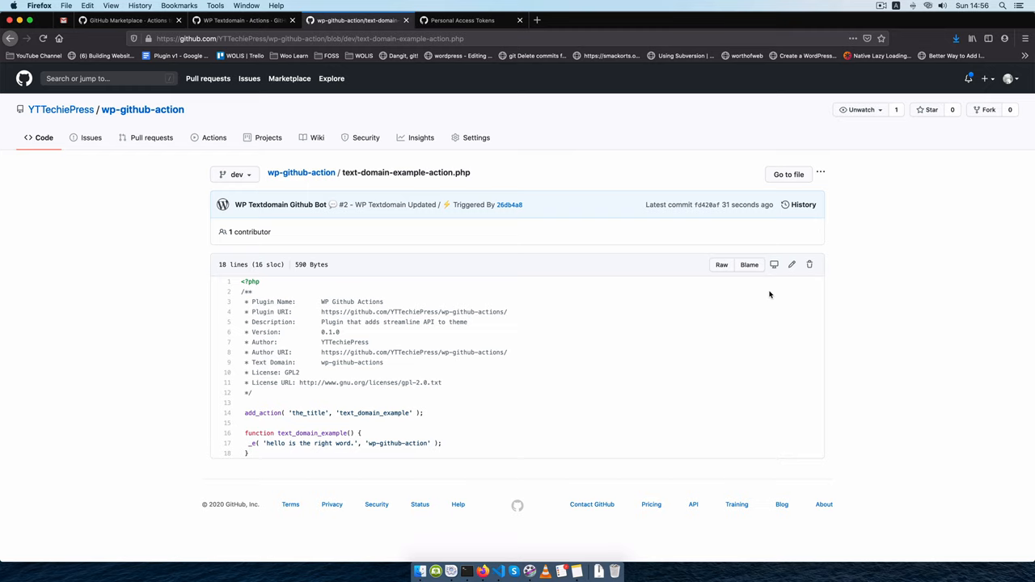
{"action": "mouse_move", "coordinate": [760, 294]}
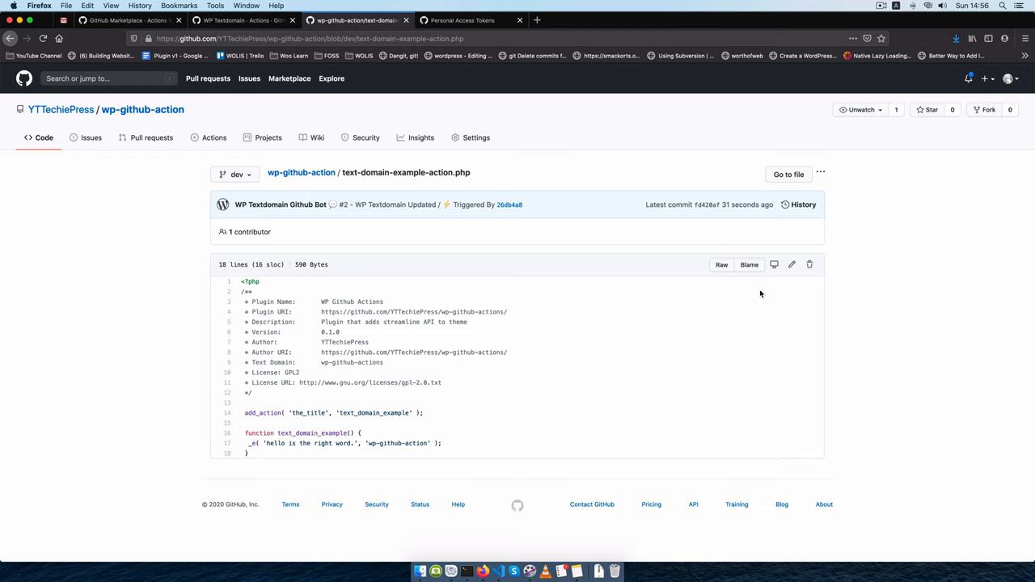
{"action": "mouse_move", "coordinate": [761, 294]}
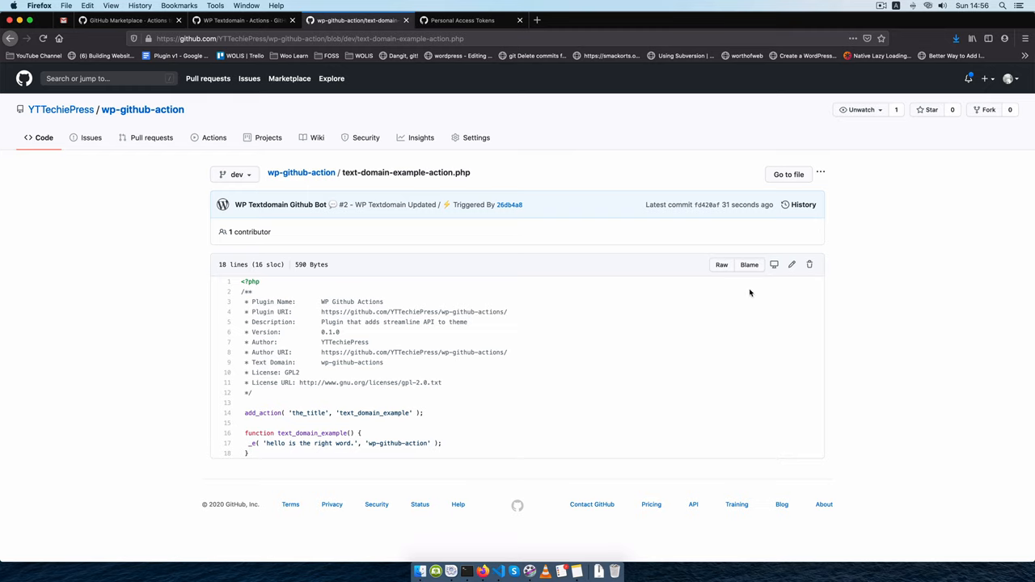